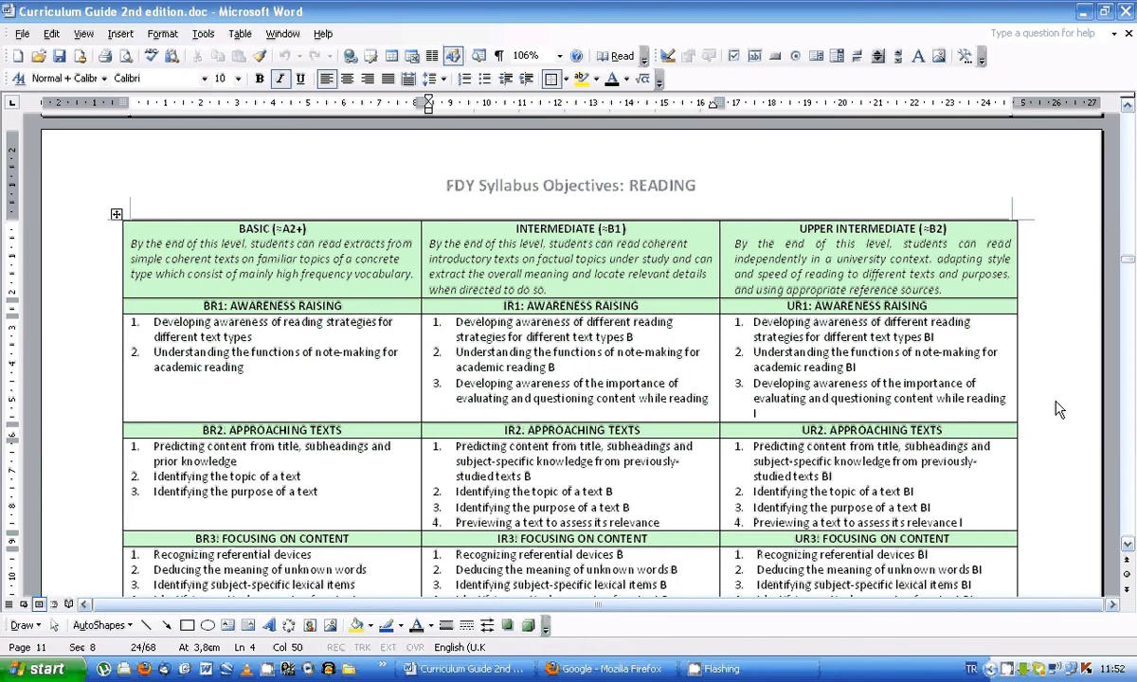
mouse_move(1088, 398)
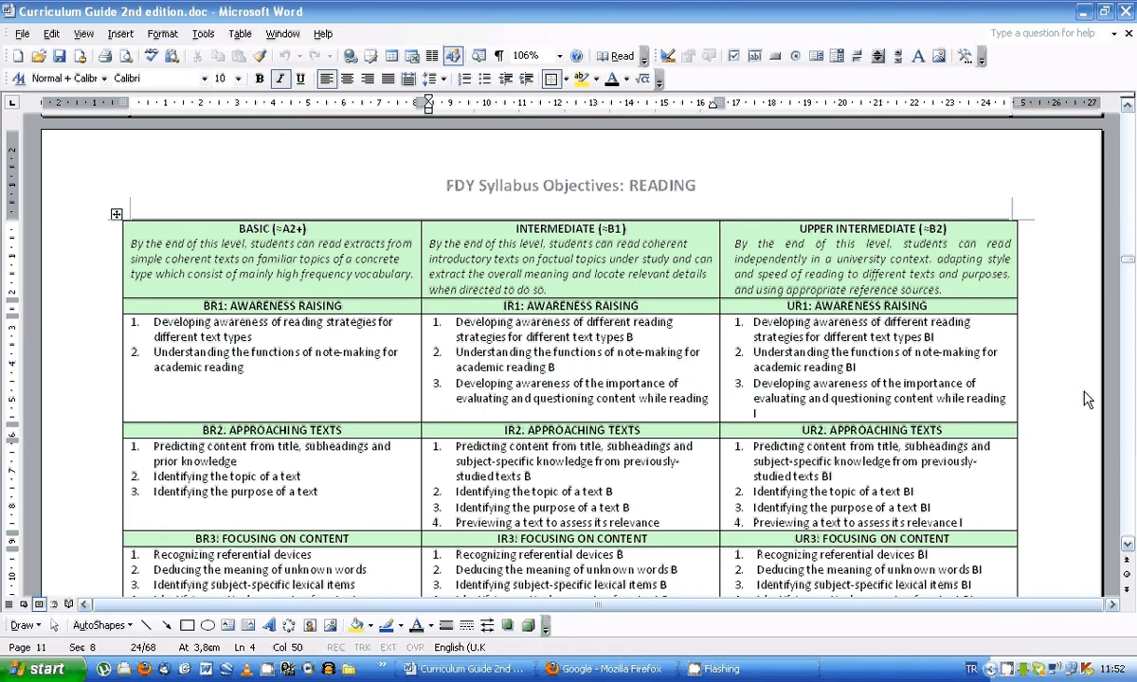
mouse_move(1040, 282)
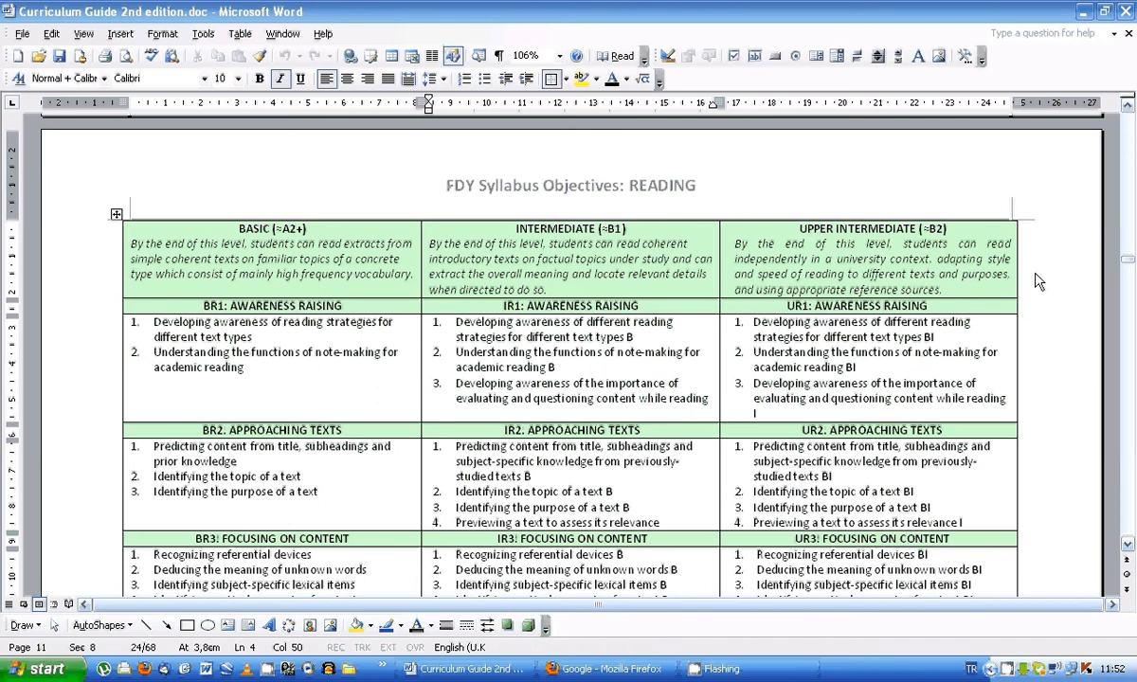
mouse_move(1055, 295)
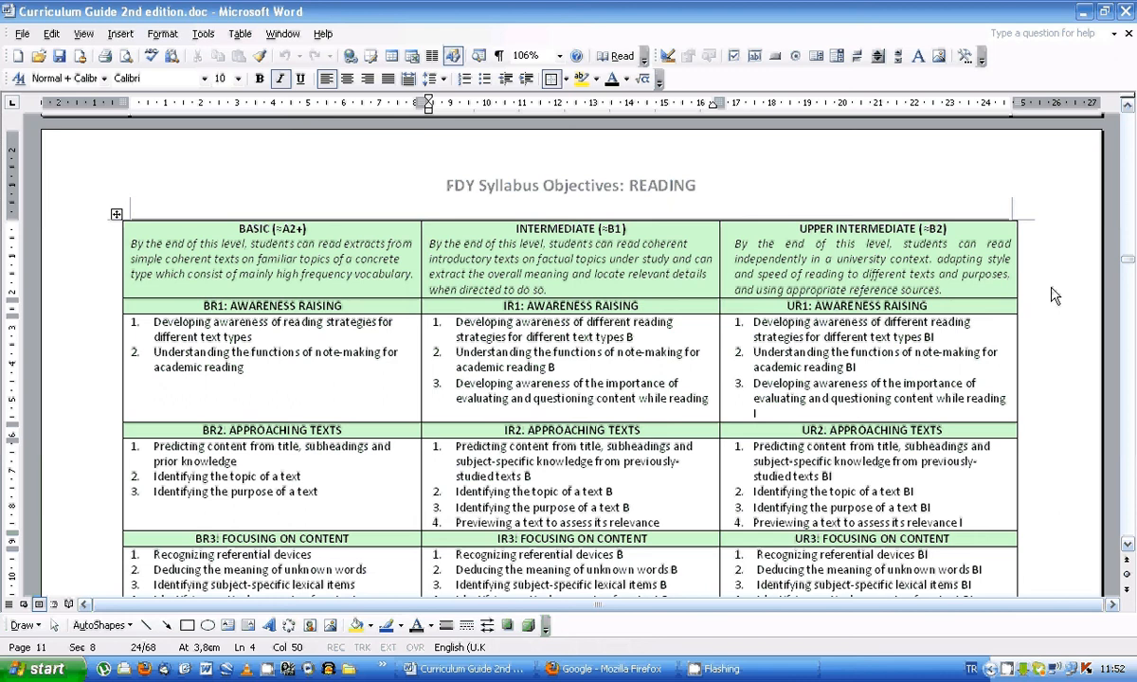
mouse_move(460, 197)
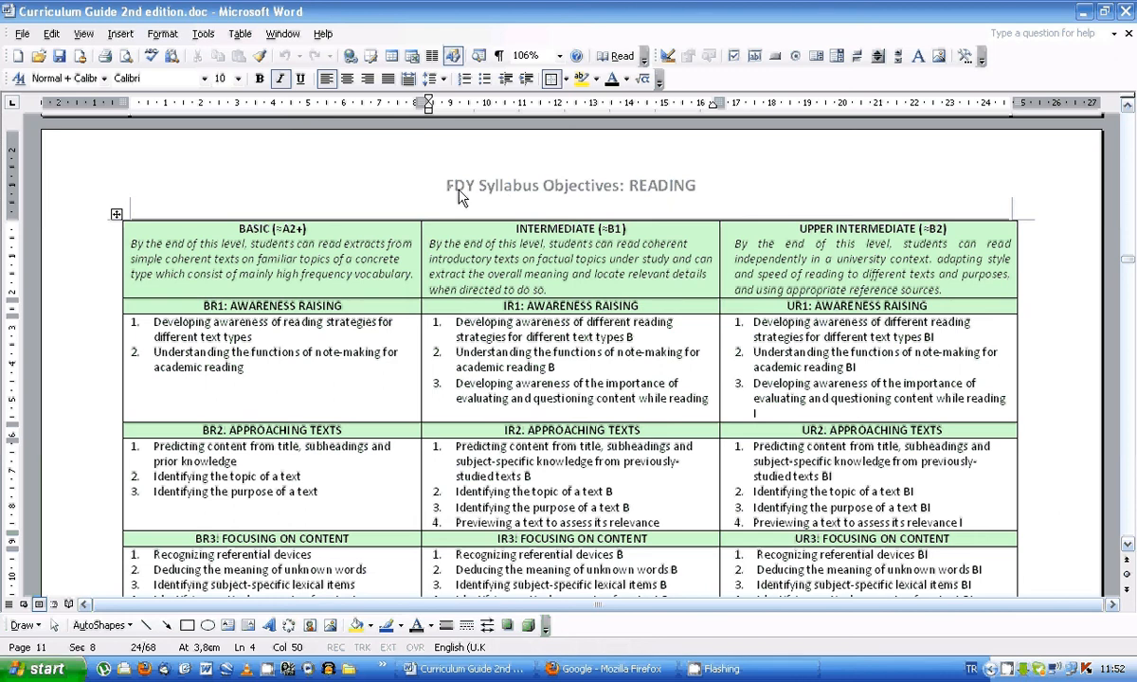
mouse_move(680, 191)
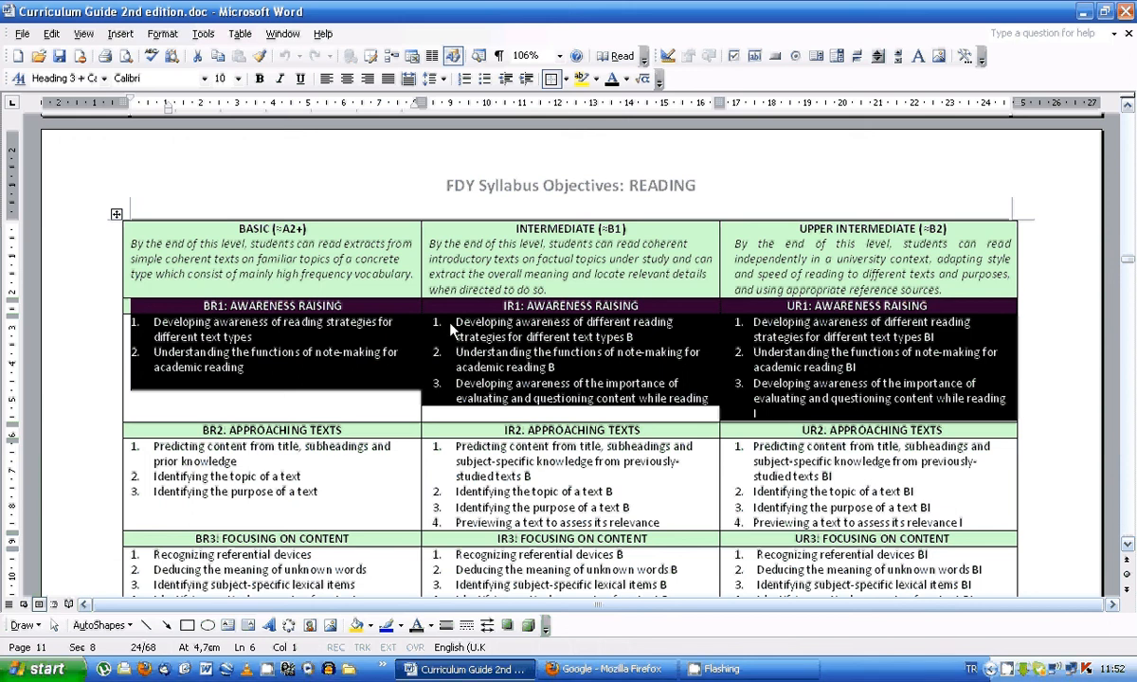
mouse_move(505, 351)
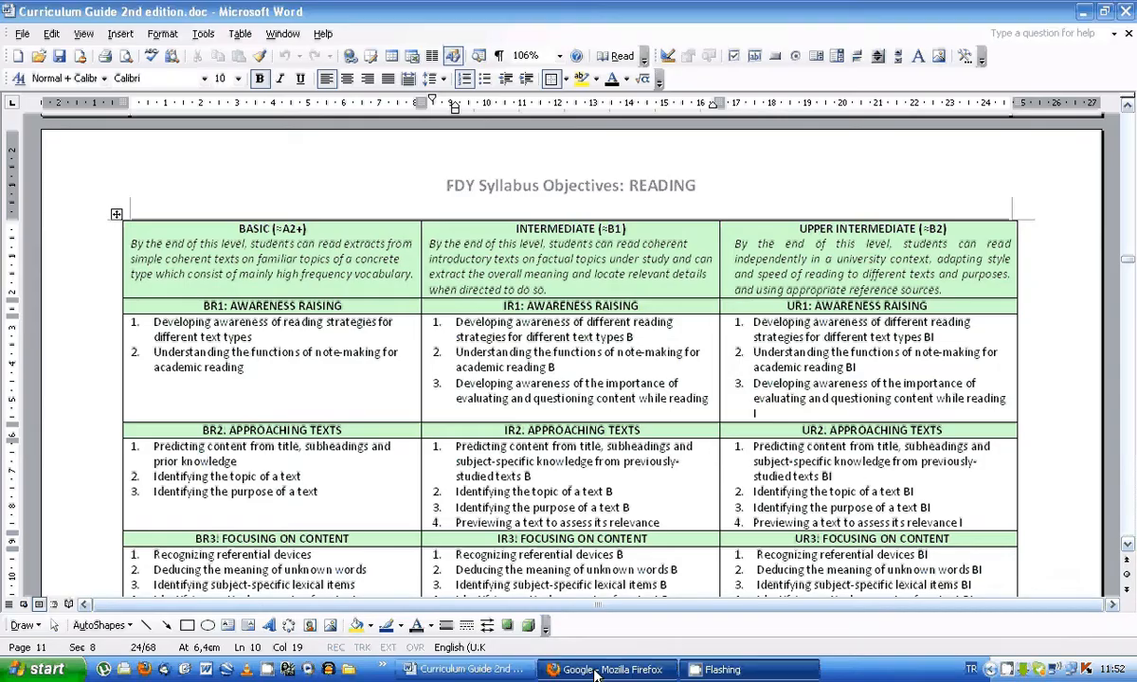
Search Google for eyercize and open the 'Speed Reading Software and tools: Eyercize' result
left_click(607, 669)
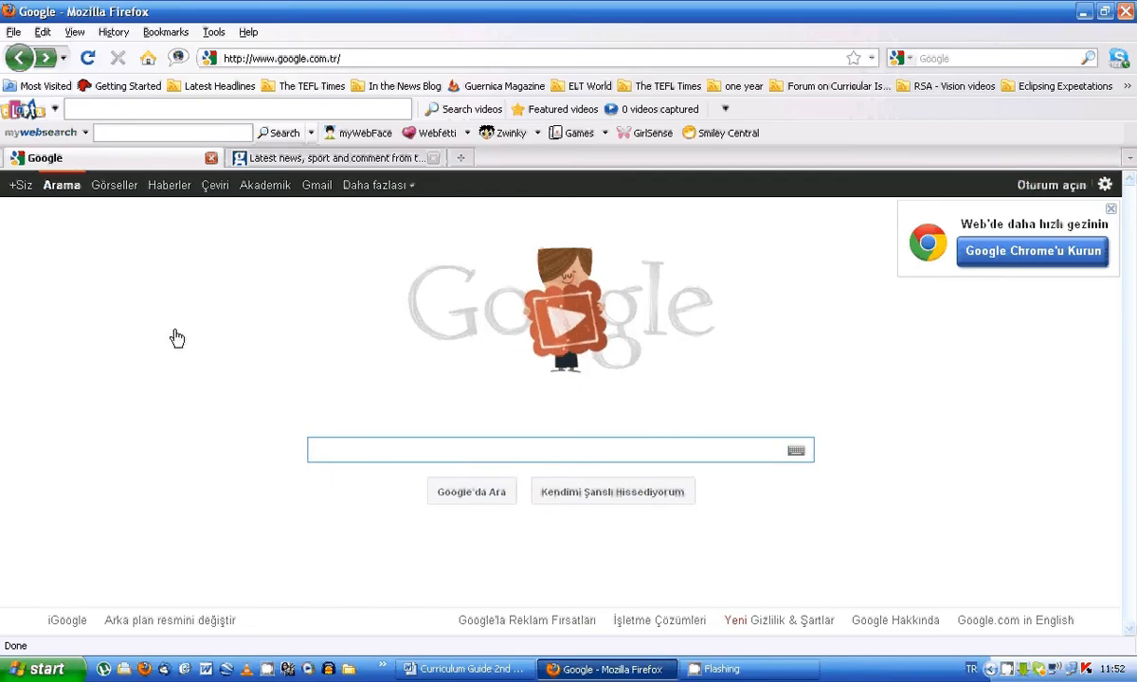
type("eyercize")
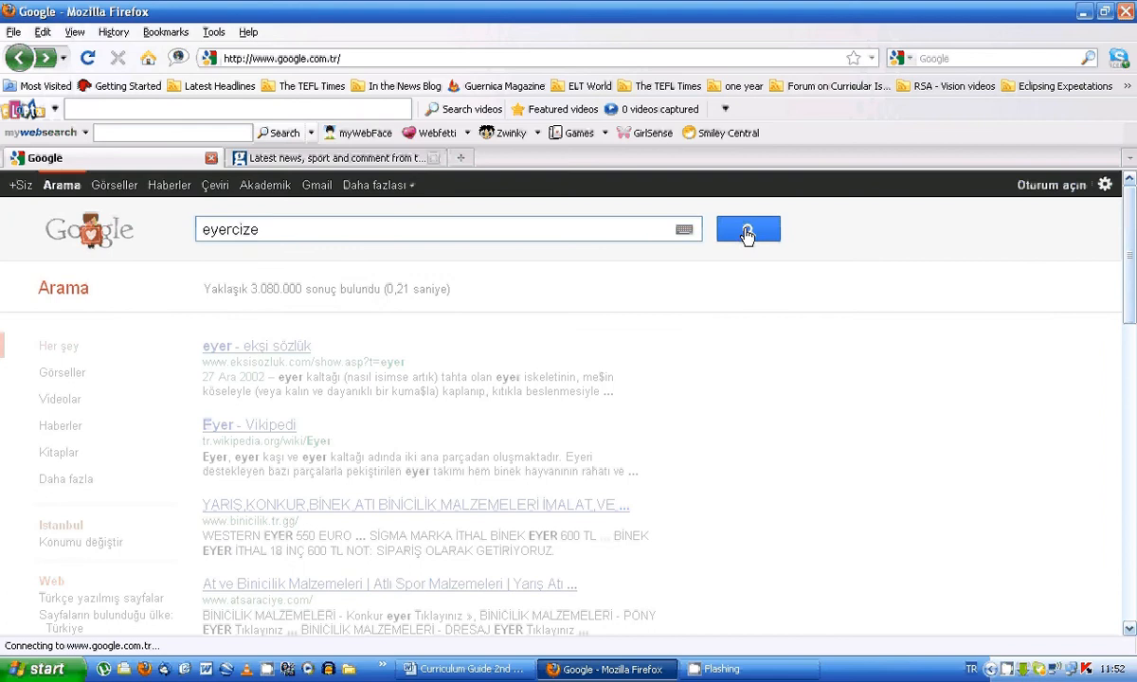
left_click(748, 229)
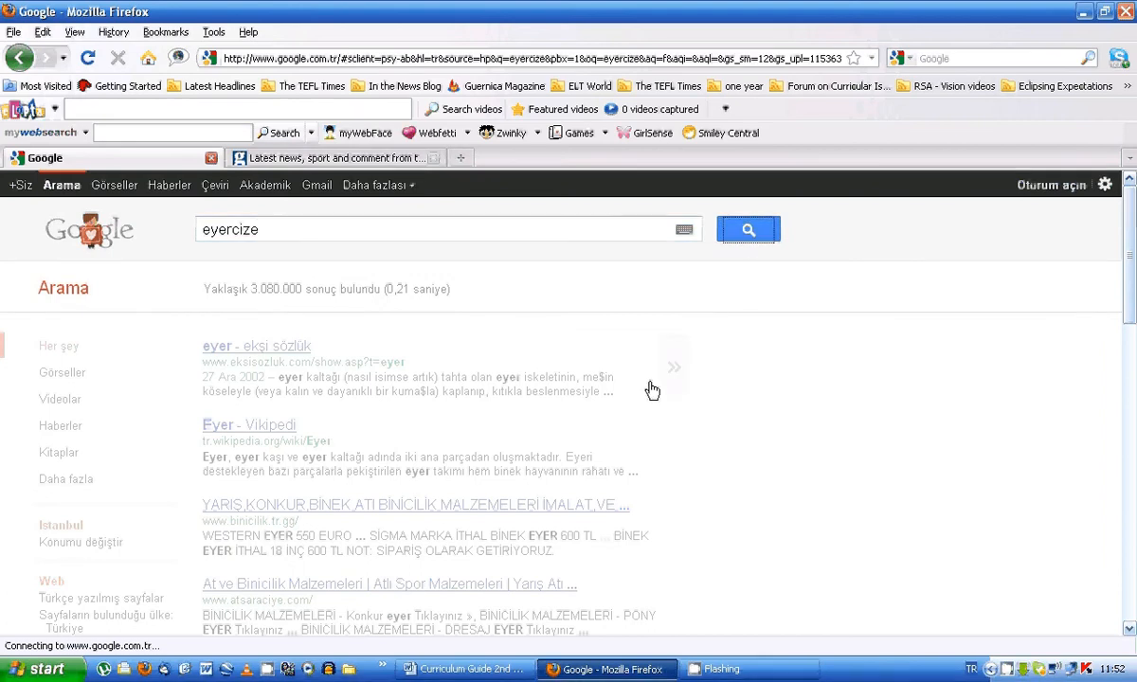
left_click(674, 367)
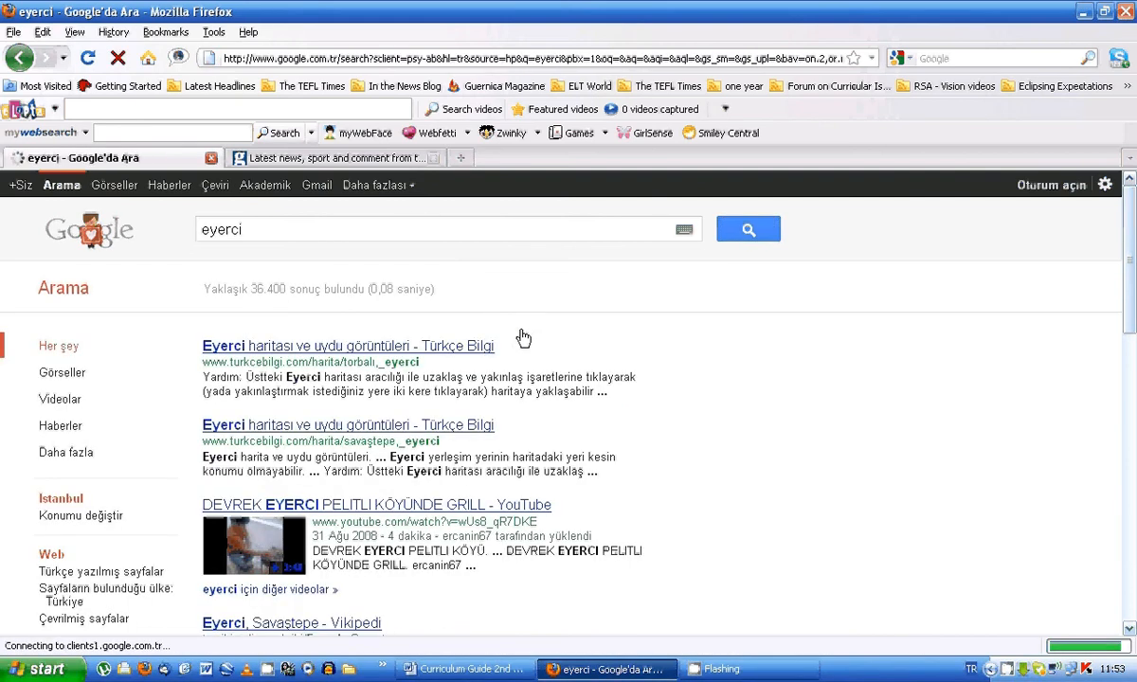
mouse_move(269, 235)
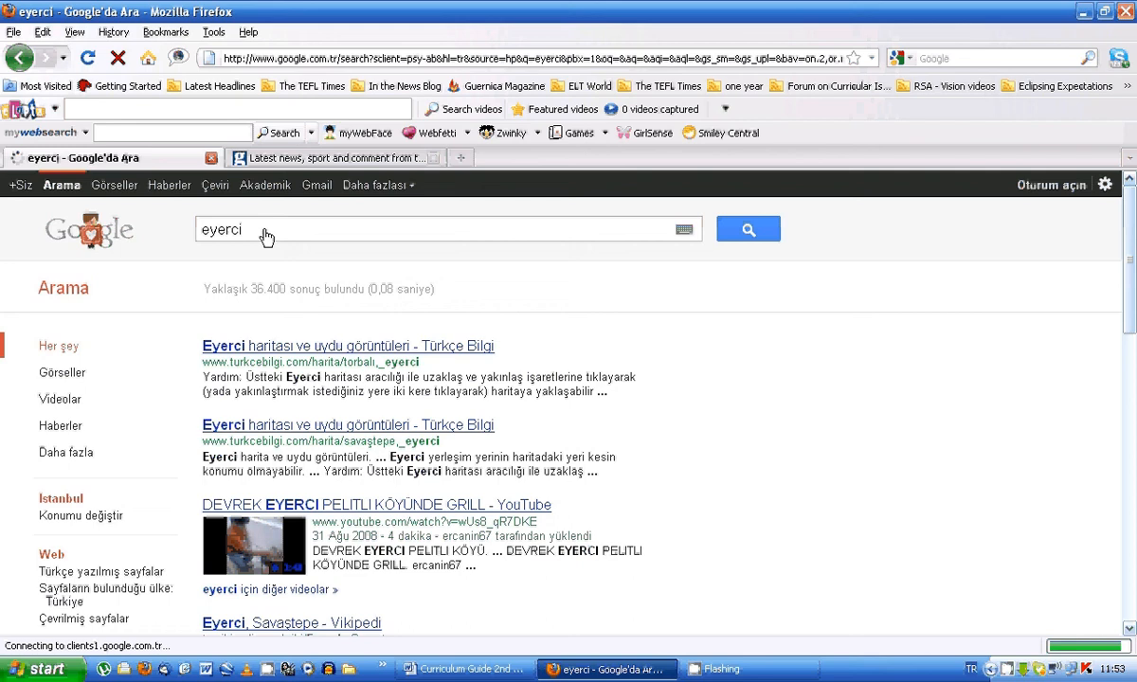
mouse_move(268, 235)
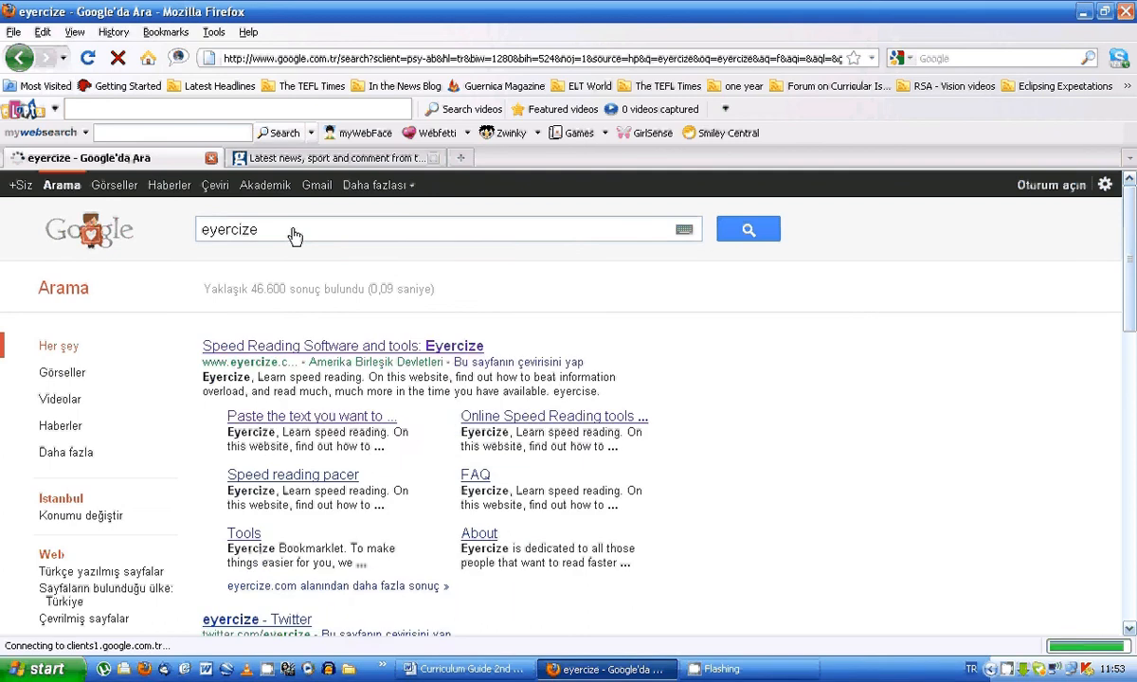
left_click(343, 346)
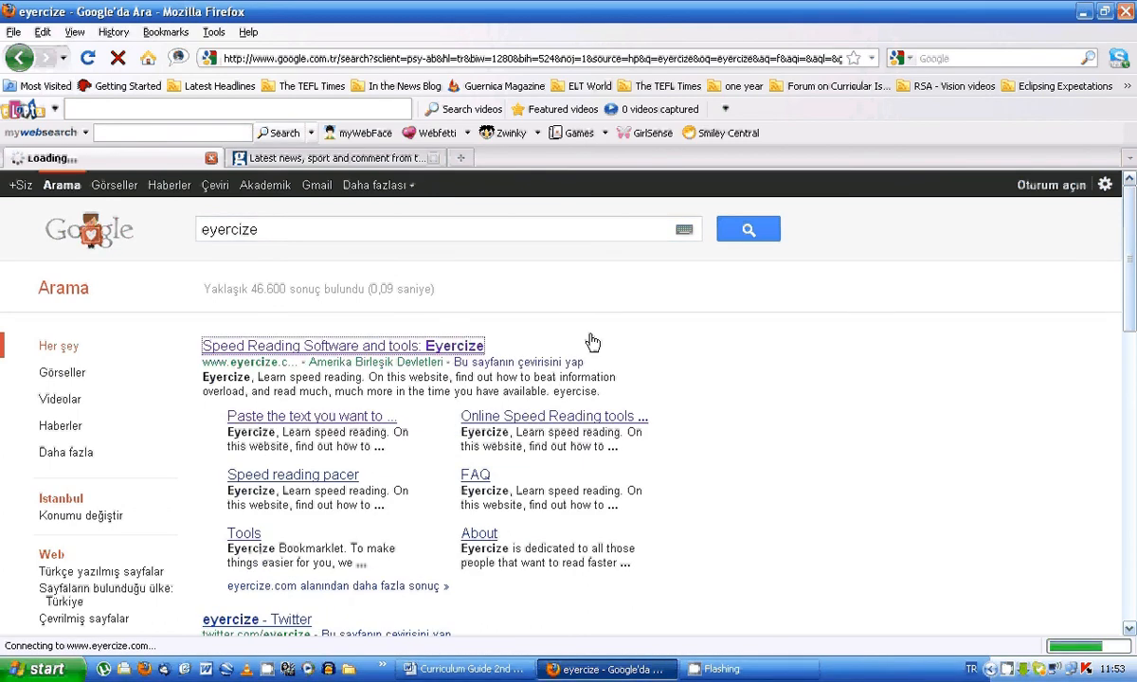
mouse_move(623, 337)
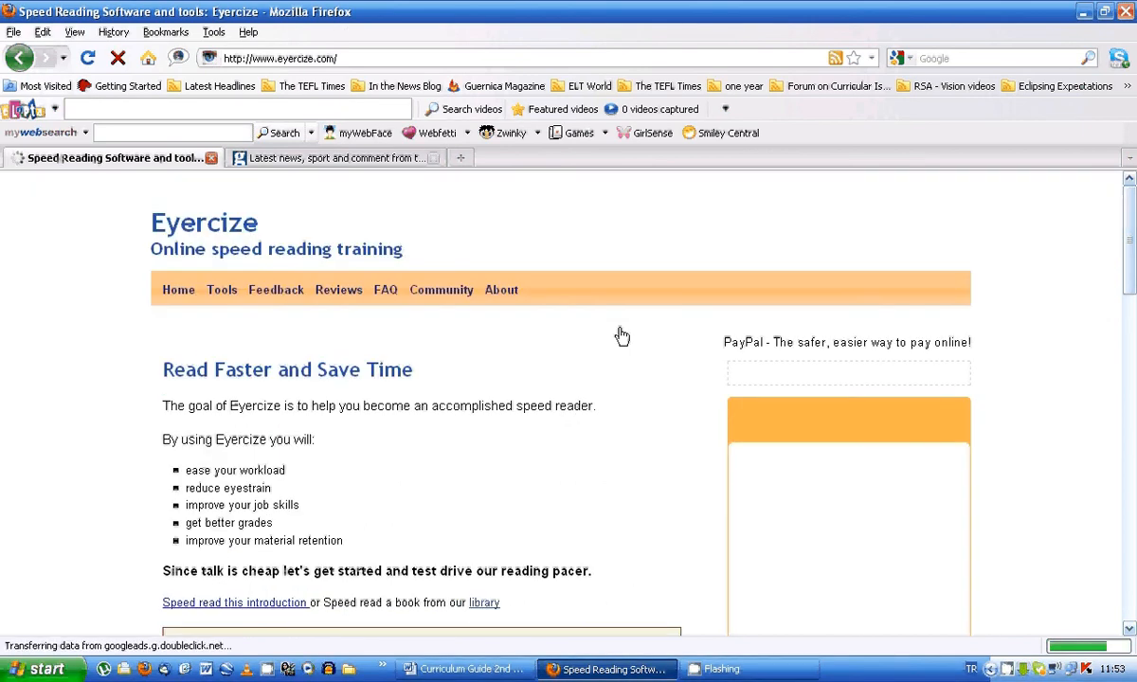
mouse_move(268, 405)
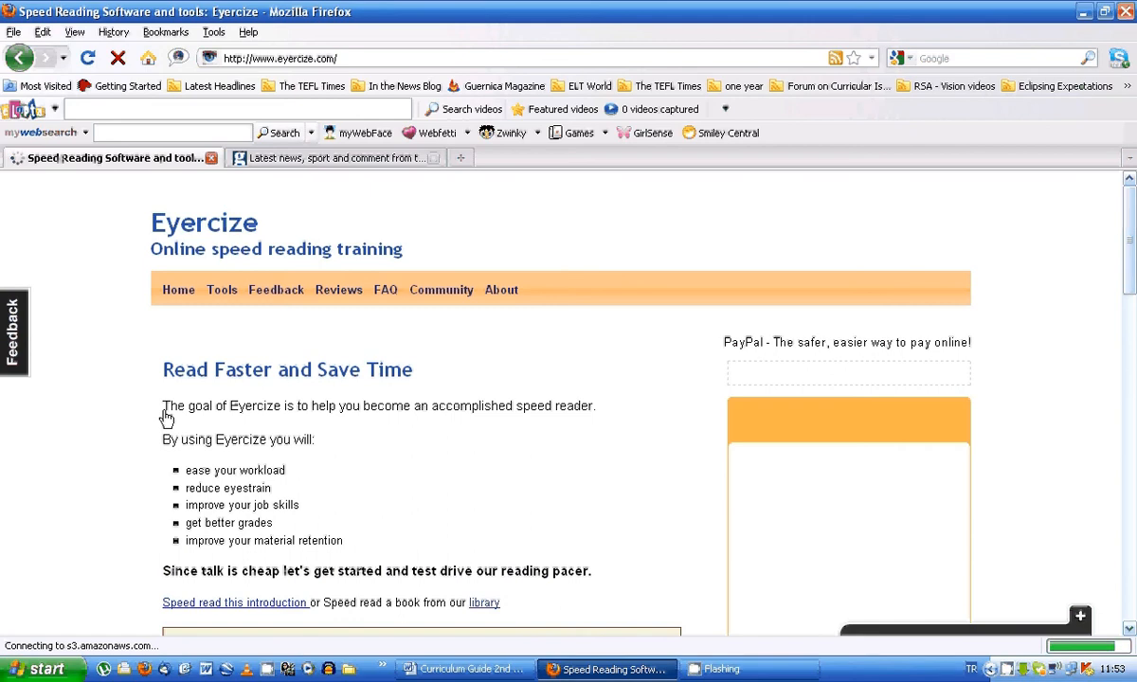
Scroll the eyercize.com home page down toward the sample text
left_click_drag(163, 406, 596, 405)
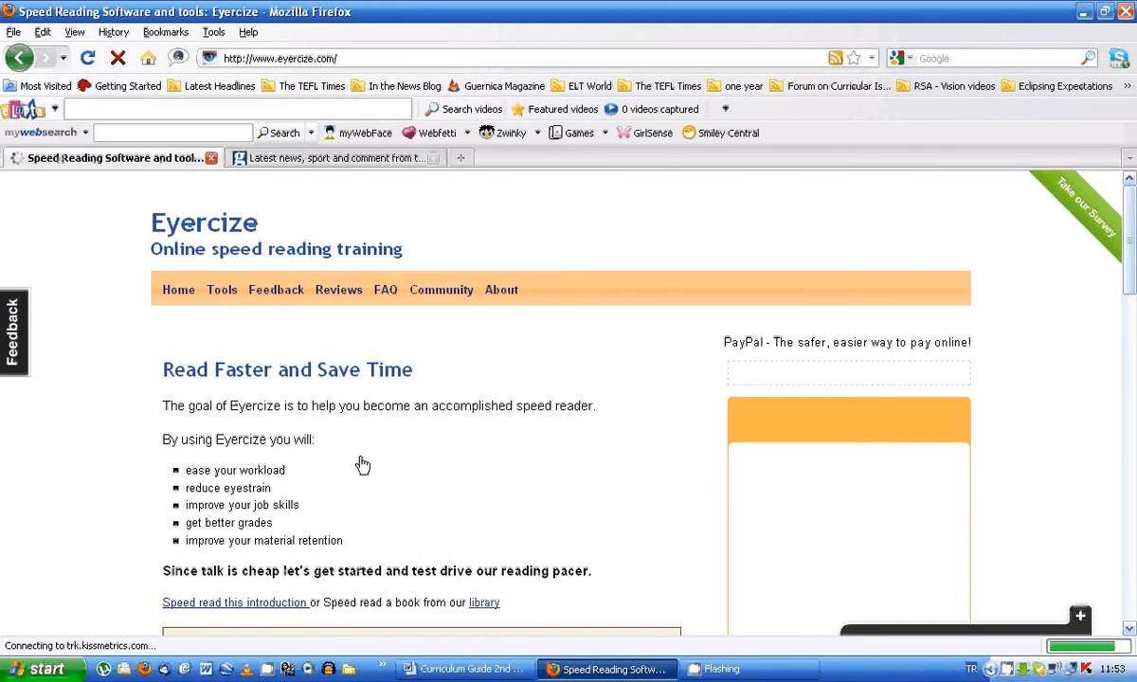
scroll("down", 3)
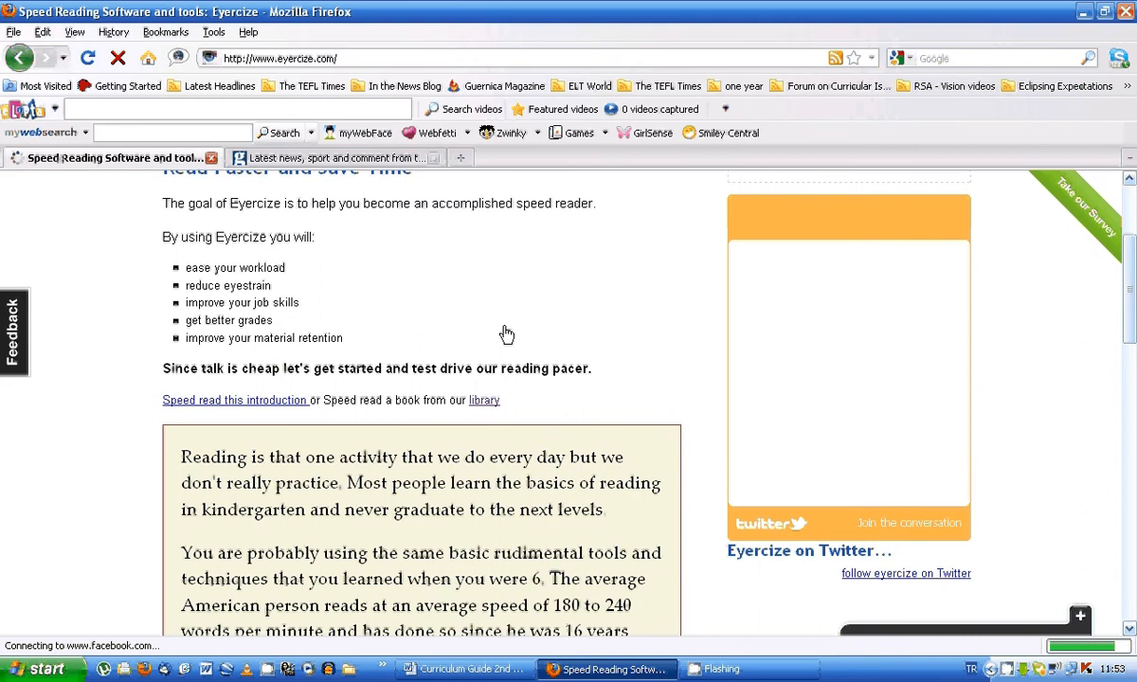
mouse_move(620, 290)
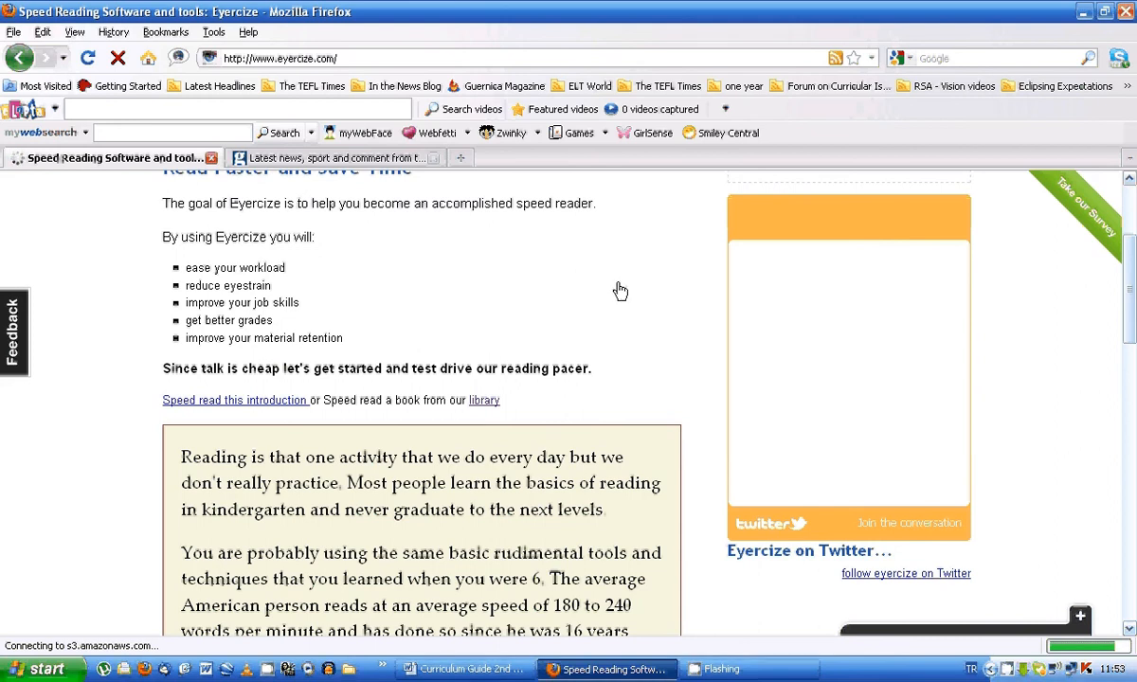
scroll("down", 3)
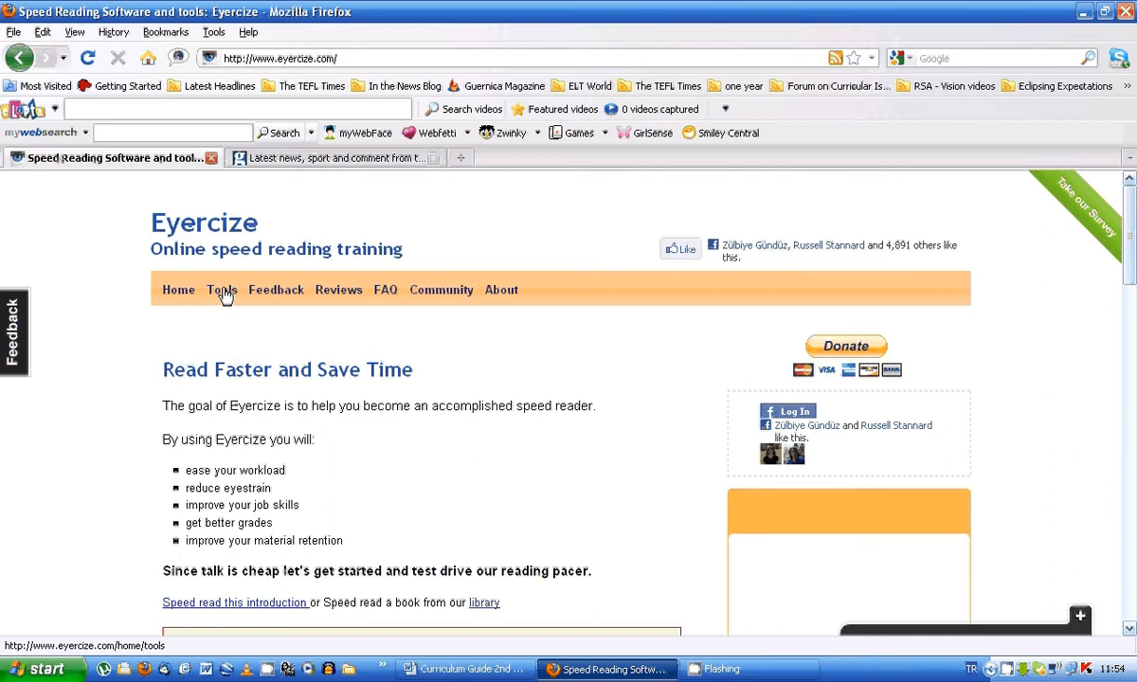
From the Eyercize Tools page, put the 'speed read it' bookmarklet on the bookmarks toolbar
left_click(222, 290)
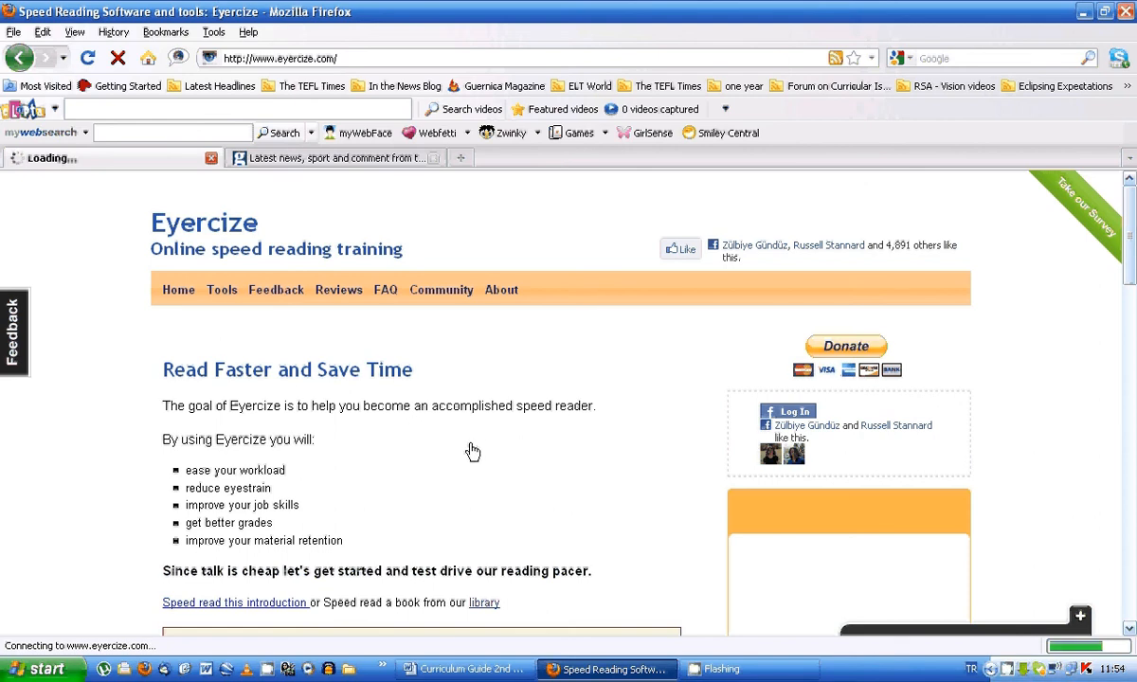
left_click(221, 289)
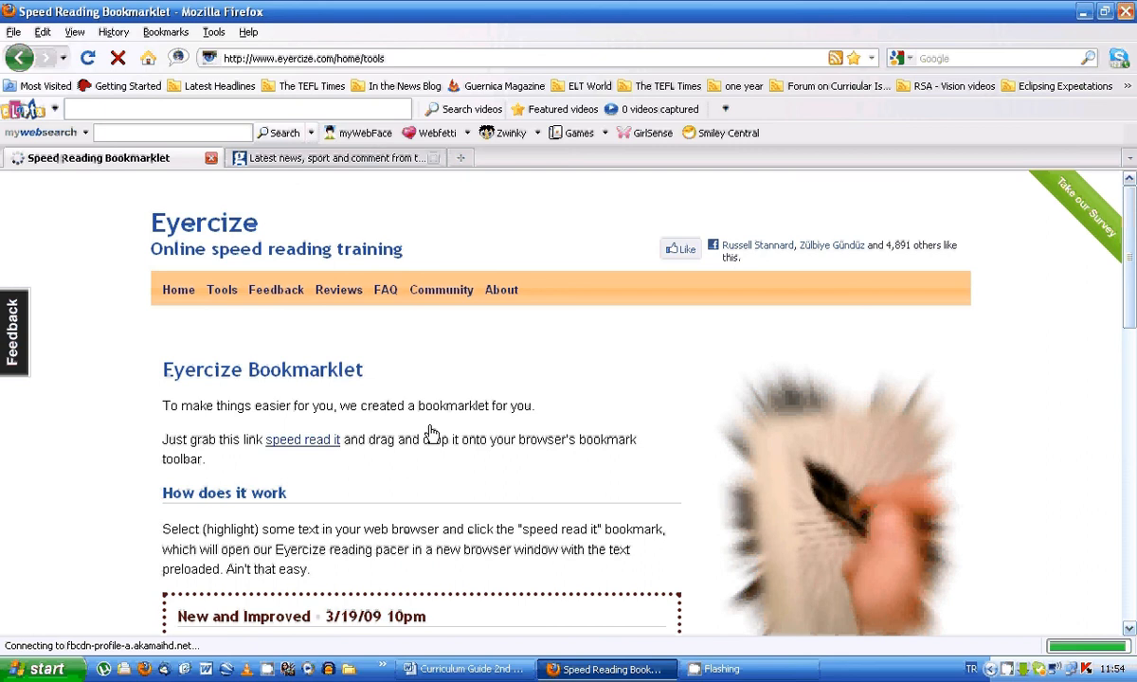
mouse_move(476, 437)
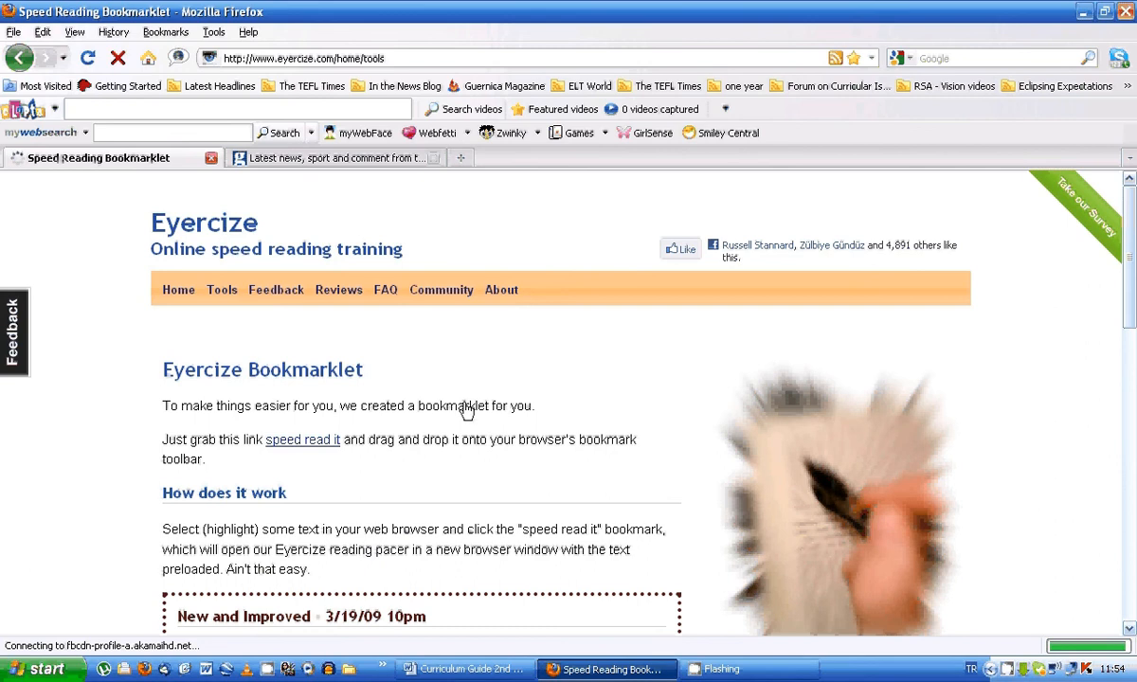
mouse_move(488, 443)
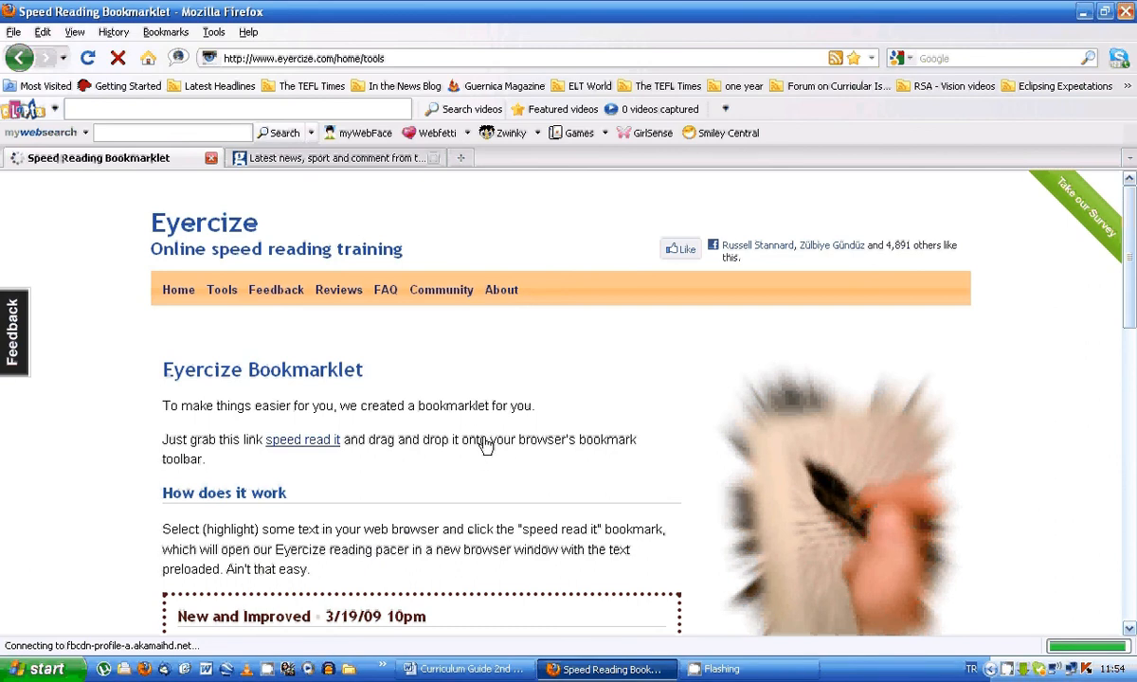
mouse_move(301, 445)
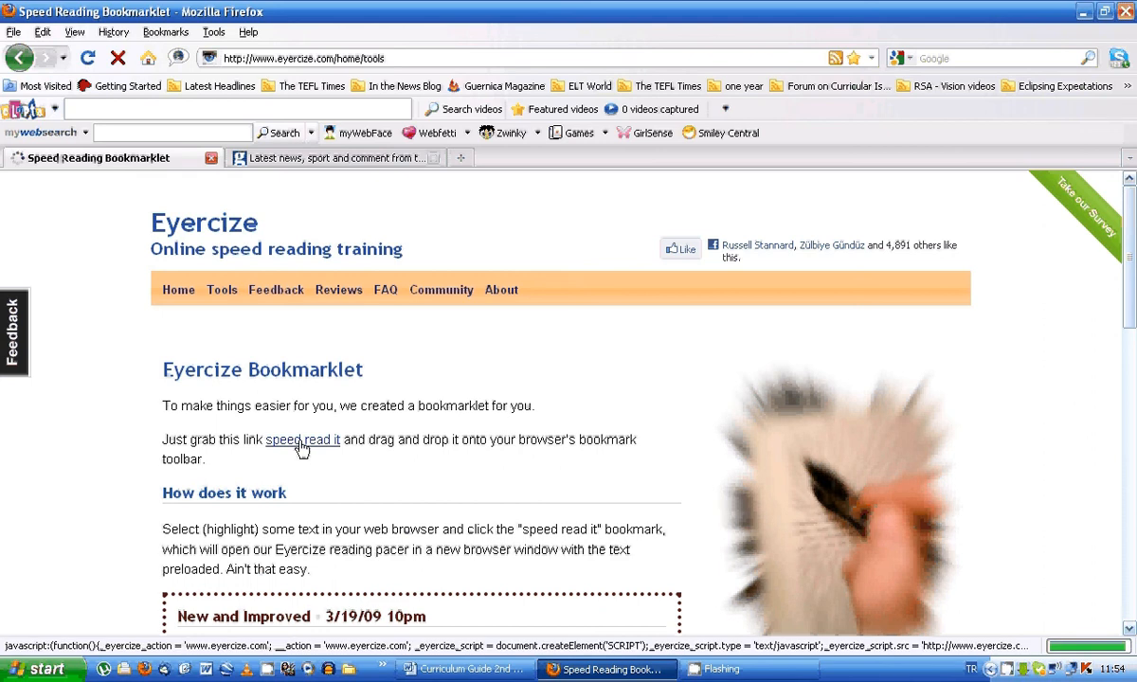
mouse_move(317, 452)
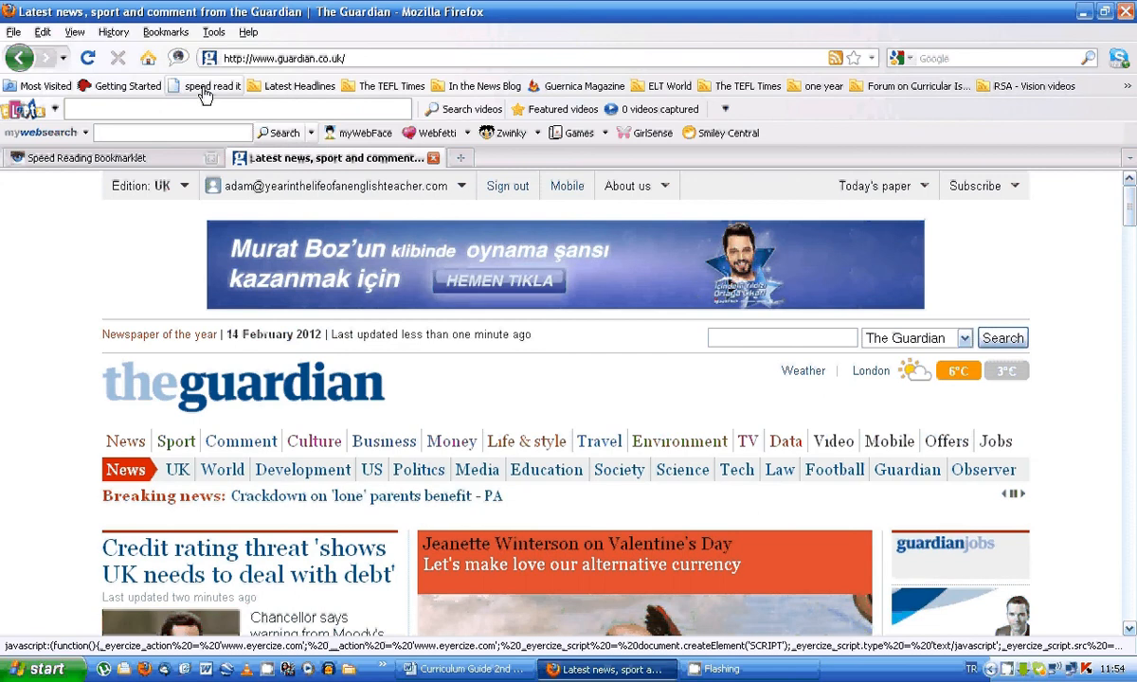
left_click(204, 85)
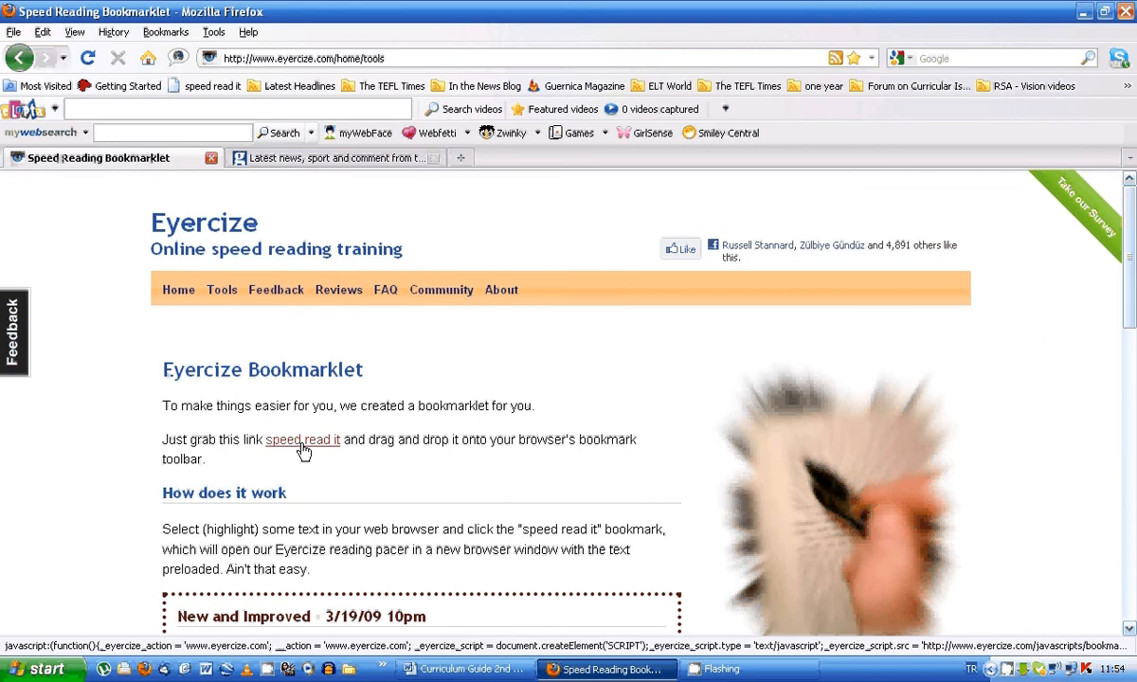
mouse_move(208, 85)
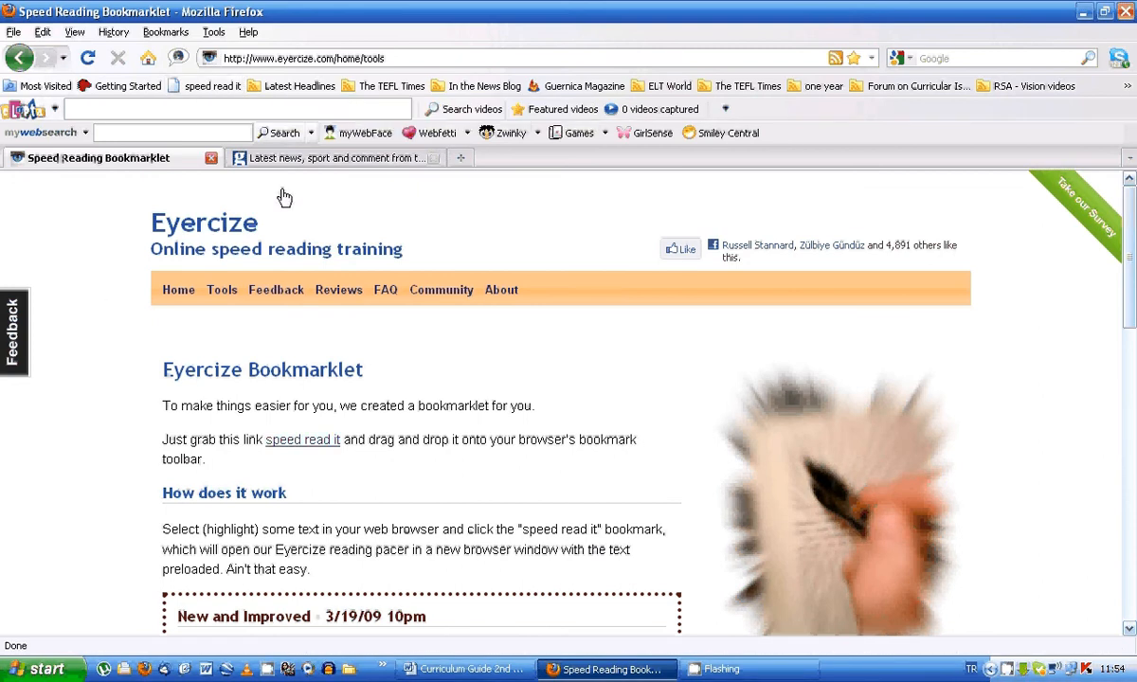
mouse_move(346, 161)
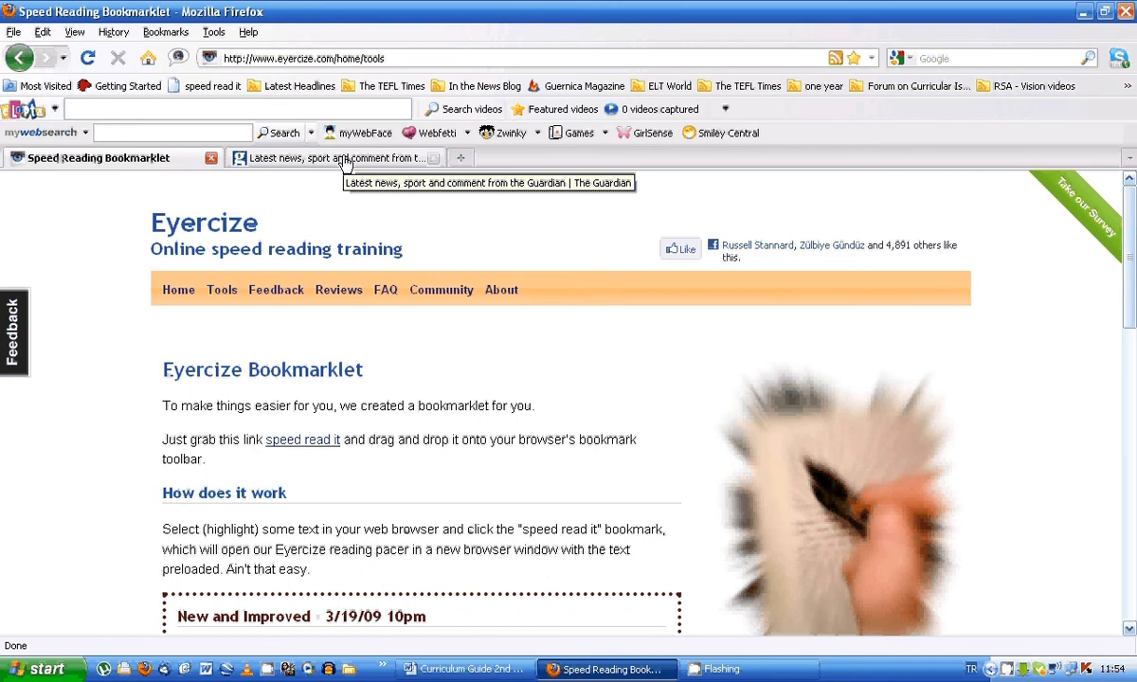
Open the Guardian's Osborne credit rating threat article and scroll to its body text
left_click(327, 158)
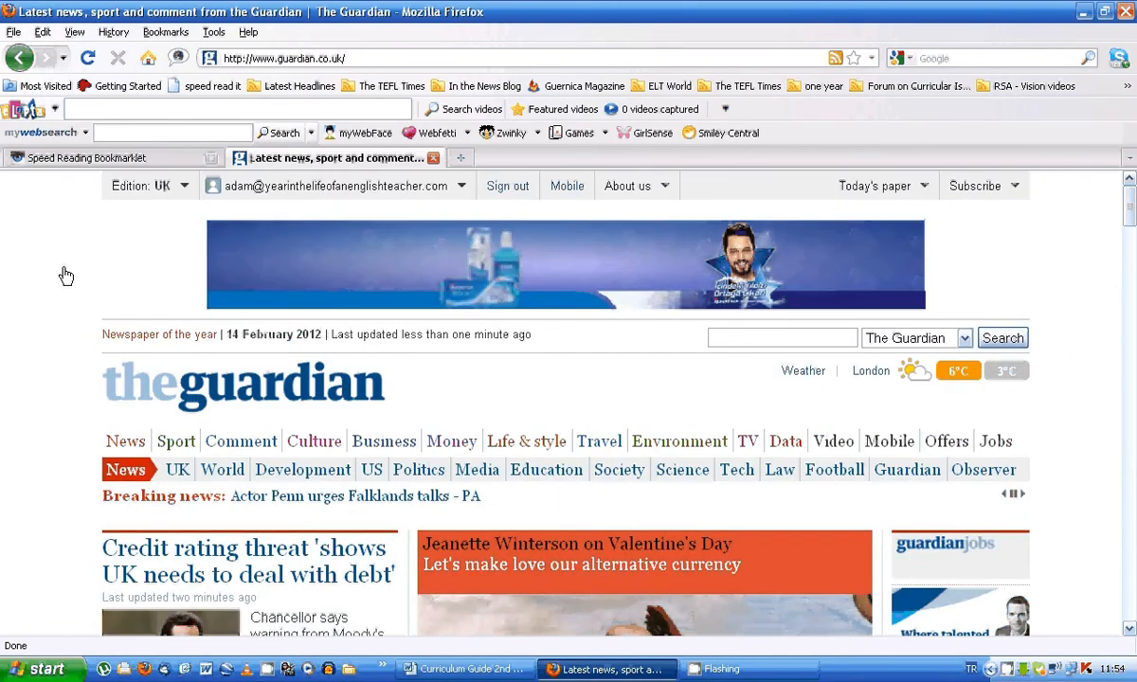
scroll("down", 3)
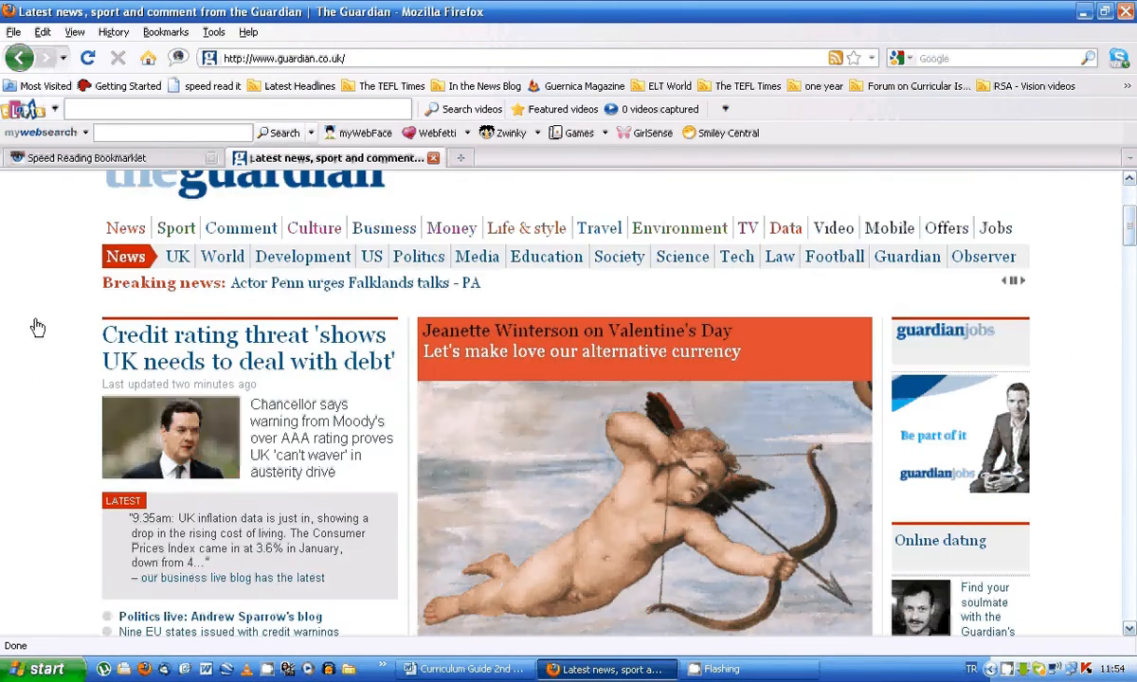
scroll("down", 3)
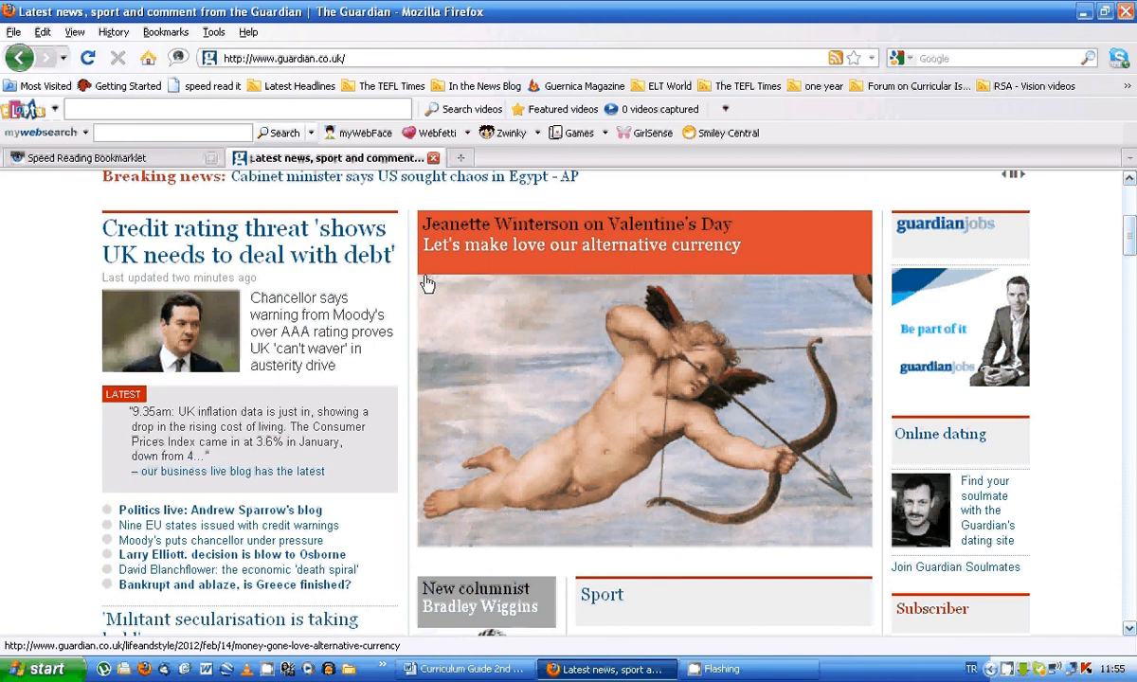
left_click(242, 242)
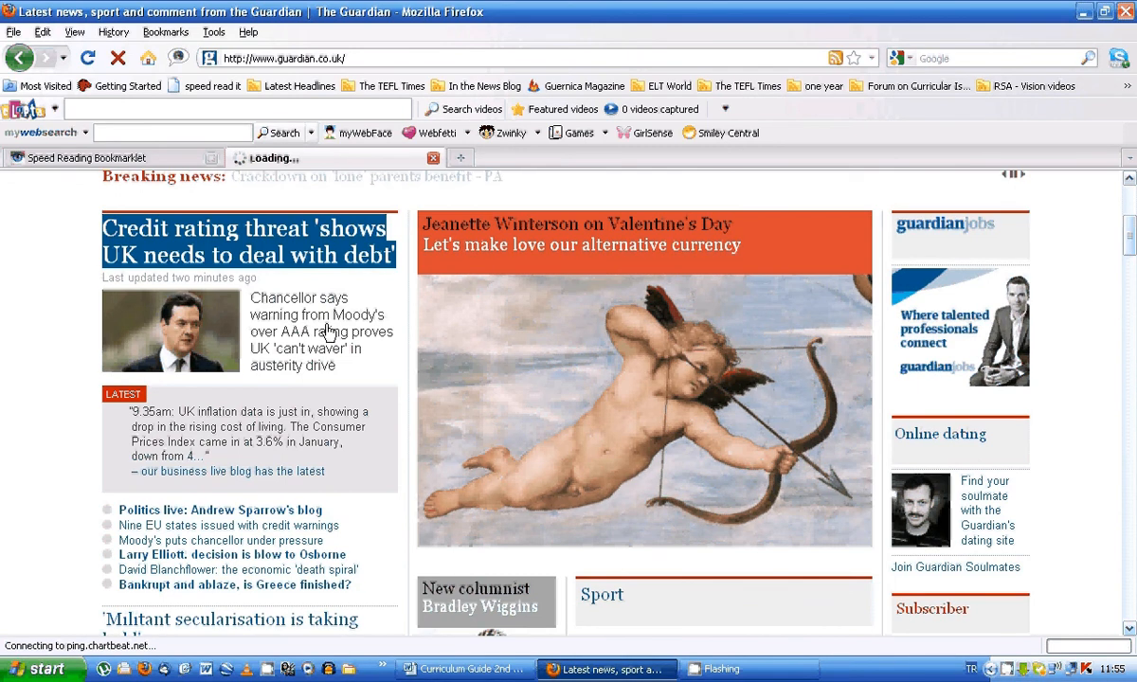
left_click(249, 241)
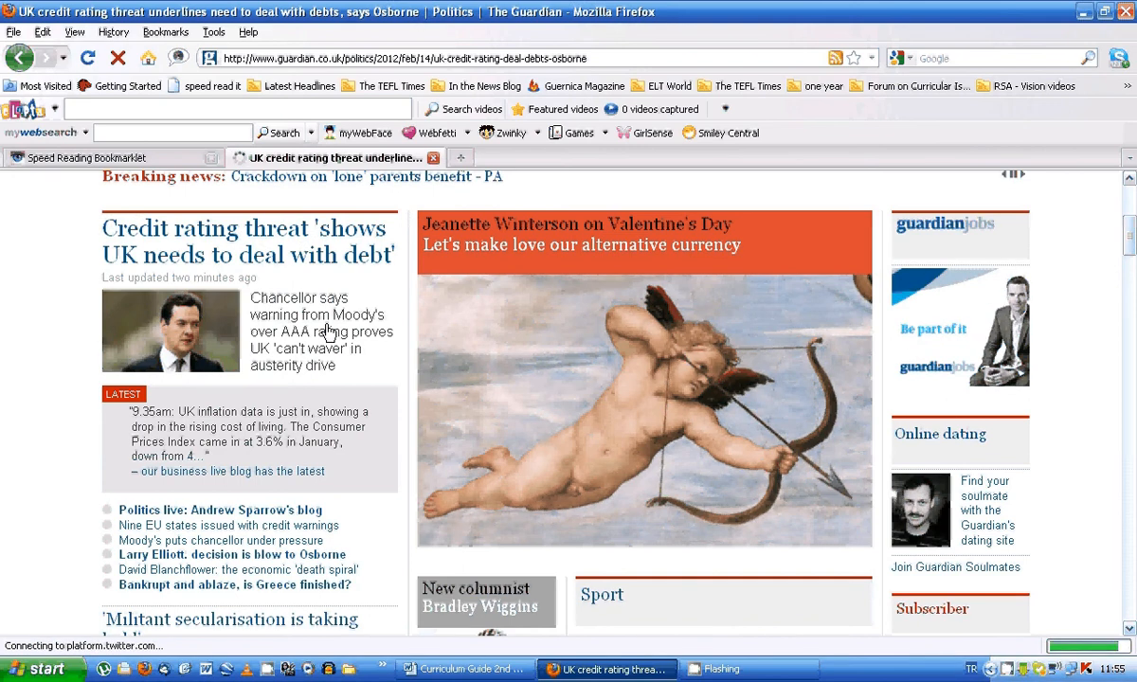
scroll("down", 3)
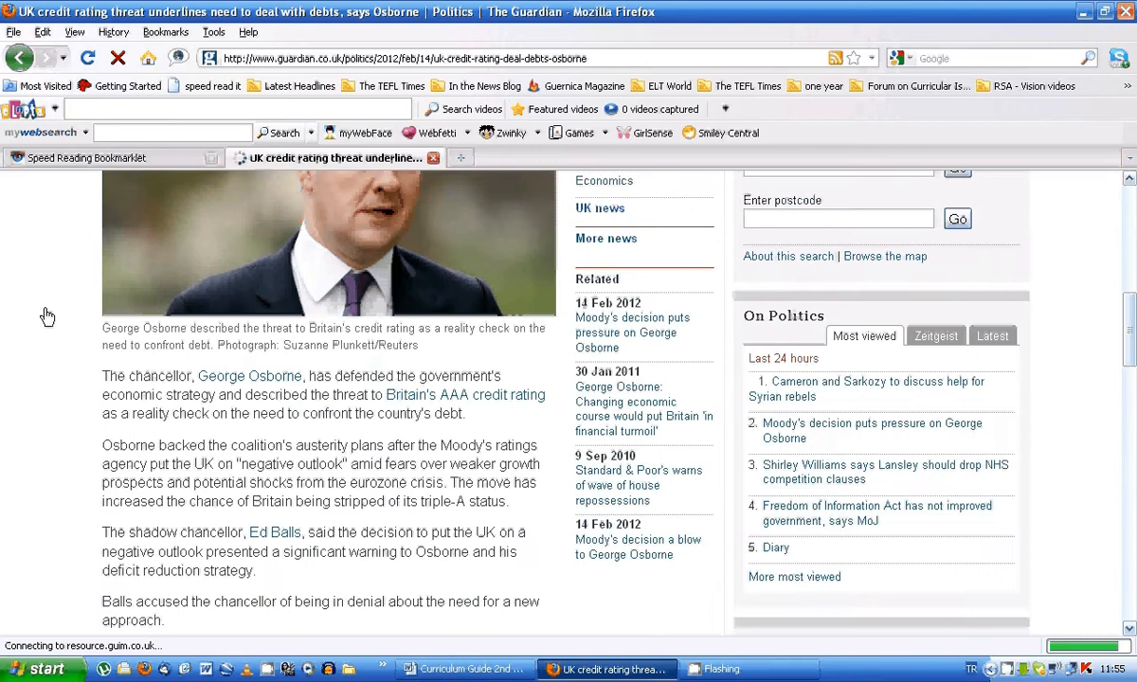
mouse_move(13, 297)
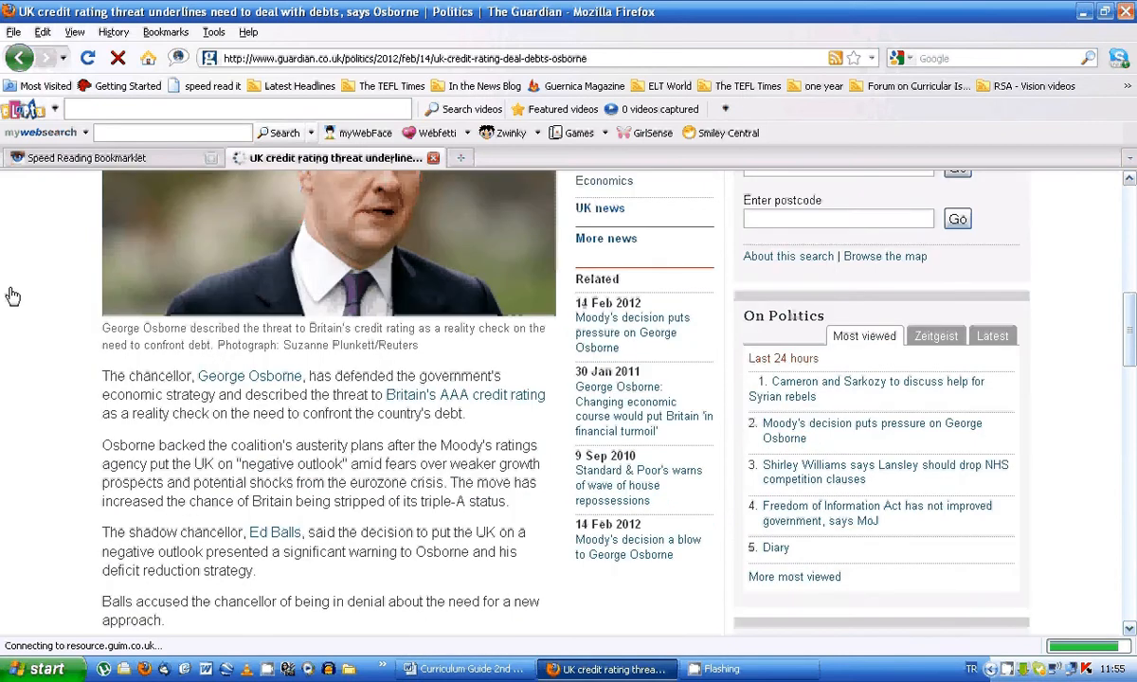
scroll("down", 3)
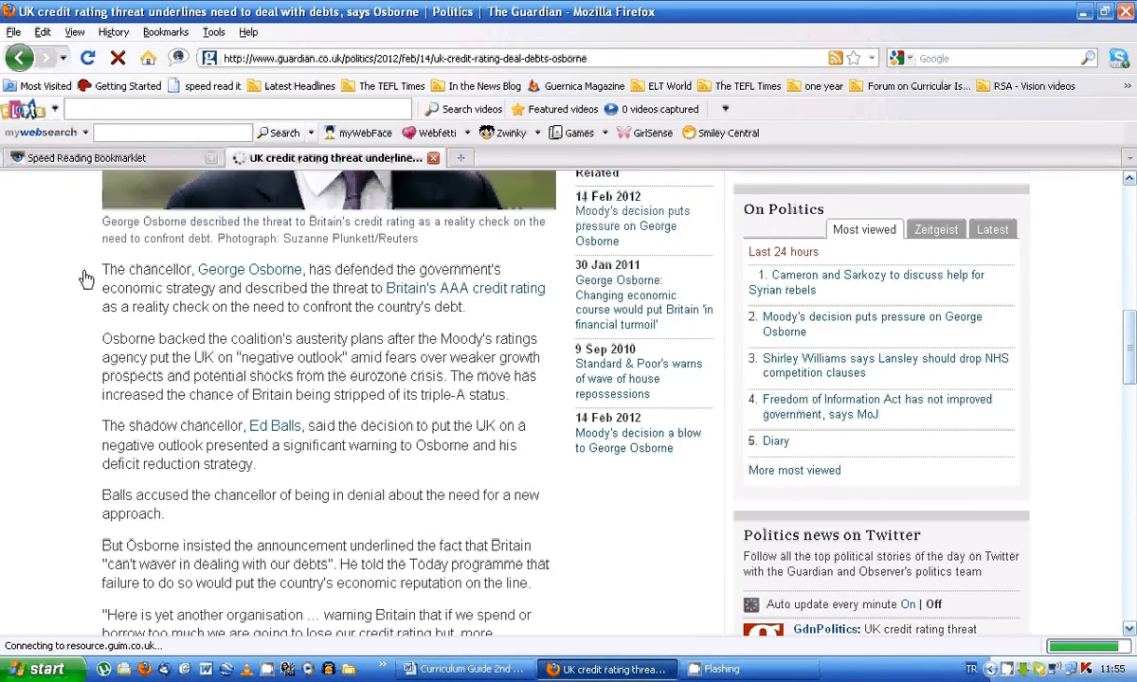
mouse_move(107, 273)
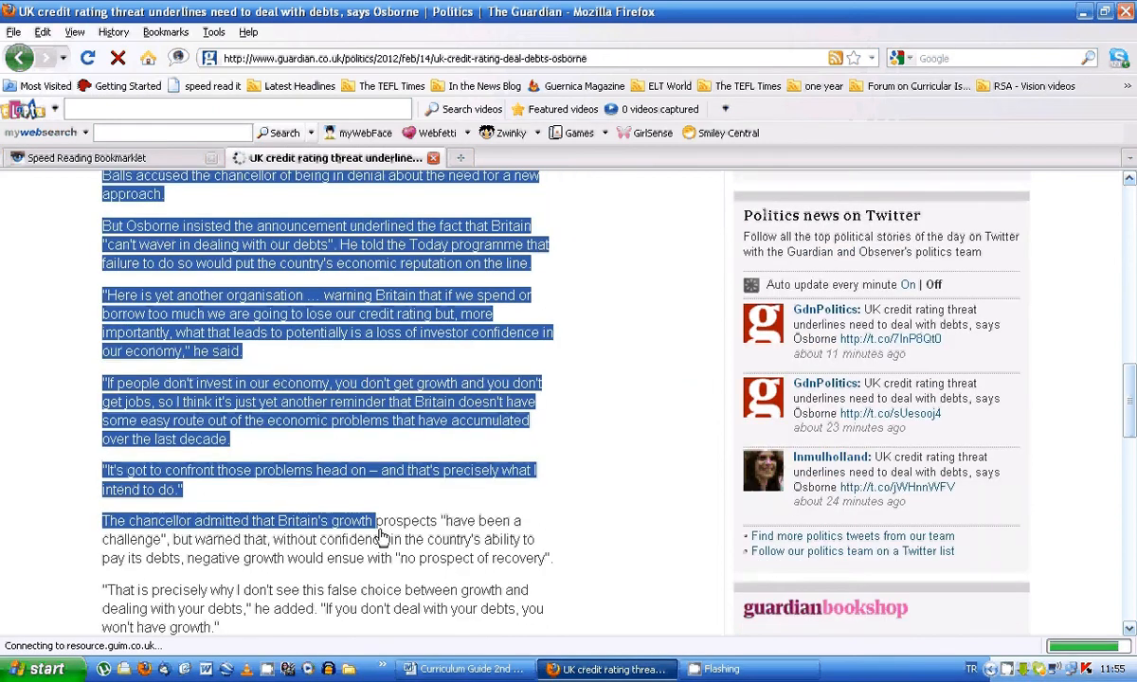
Select the Osborne article's paragraphs and launch the 'speed read it' bookmarklet
scroll("down", 3)
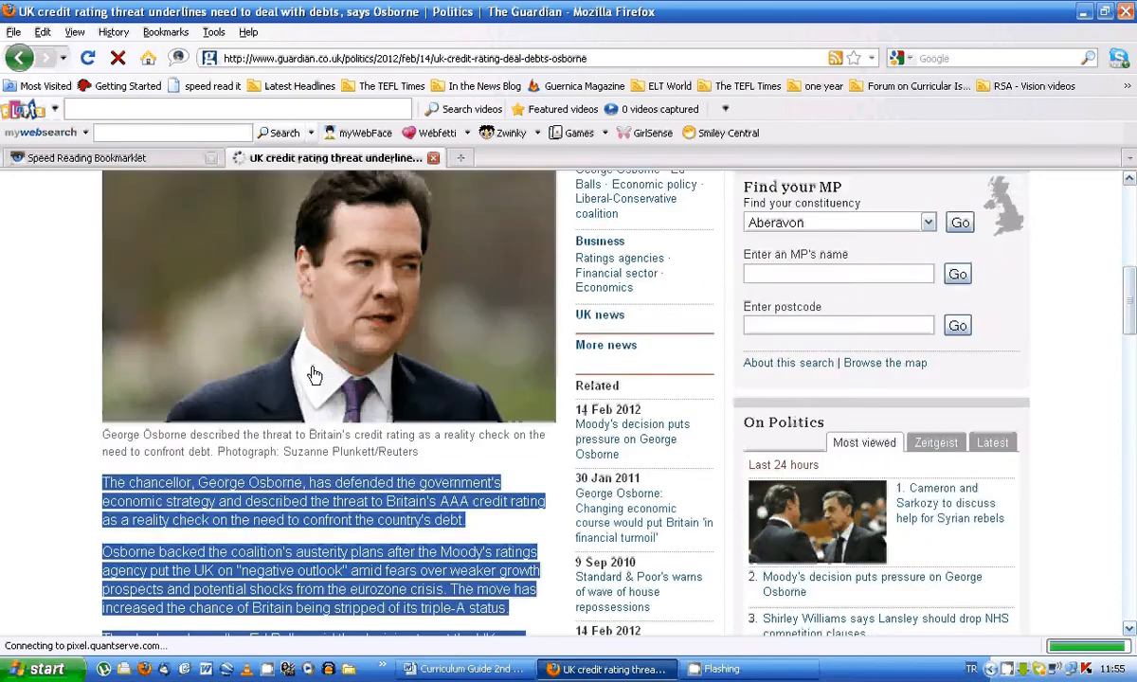
scroll("down", 3)
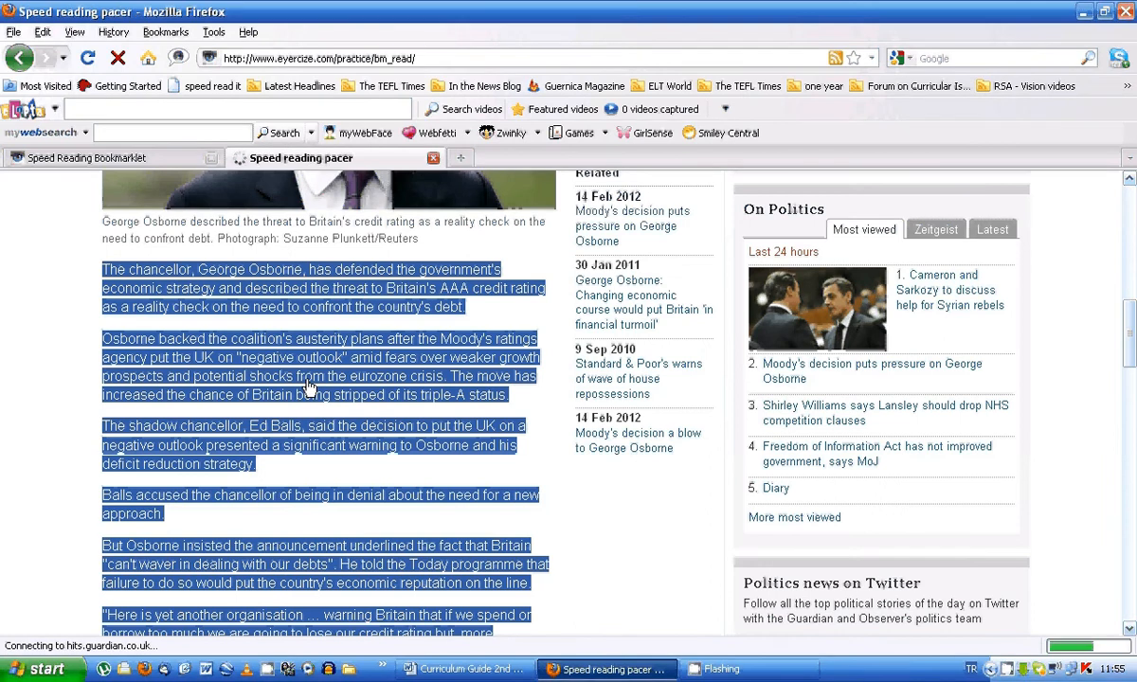
mouse_move(322, 388)
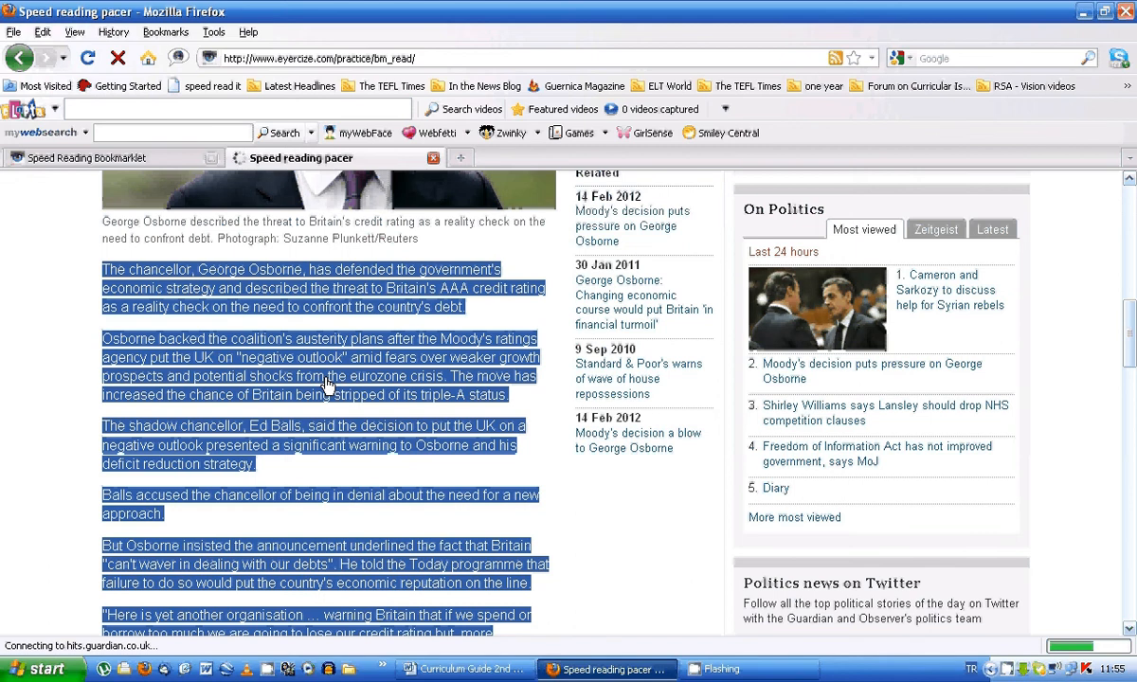
mouse_move(396, 403)
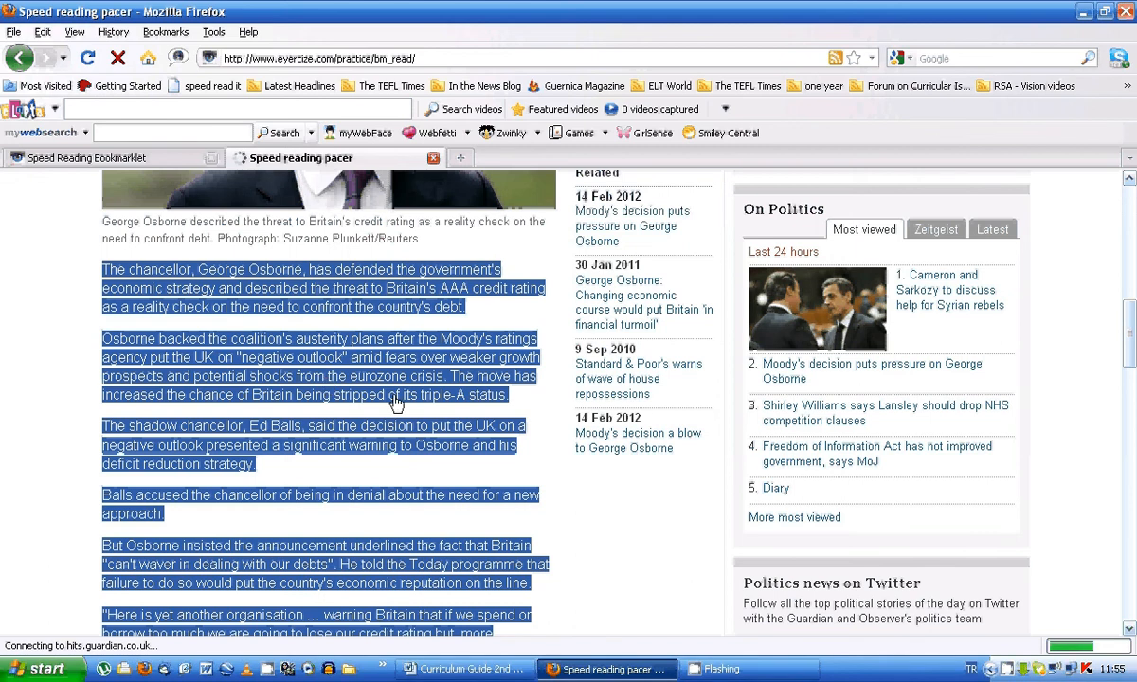
mouse_move(351, 389)
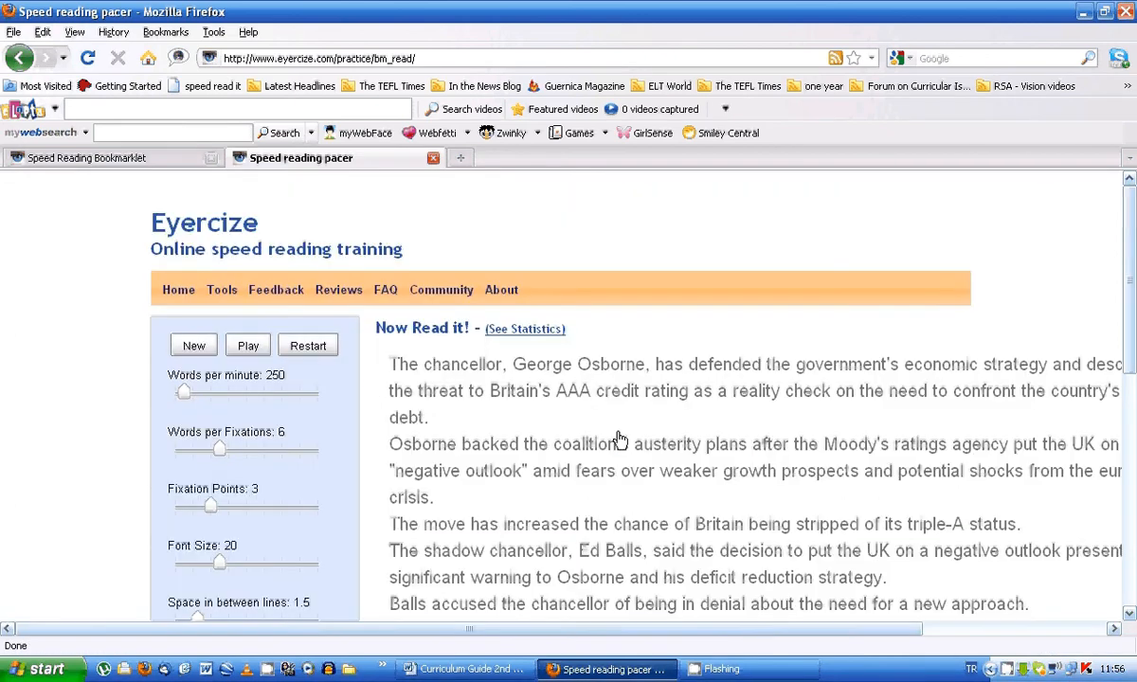
mouse_move(445, 348)
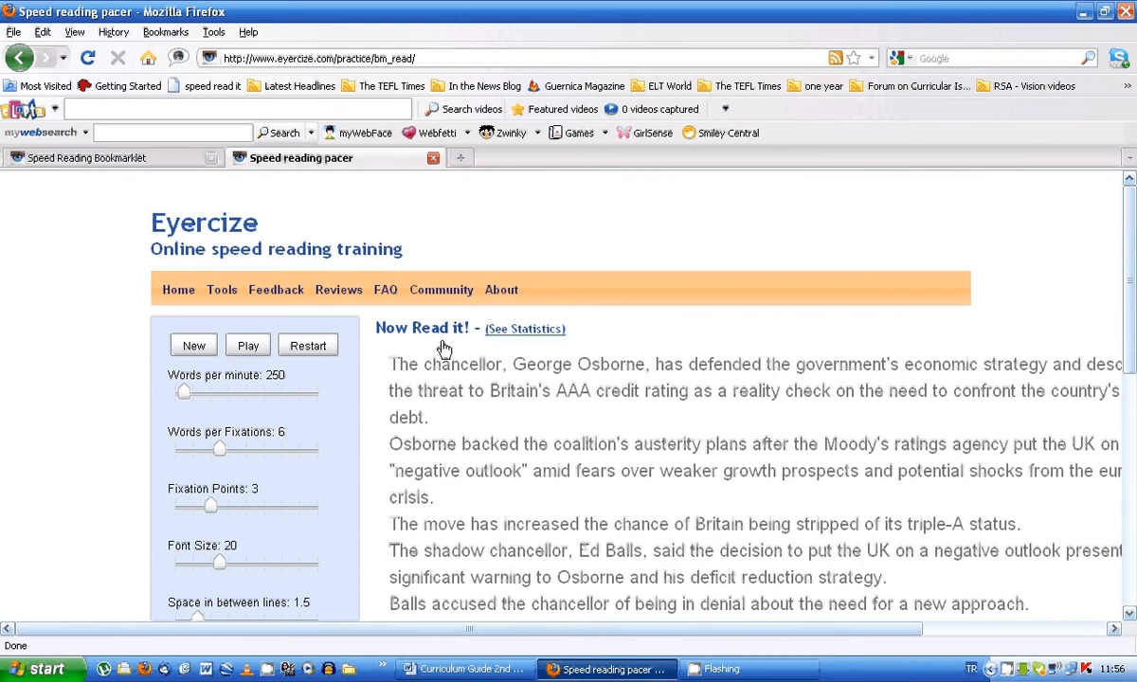
mouse_move(195, 223)
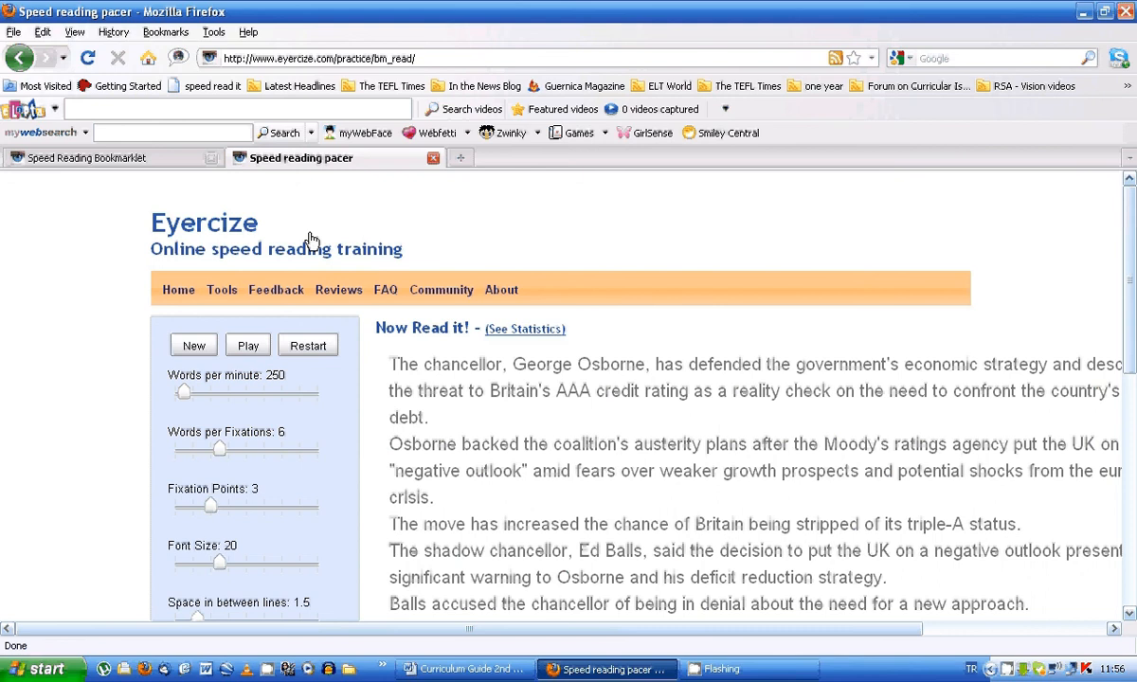
mouse_move(578, 372)
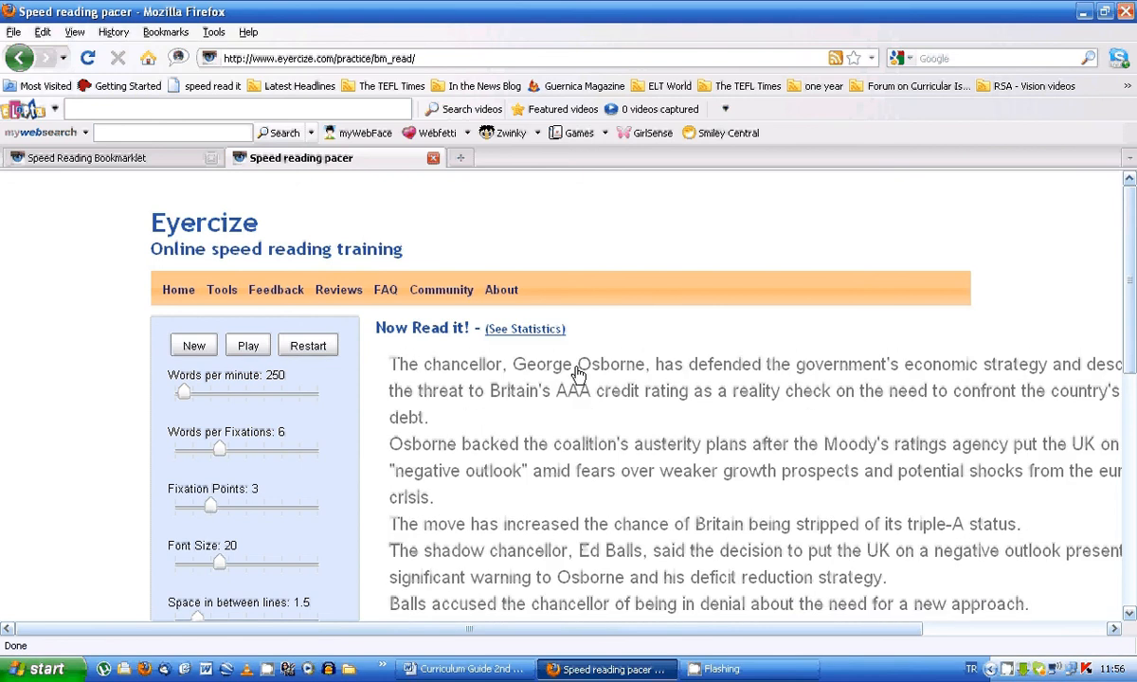
mouse_move(778, 573)
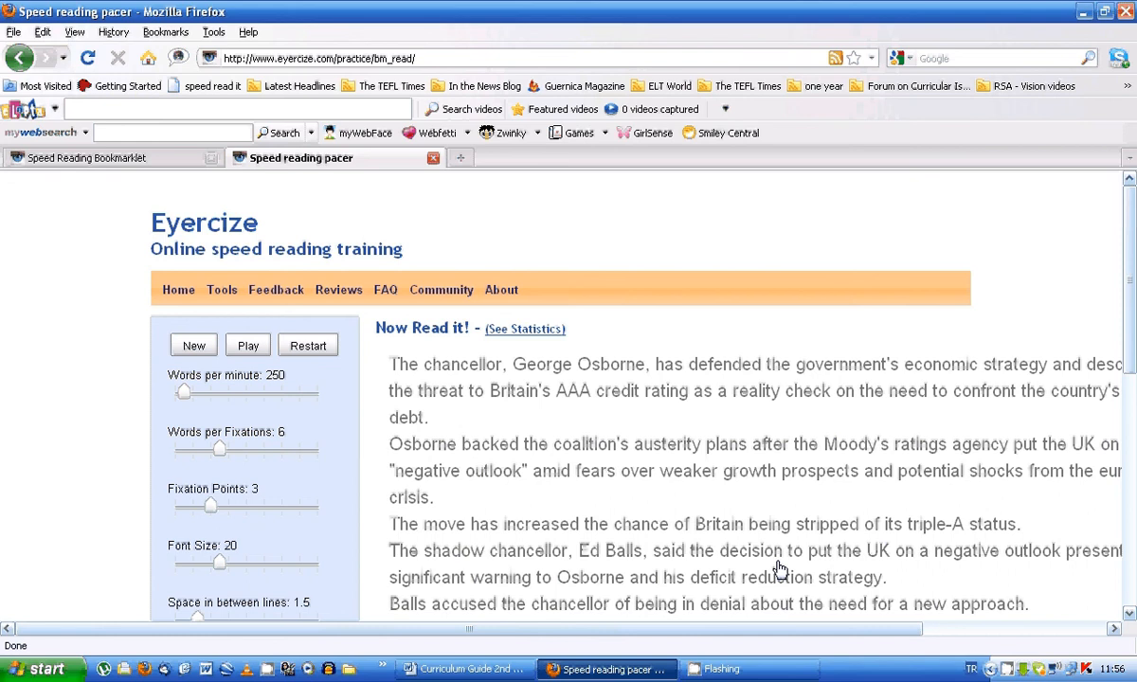
mouse_move(109, 427)
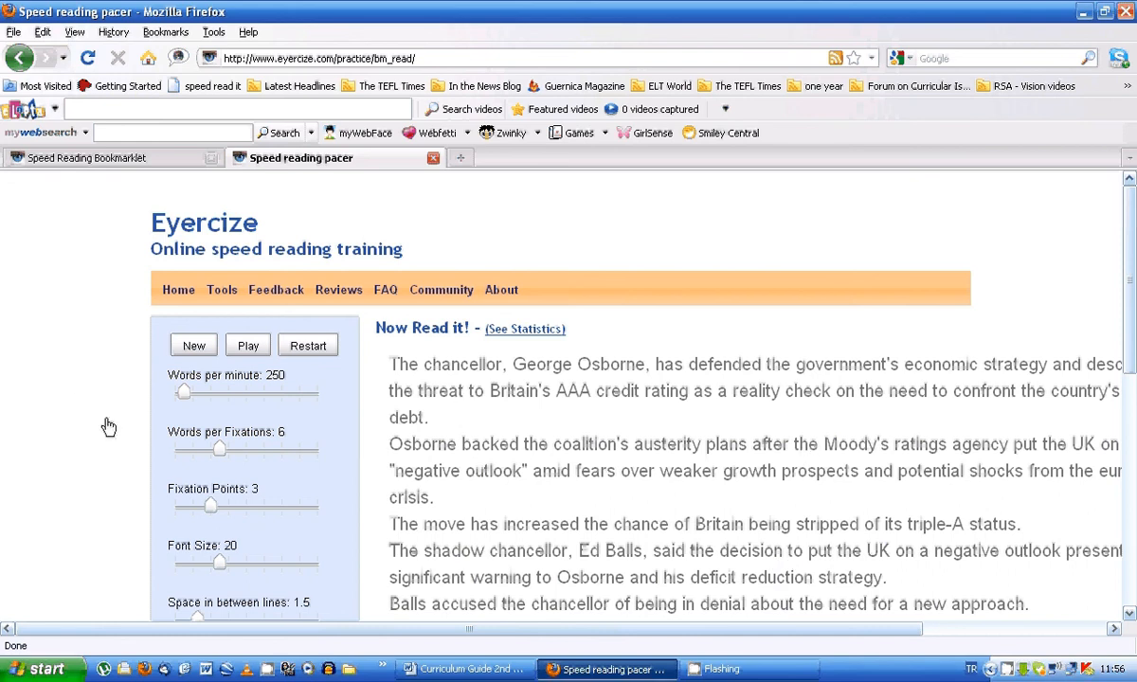
Scroll the 'Now Read it!' page holding the Osborne article at 250 words per minute
scroll("down", 3)
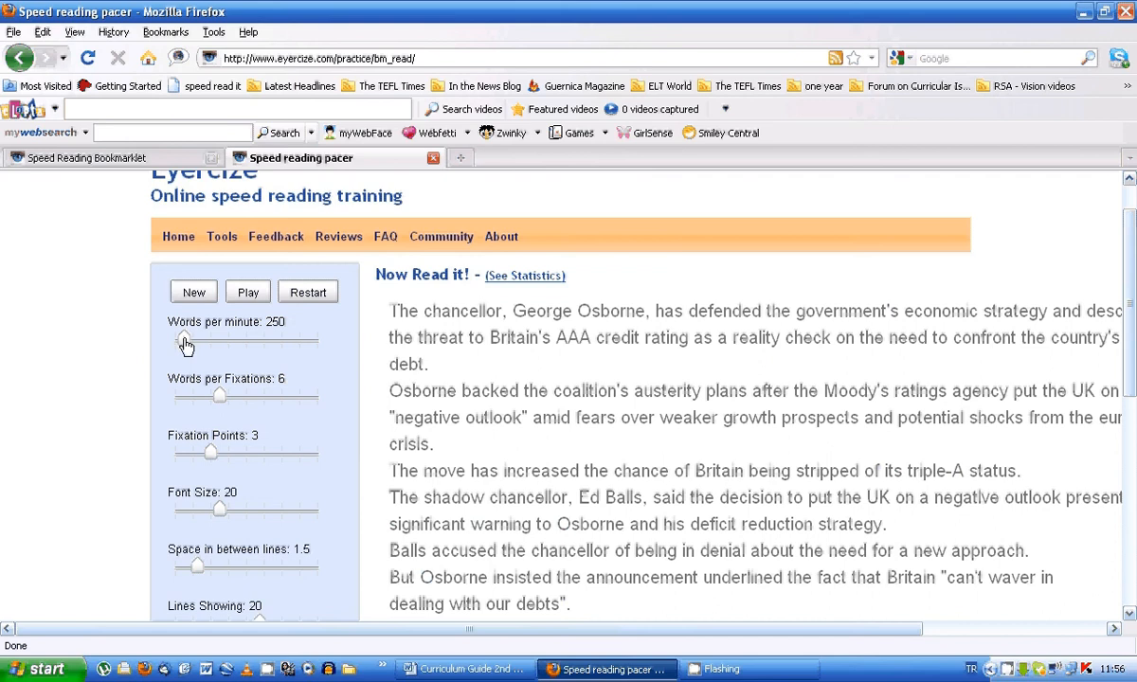
Set the pacer to 370 words per minute and 4 words per fixation, then test it
left_click_drag(187, 343, 194, 342)
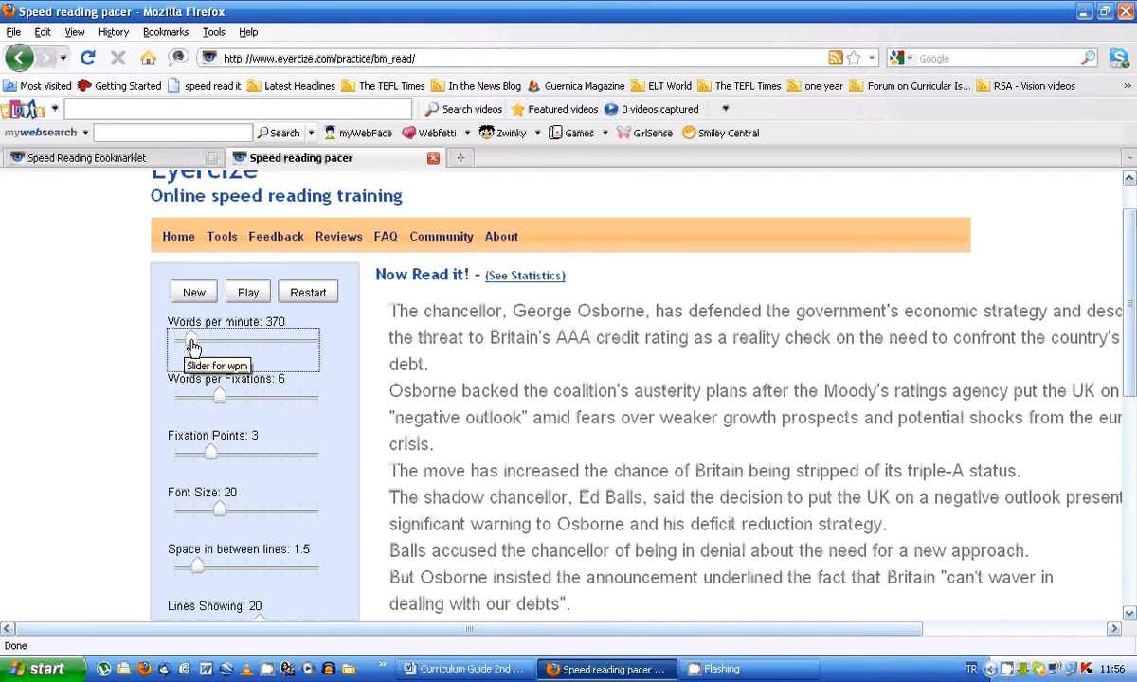
mouse_move(462, 360)
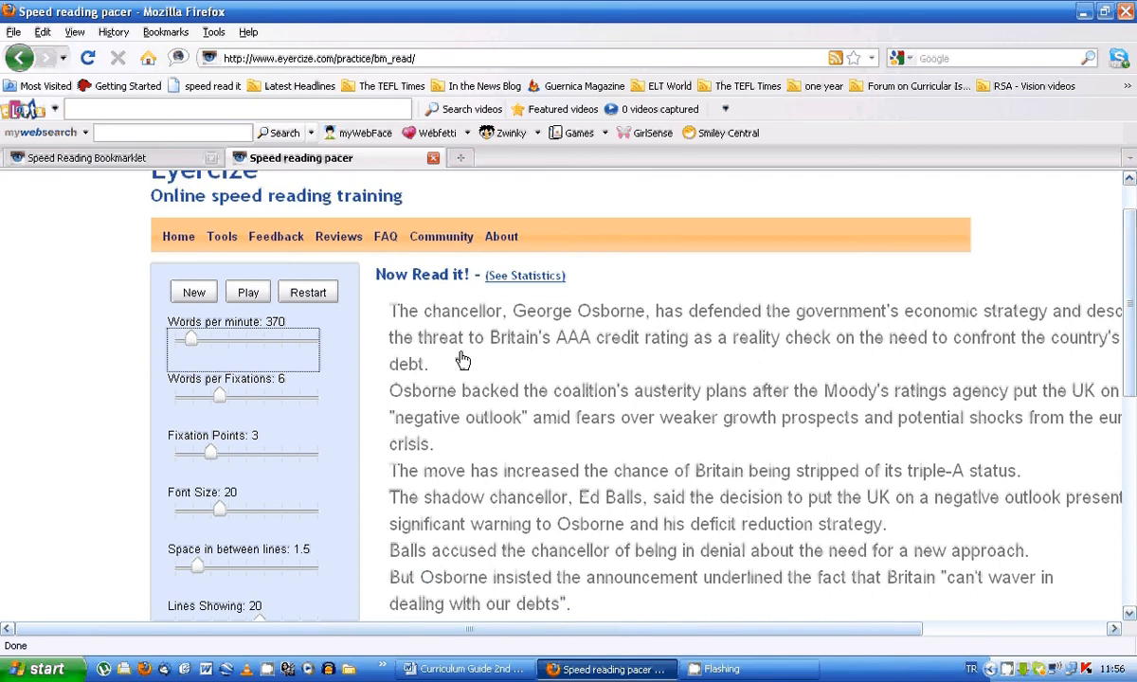
mouse_move(566, 360)
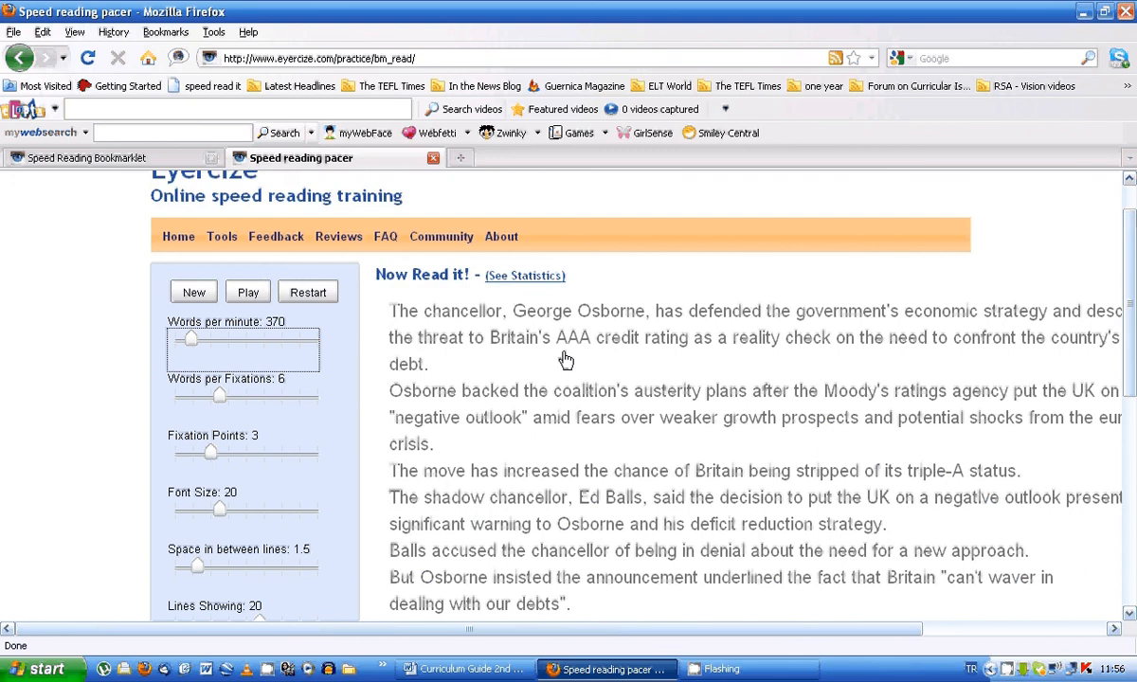
left_click_drag(223, 396, 210, 395)
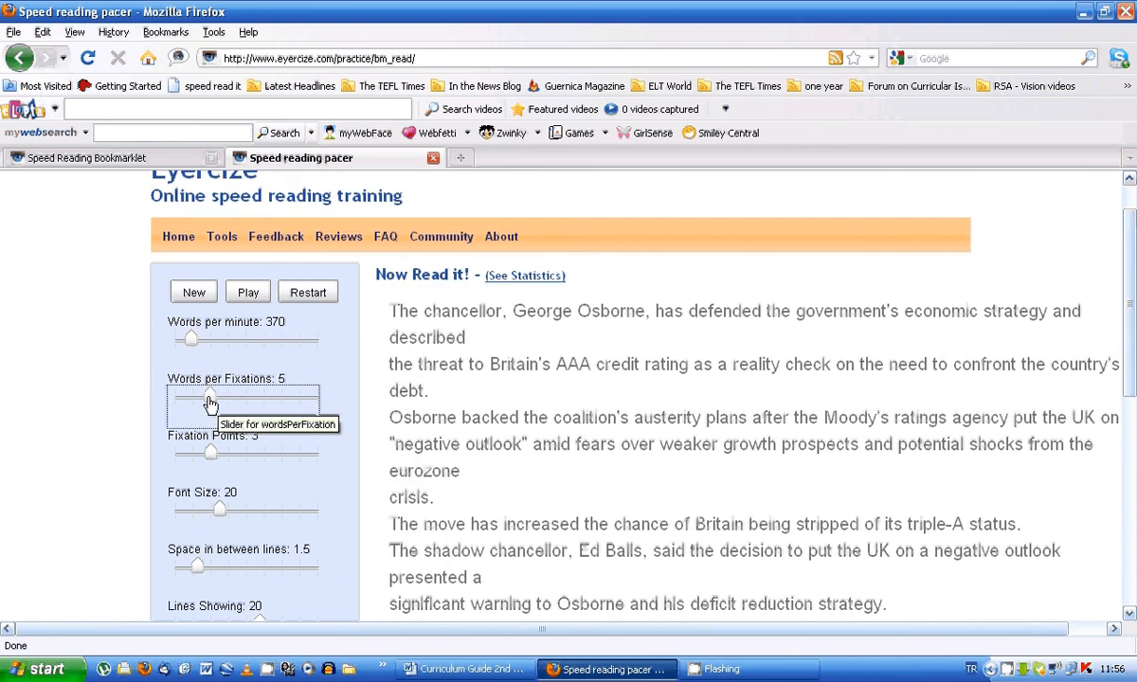
left_click_drag(210, 395, 194, 396)
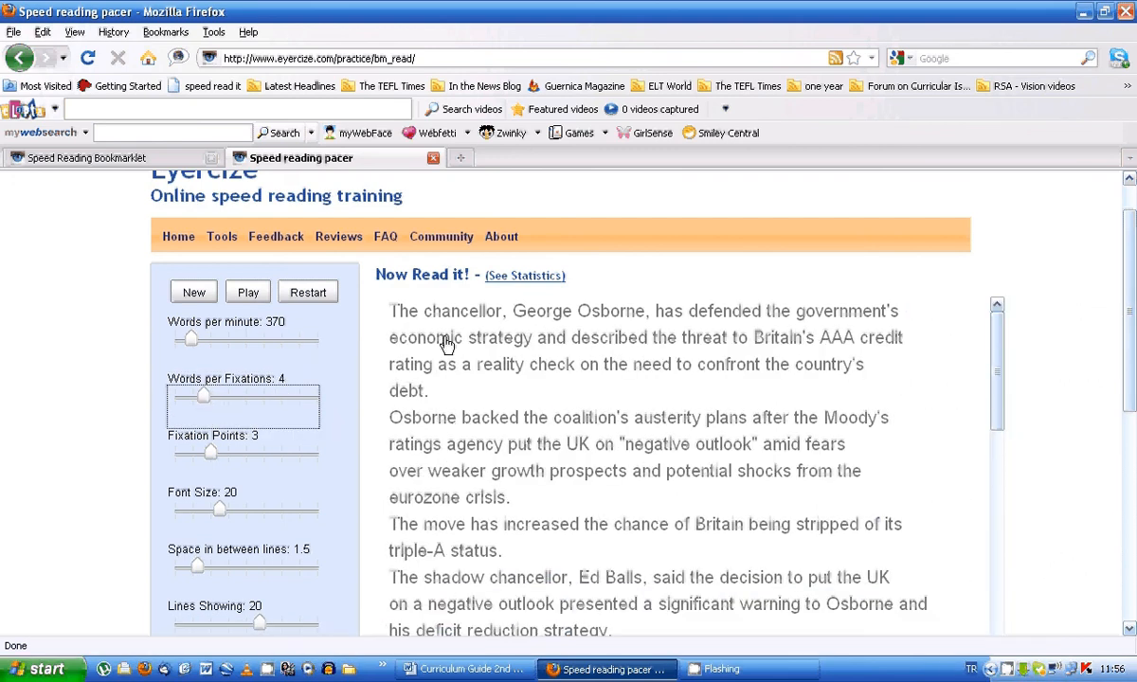
double_click(446, 310)
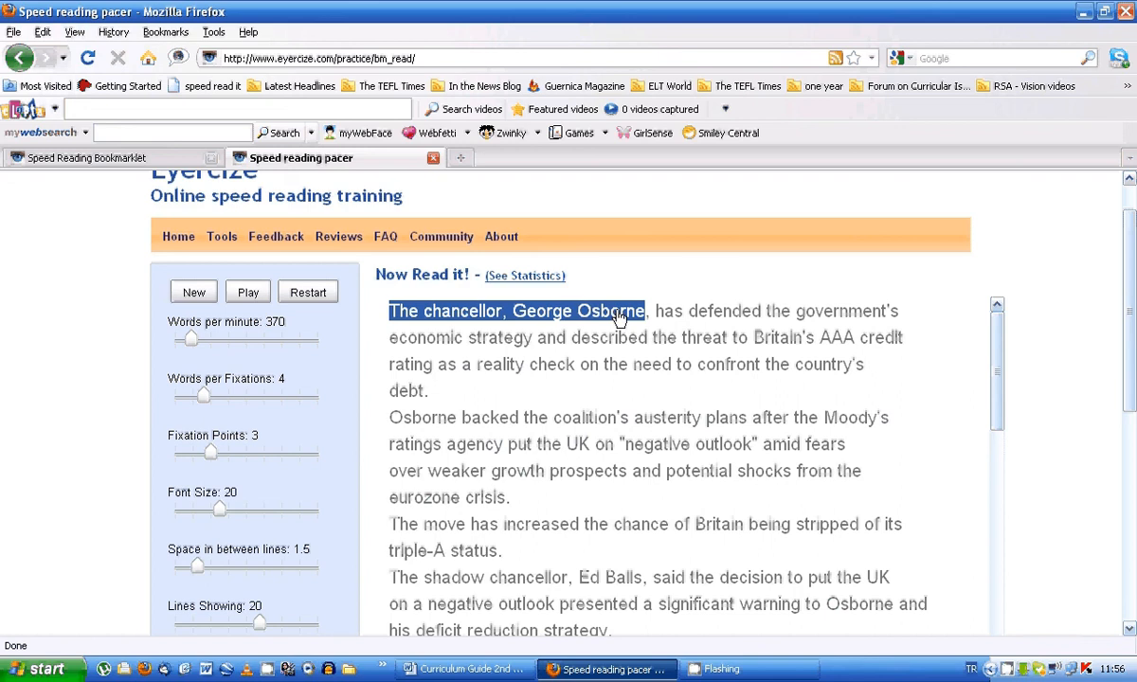
mouse_move(657, 313)
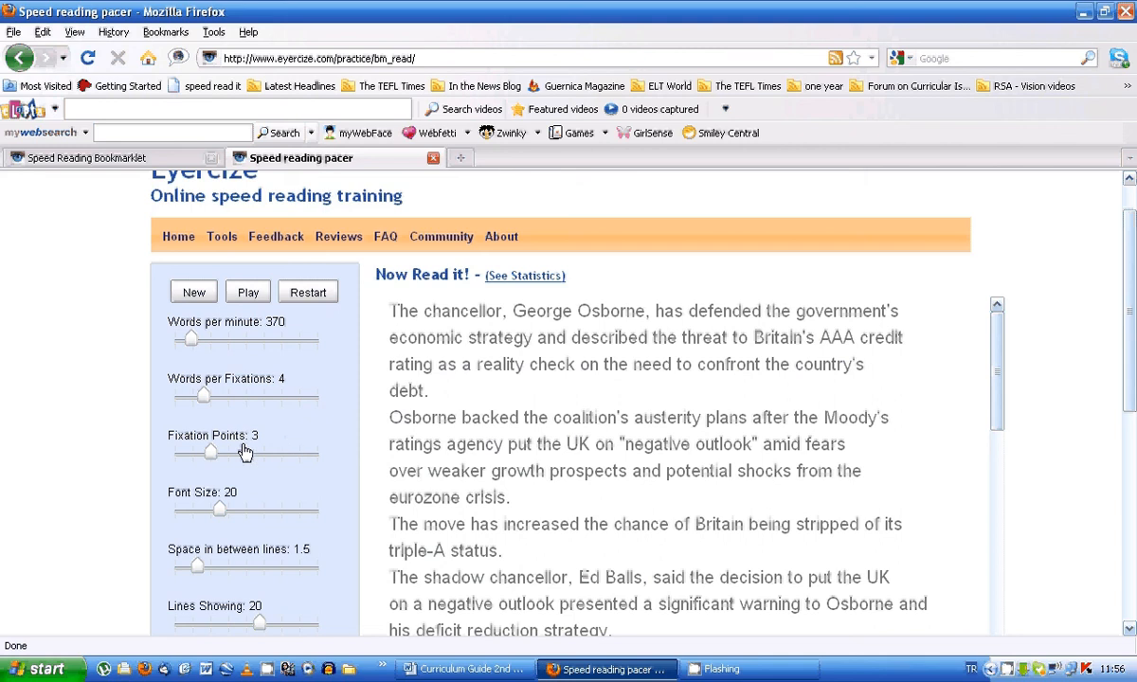
mouse_move(783, 334)
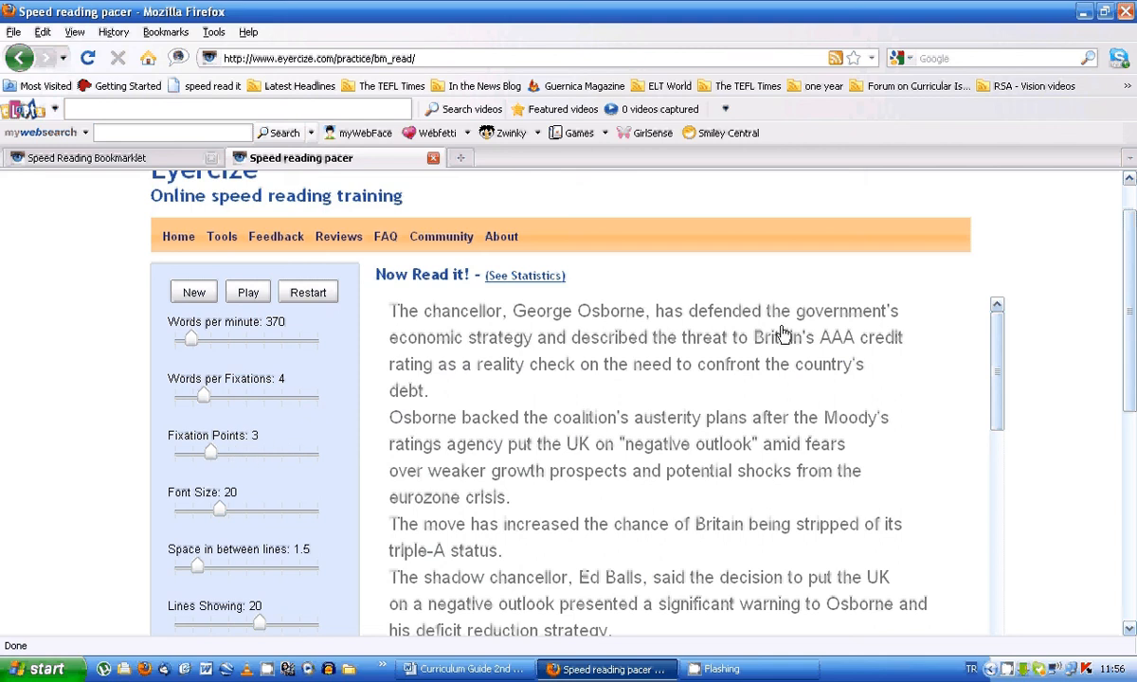
mouse_move(187, 573)
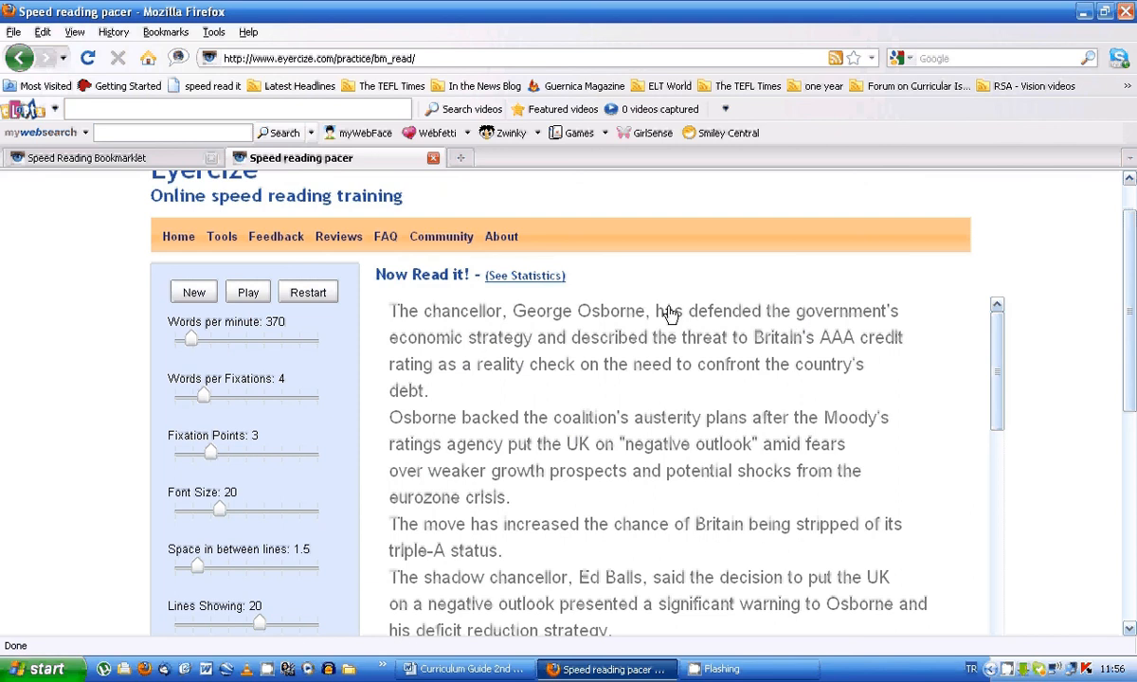
Set the pacer font size to 20 and Lines Showing to 19
scroll("down", 3)
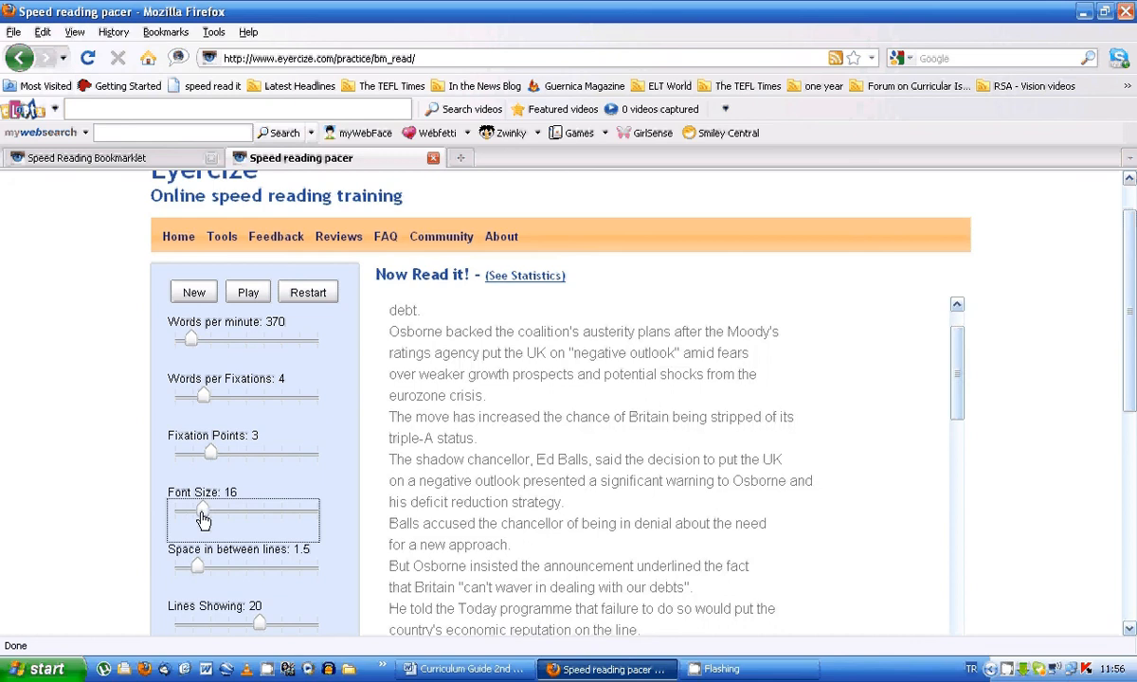
left_click_drag(197, 520, 216, 520)
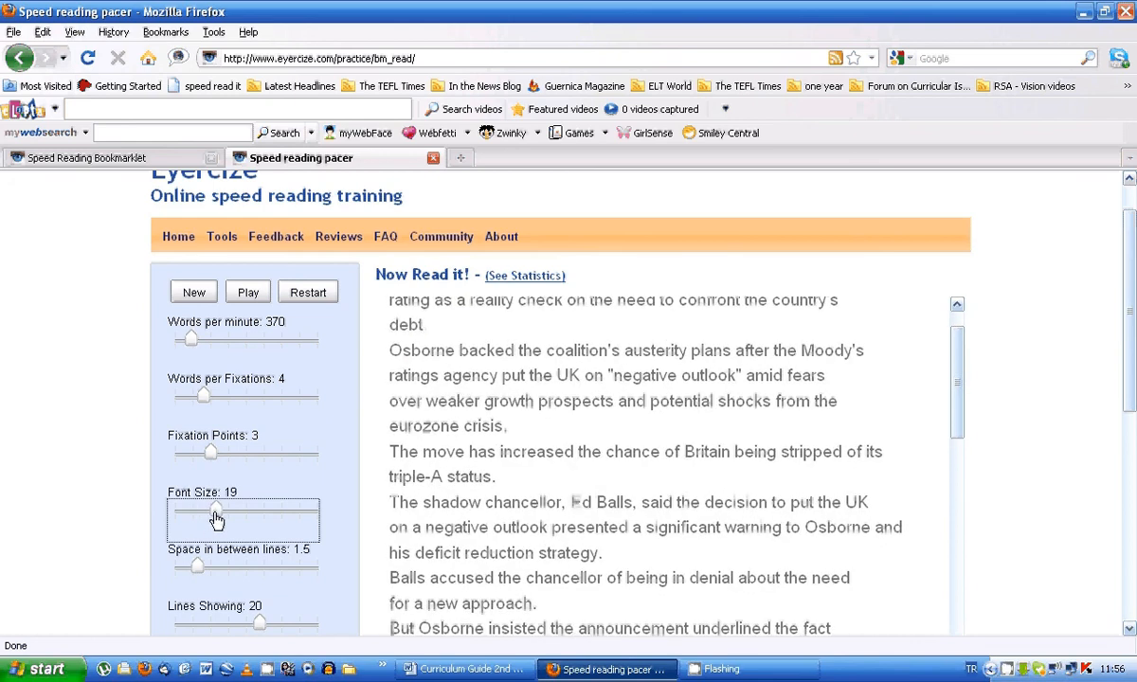
left_click_drag(208, 510, 220, 510)
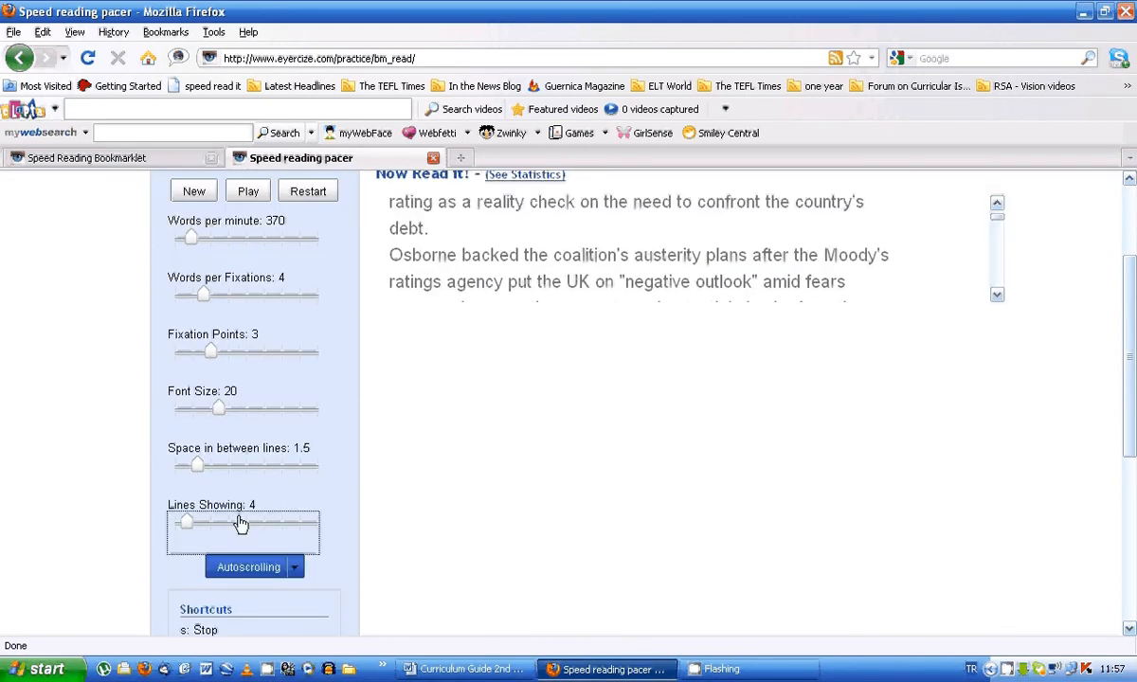
left_click_drag(186, 523, 220, 522)
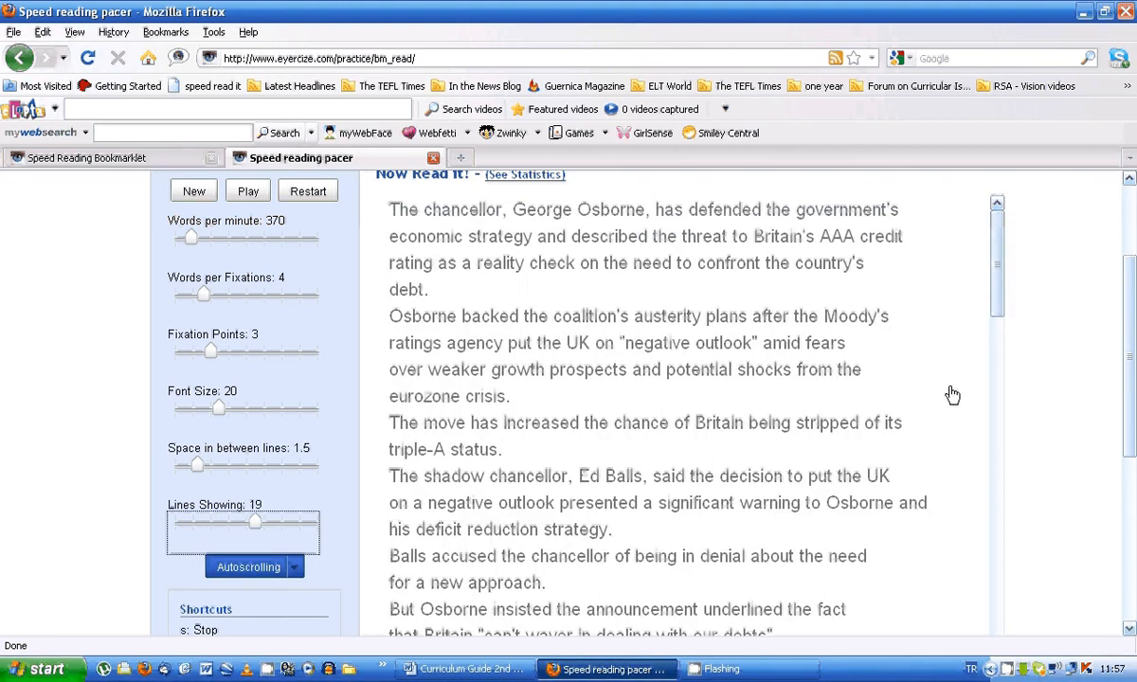
mouse_move(723, 342)
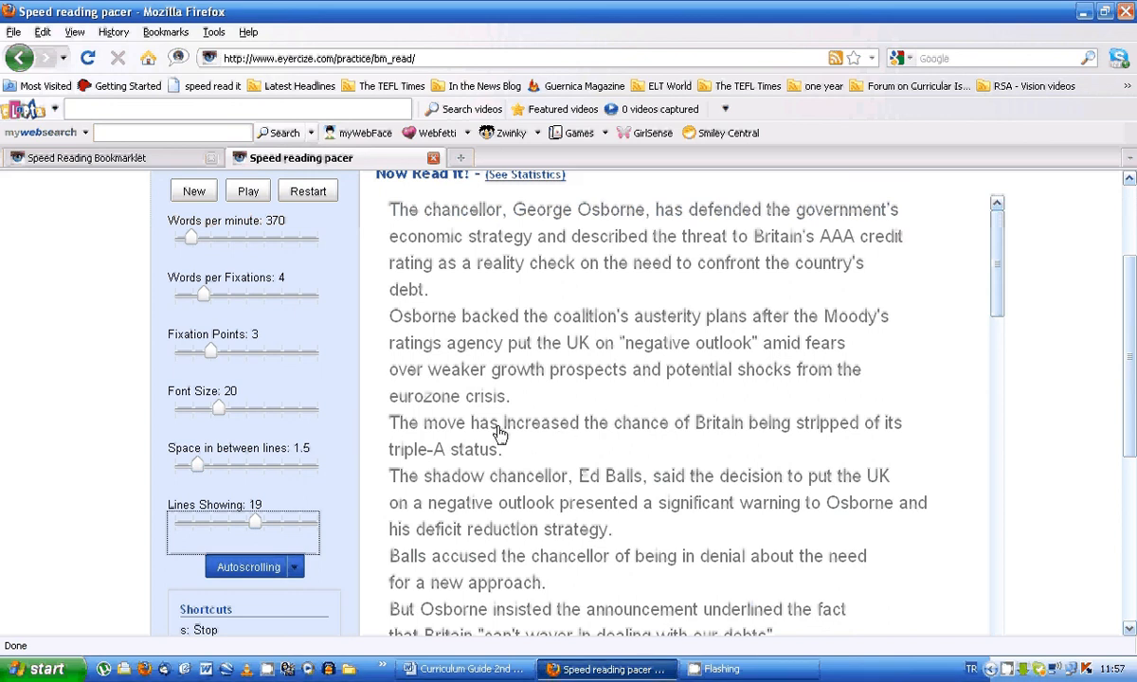
mouse_move(5, 450)
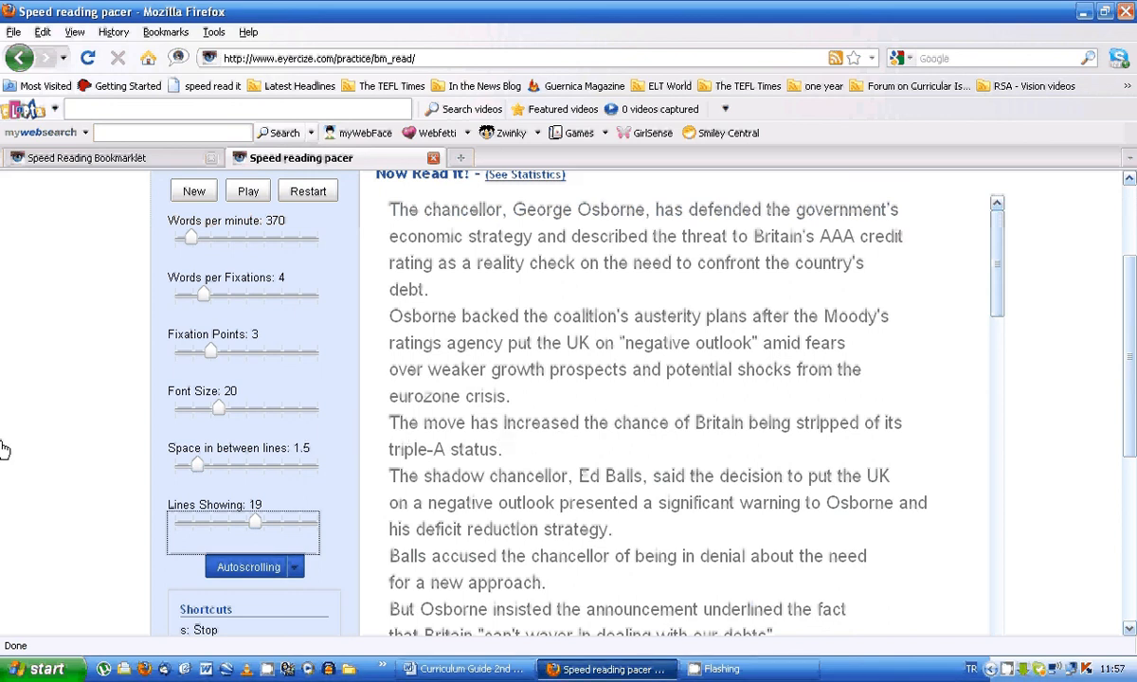
mouse_move(646, 464)
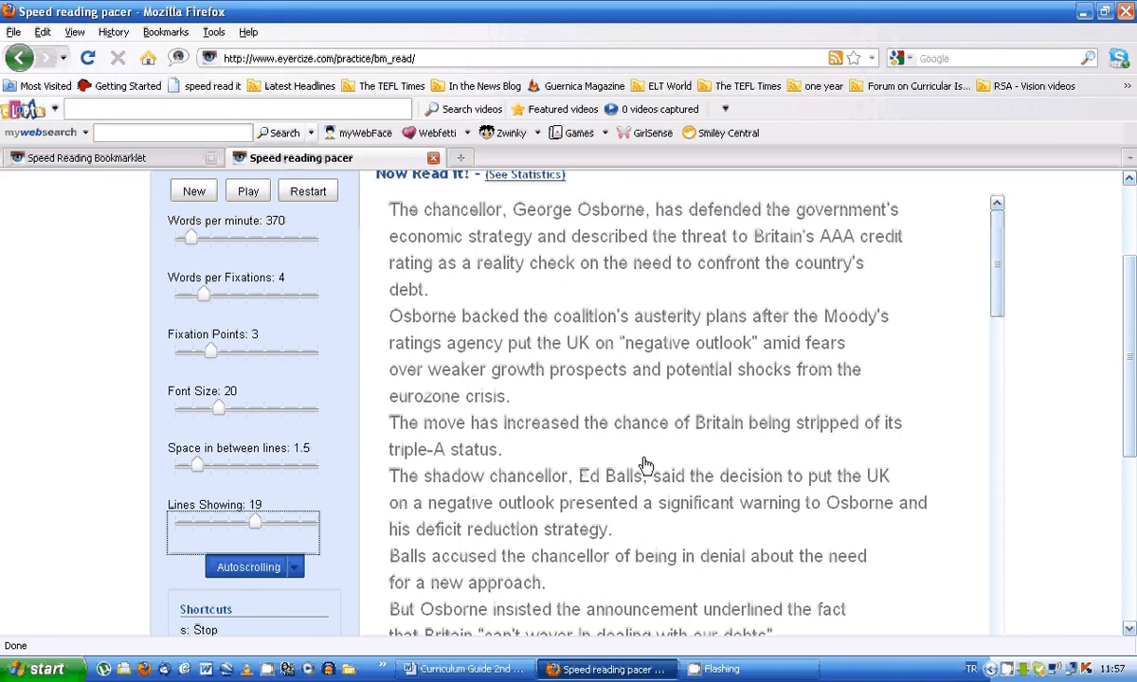
scroll("down", 3)
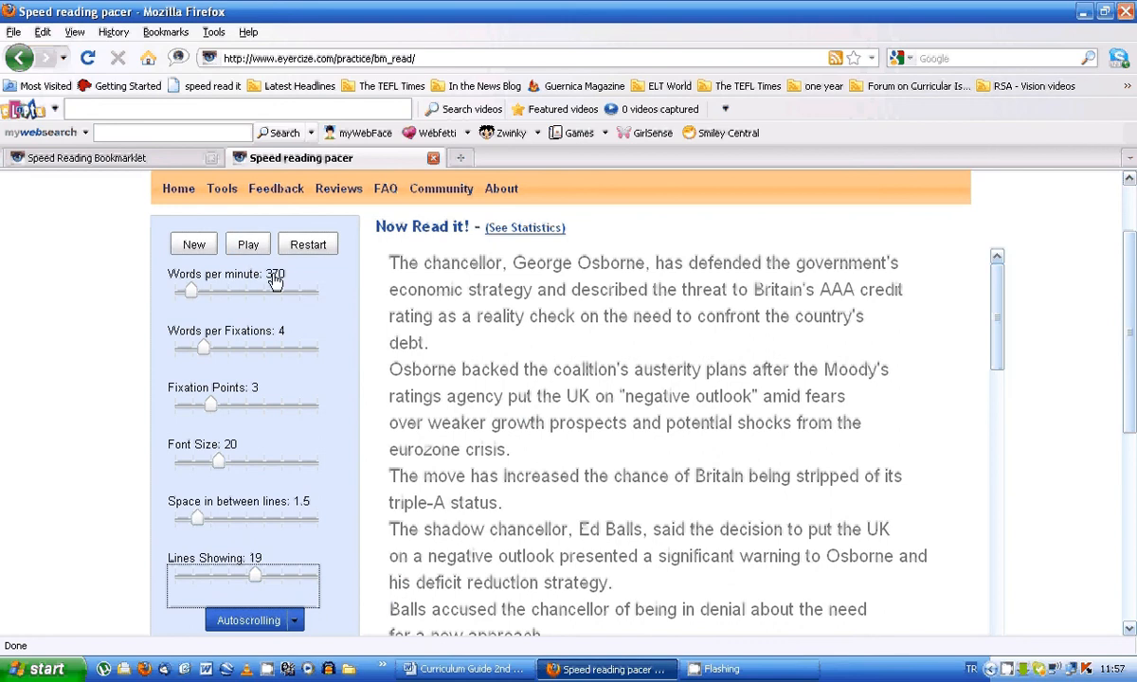
mouse_move(425, 304)
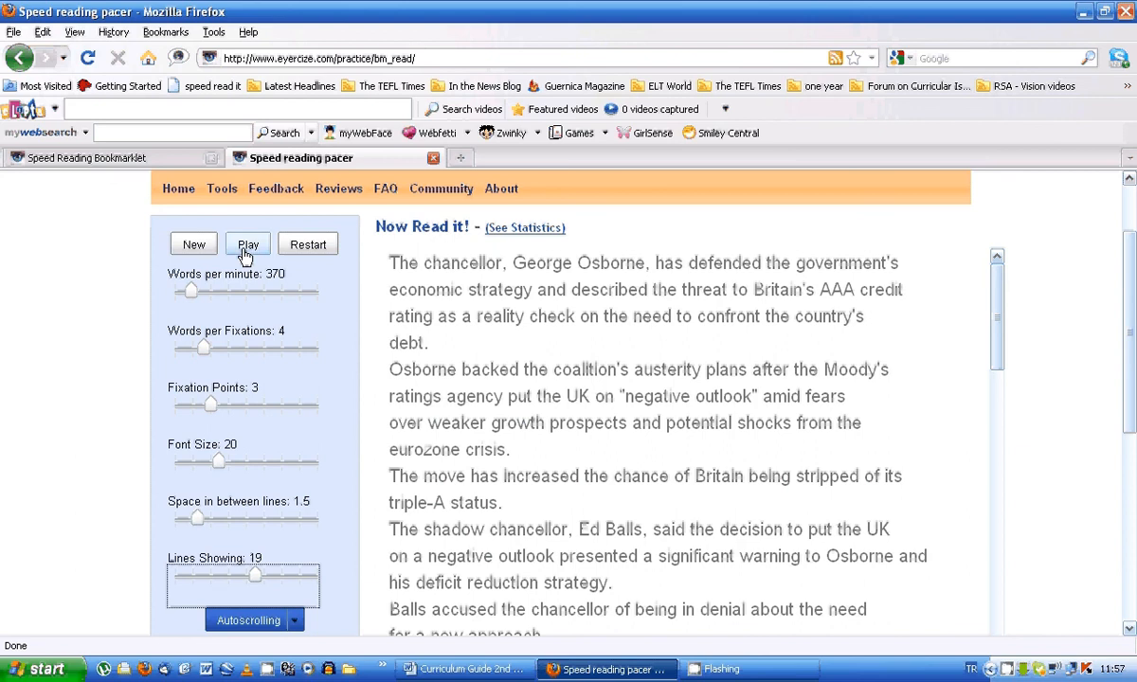
Play the pacer through the Osborne article at 370 words per minute
left_click(246, 243)
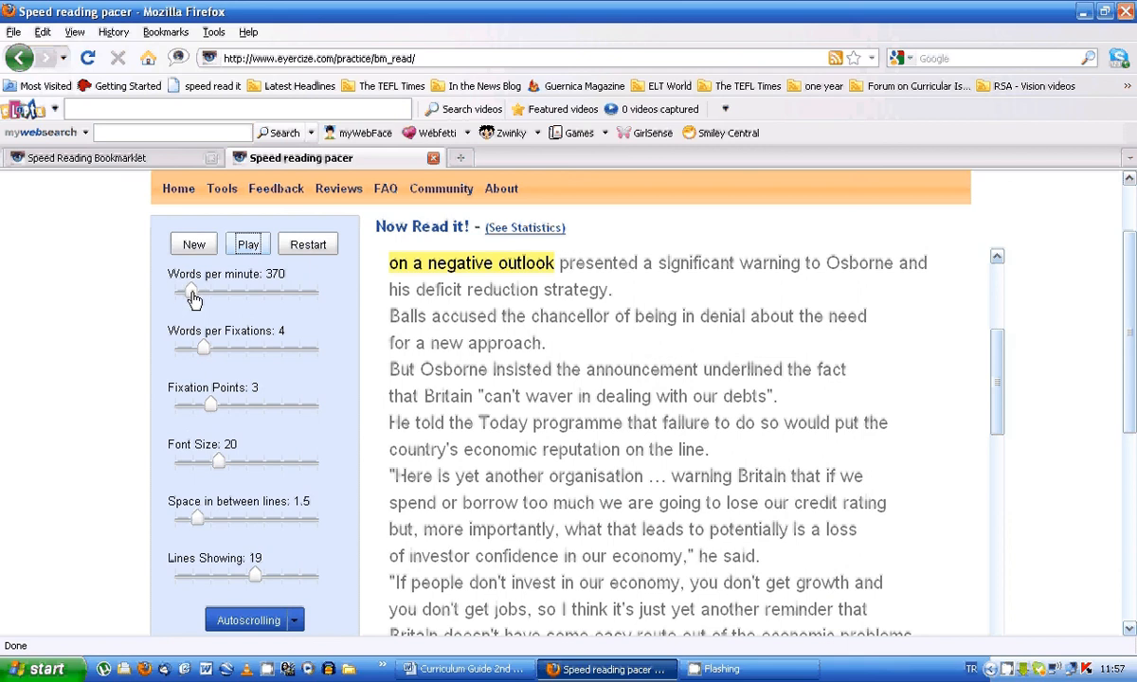
Lower the pacer speed to 190 words per minute, restart it, then stop it
left_click_drag(191, 295, 175, 295)
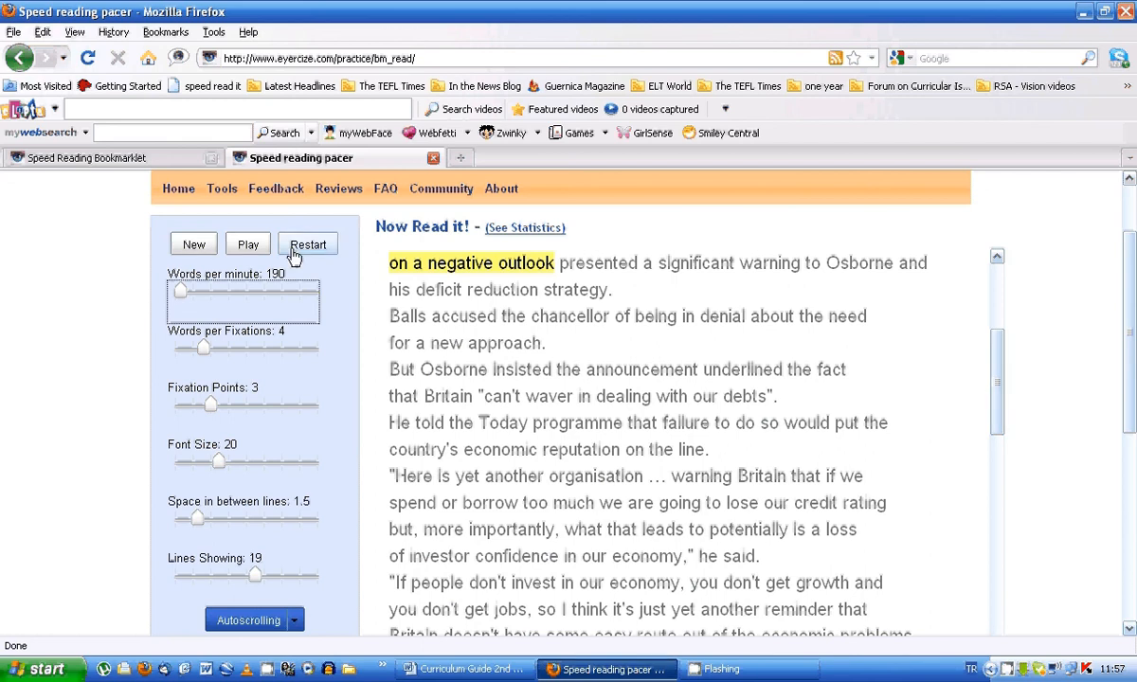
left_click(248, 243)
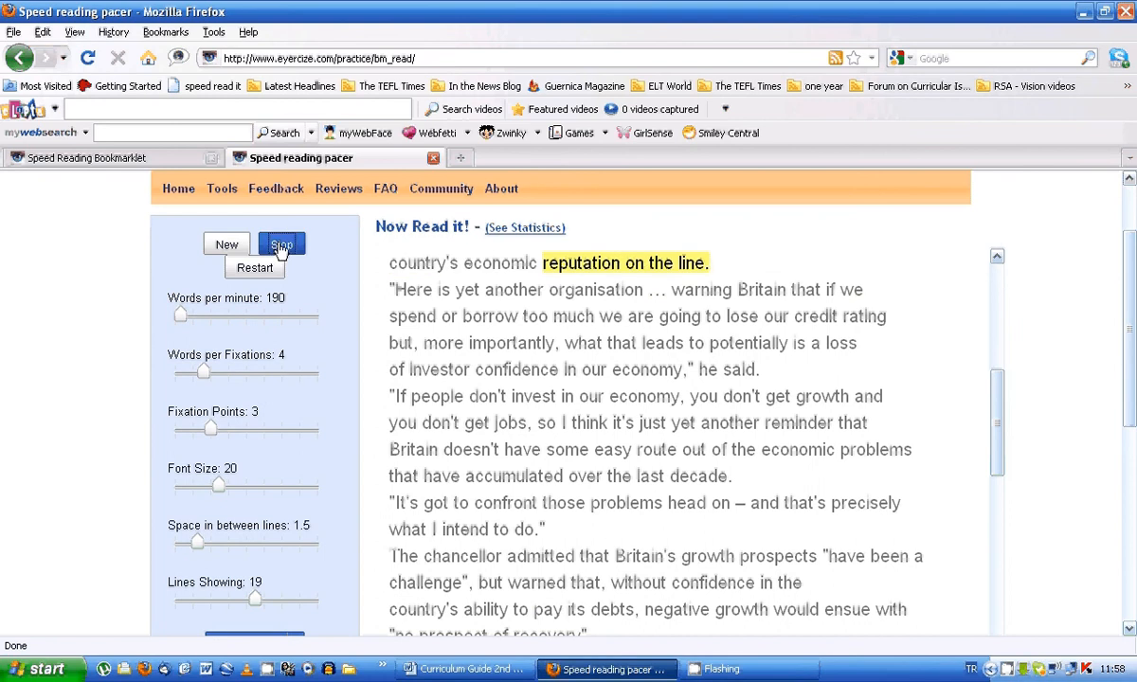
left_click(281, 244)
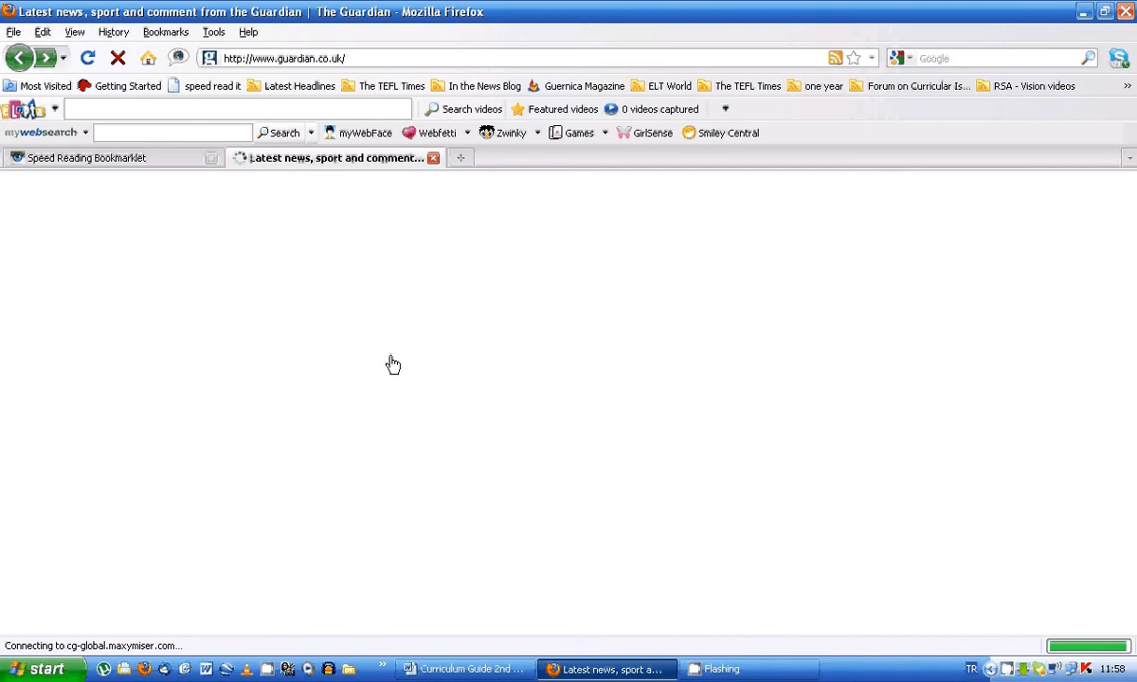
mouse_move(488, 375)
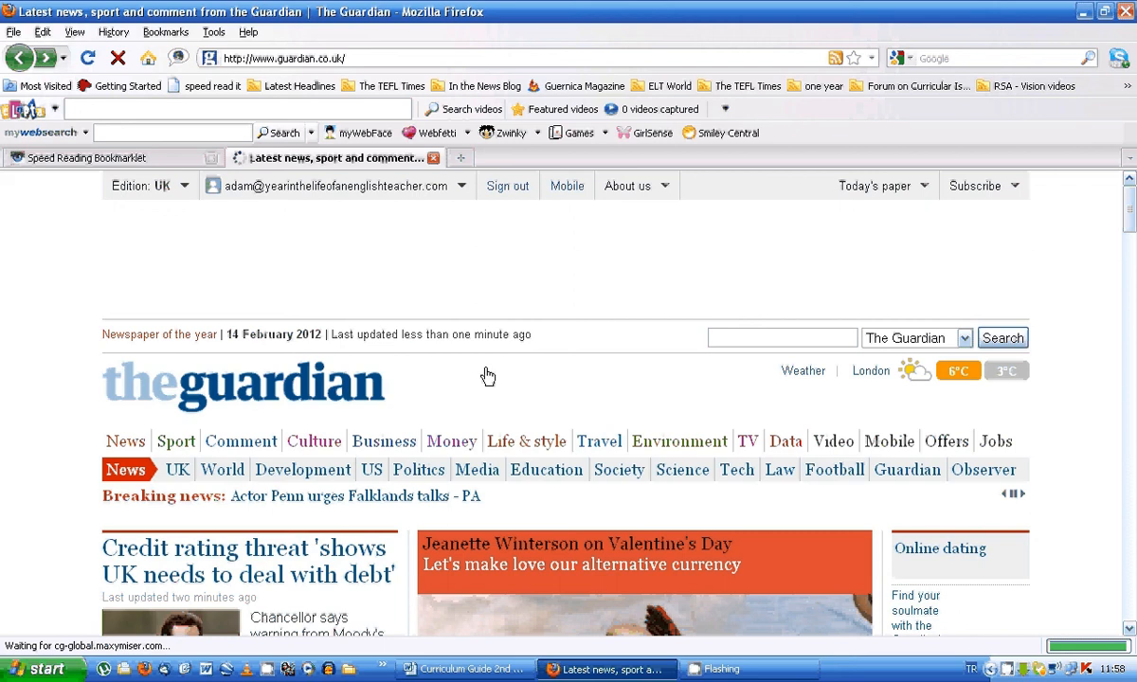
Scroll the Guardian front page and open the 'Tevez returns with swipe at Mancini' story
scroll("down", 3)
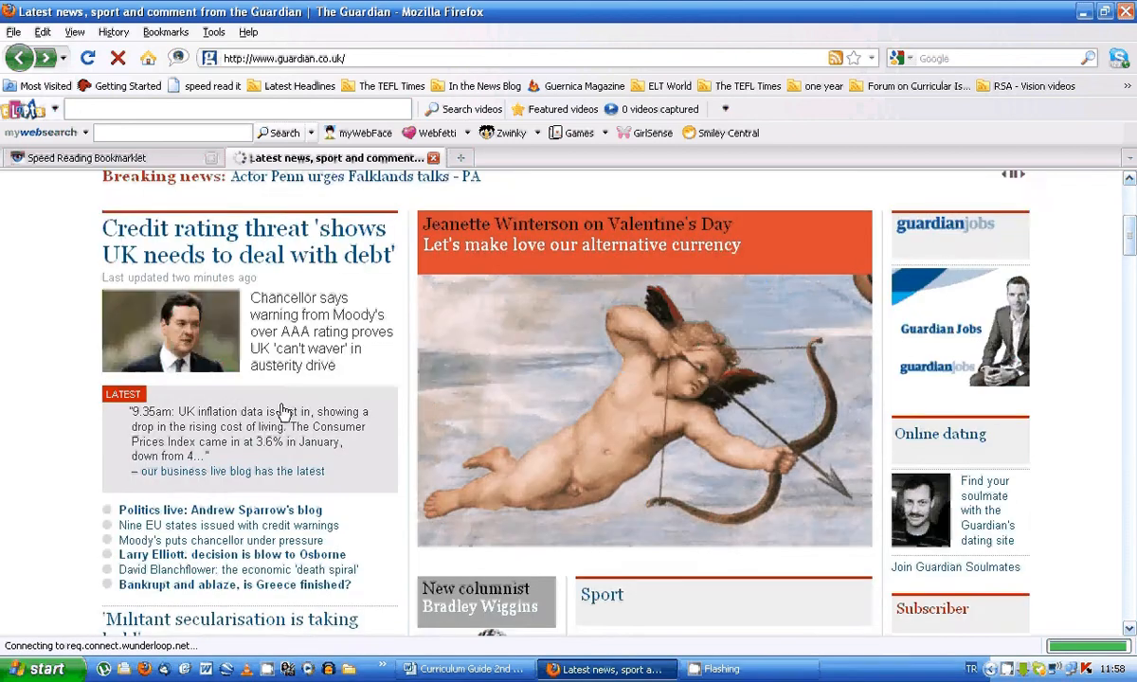
scroll("down", 3)
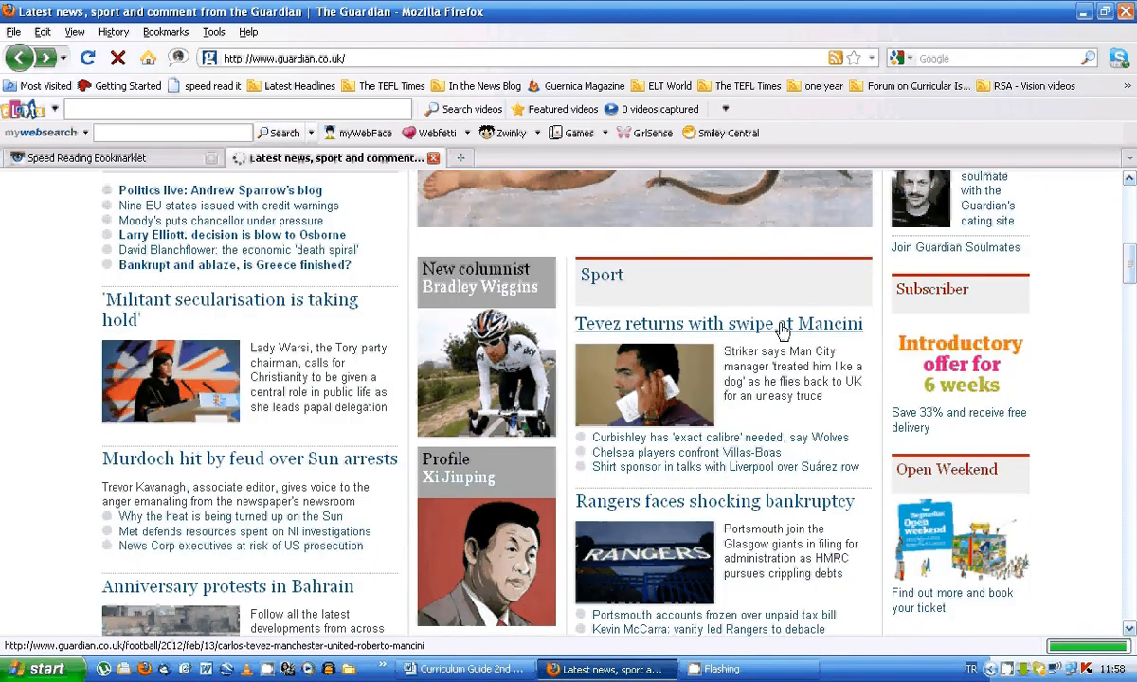
left_click(720, 324)
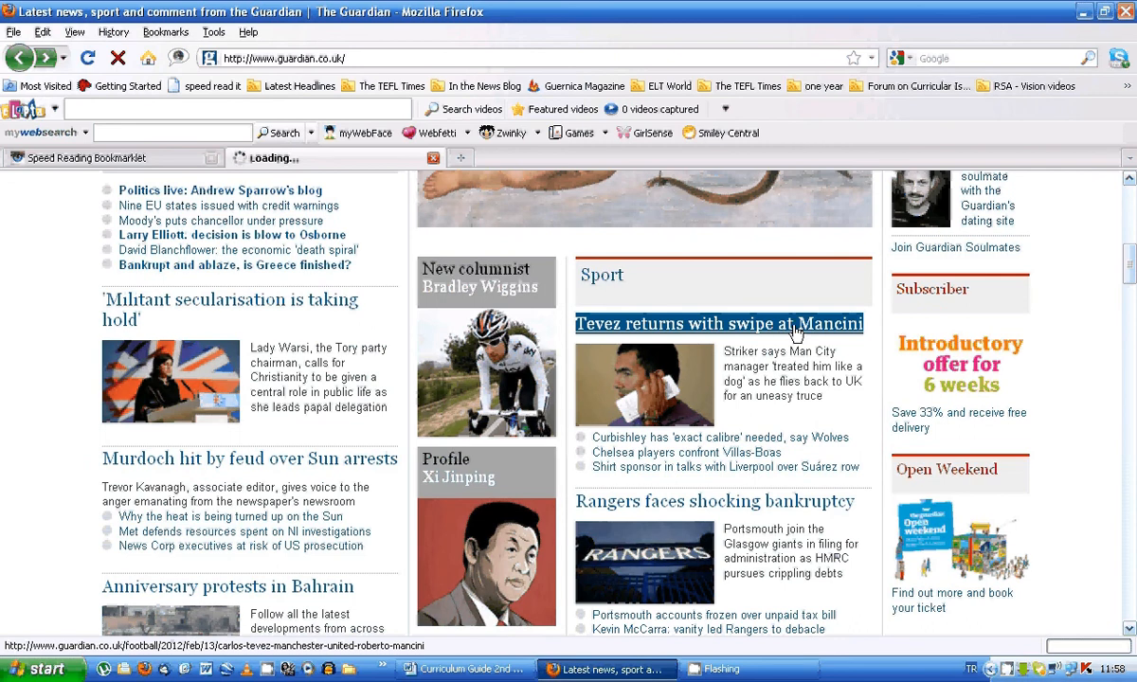
mouse_move(830, 340)
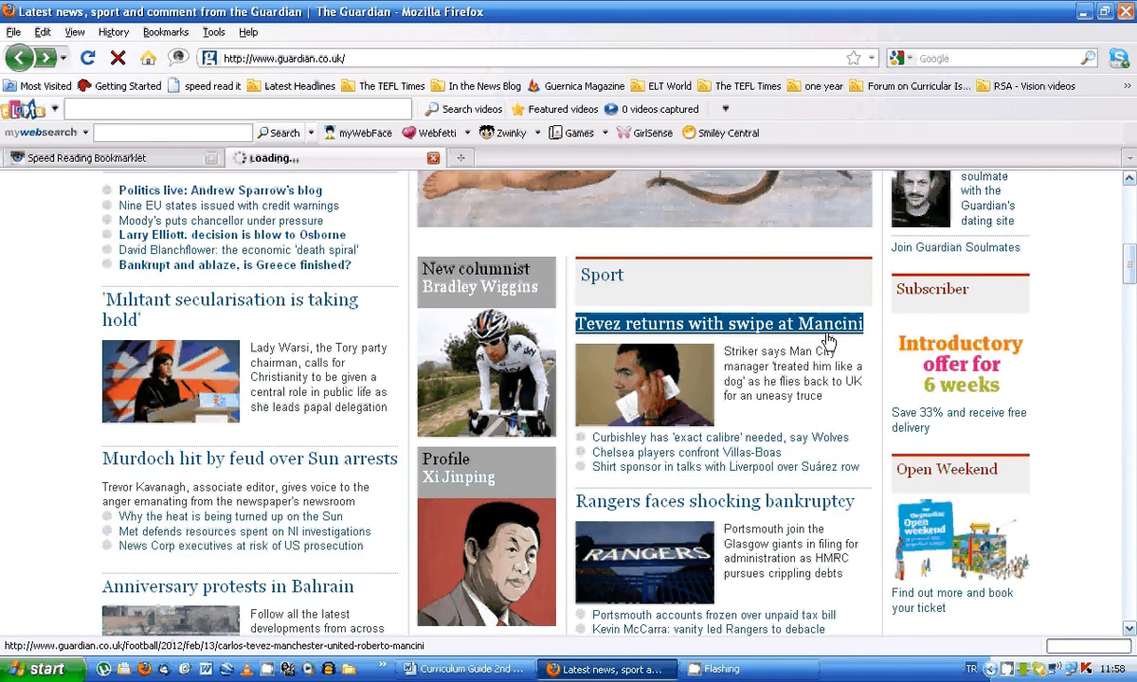
left_click(719, 325)
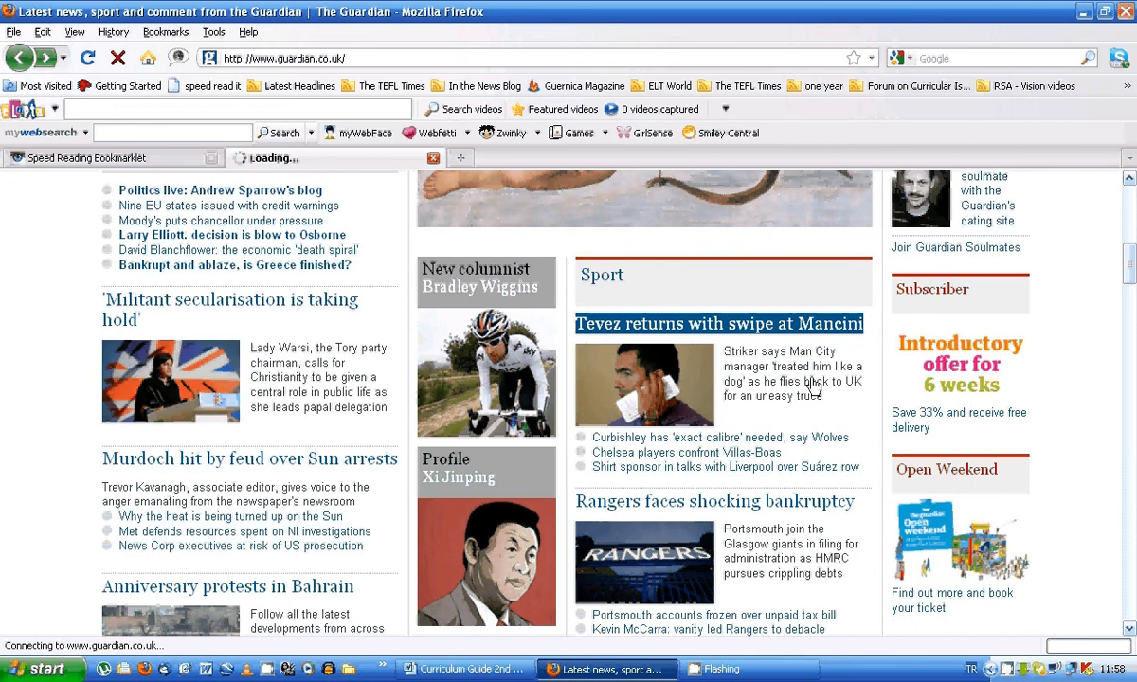
Open the Carlos Tevez article page and scroll down through its body paragraphs
left_click(718, 325)
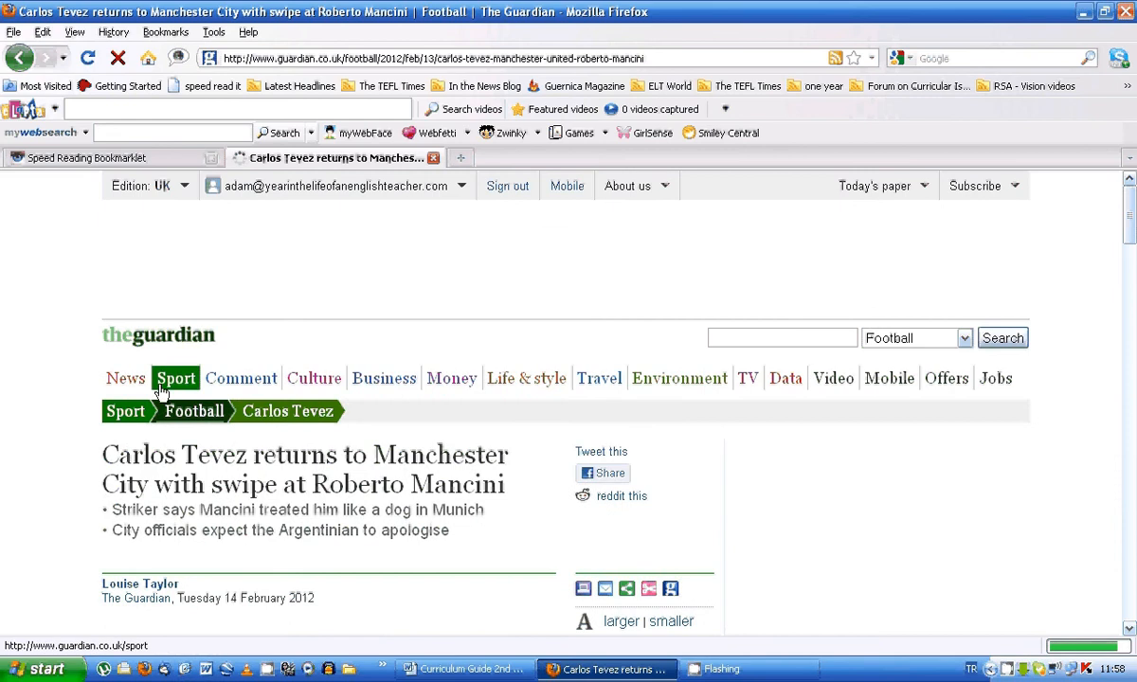
scroll("down", 3)
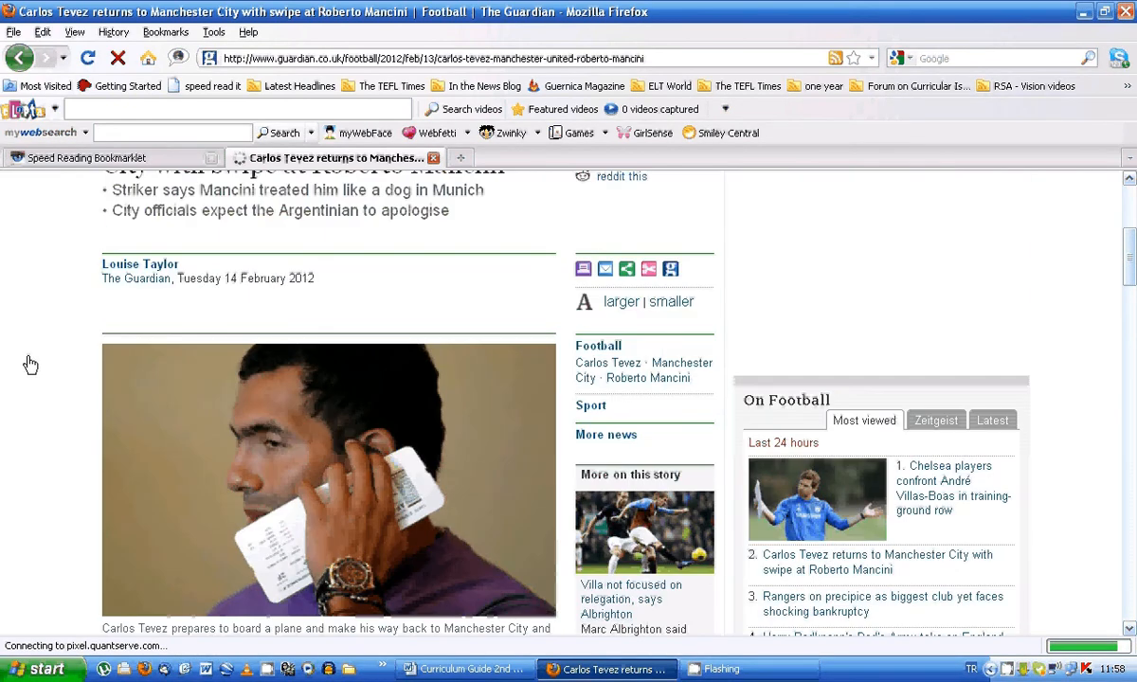
scroll("down", 3)
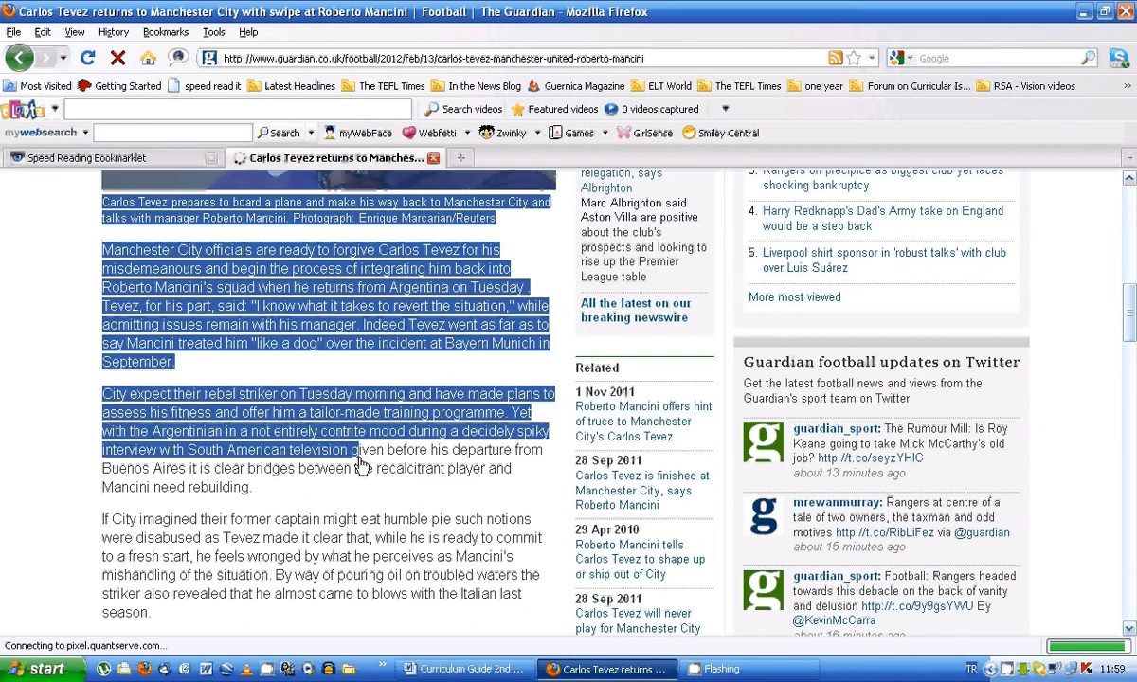
scroll("down", 3)
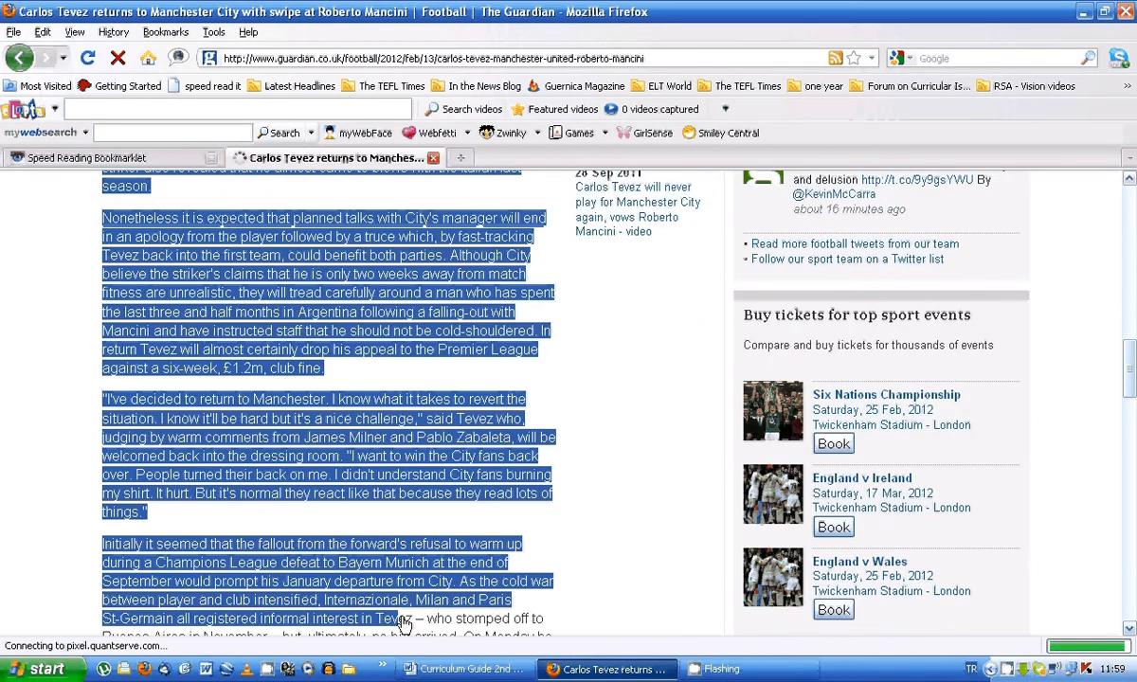
scroll("down", 3)
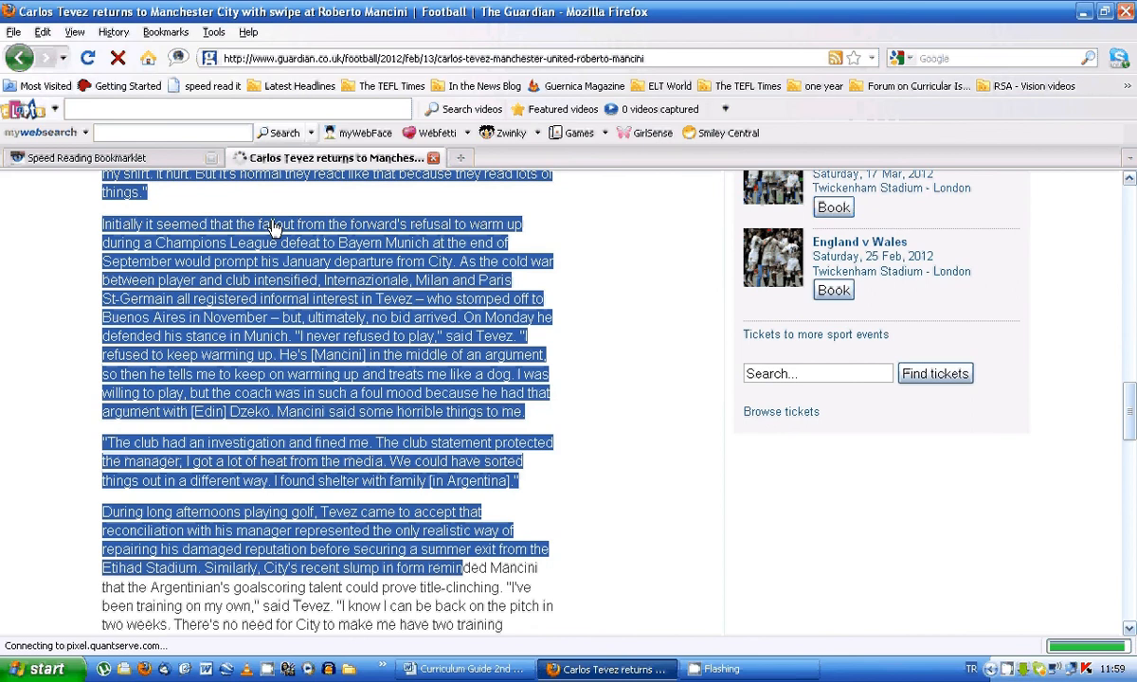
mouse_move(213, 85)
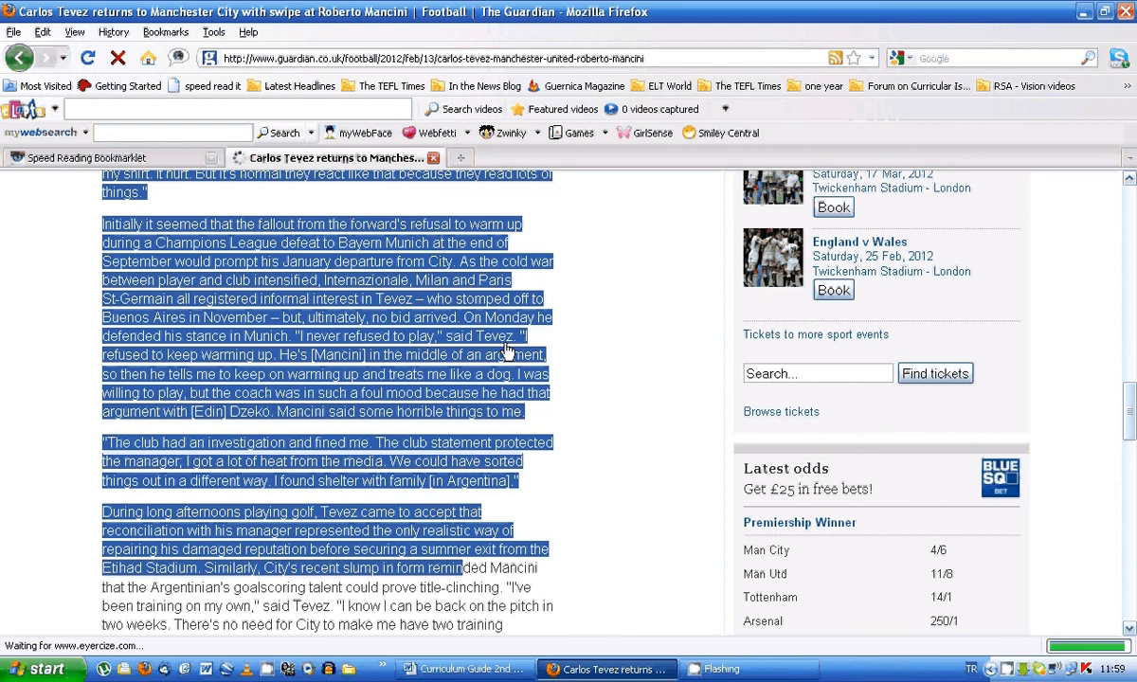
mouse_move(499, 343)
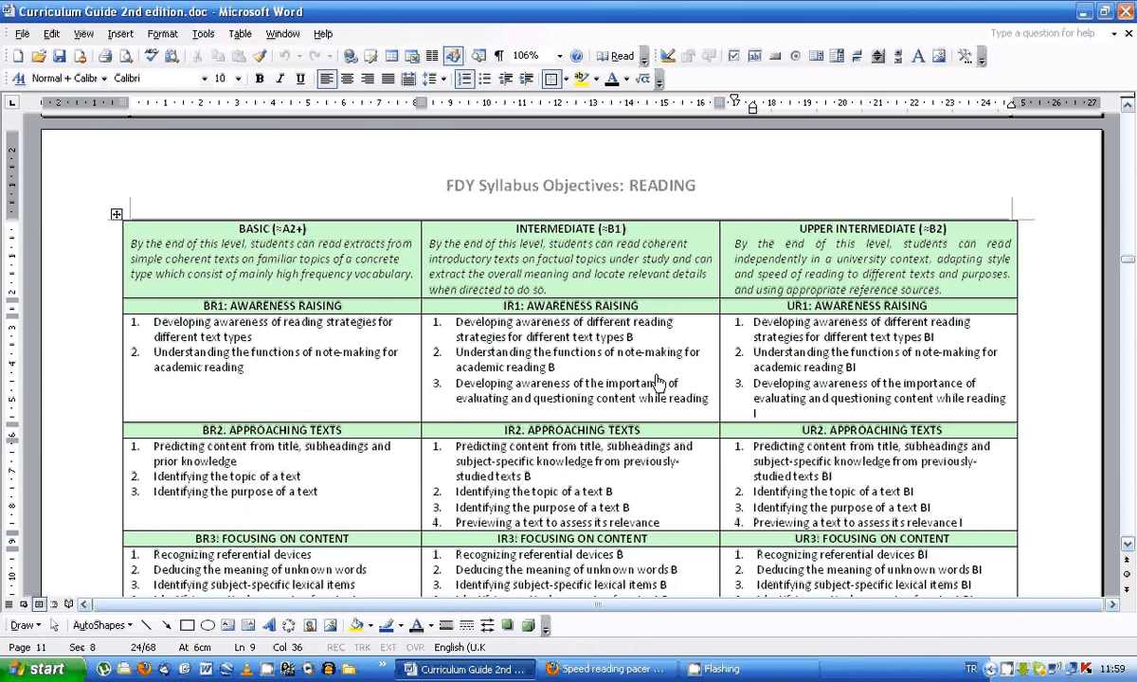
mouse_move(633, 382)
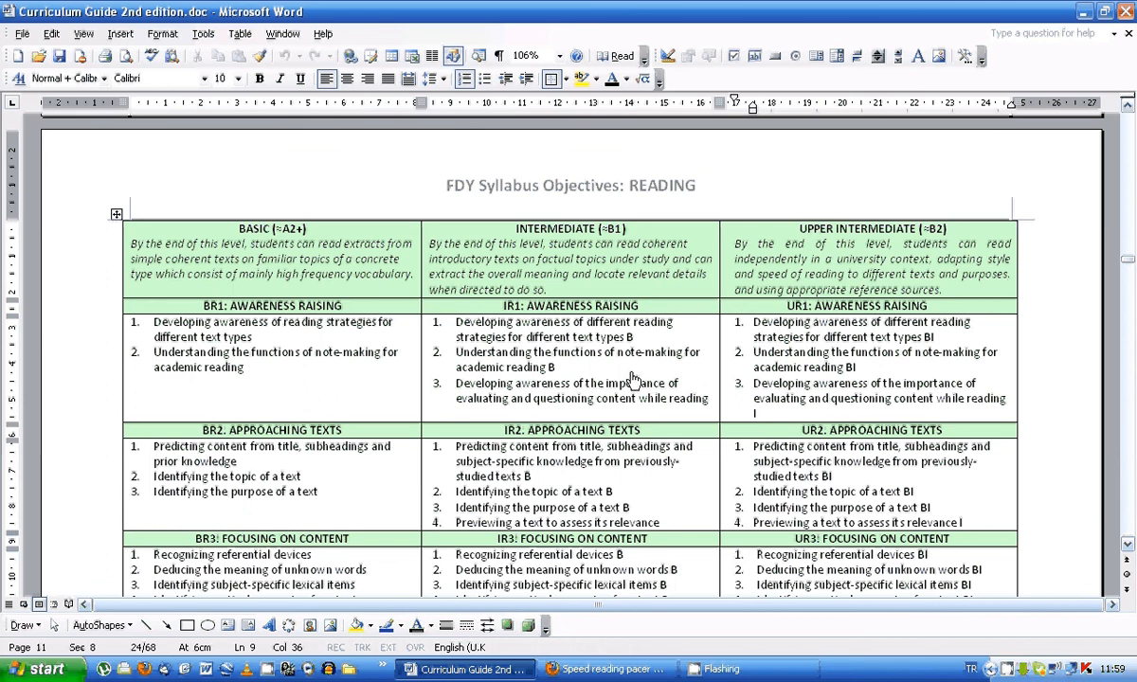
mouse_move(631, 392)
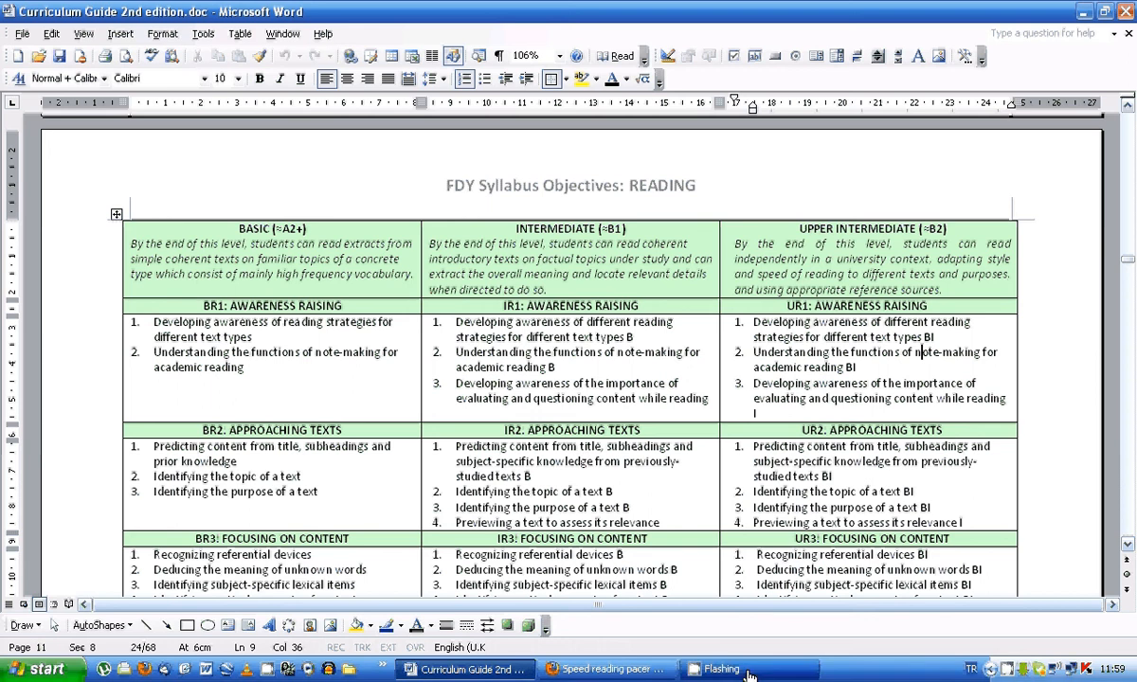
Switch back to the Firefox speed reading pacer window from the taskbar
left_click(606, 669)
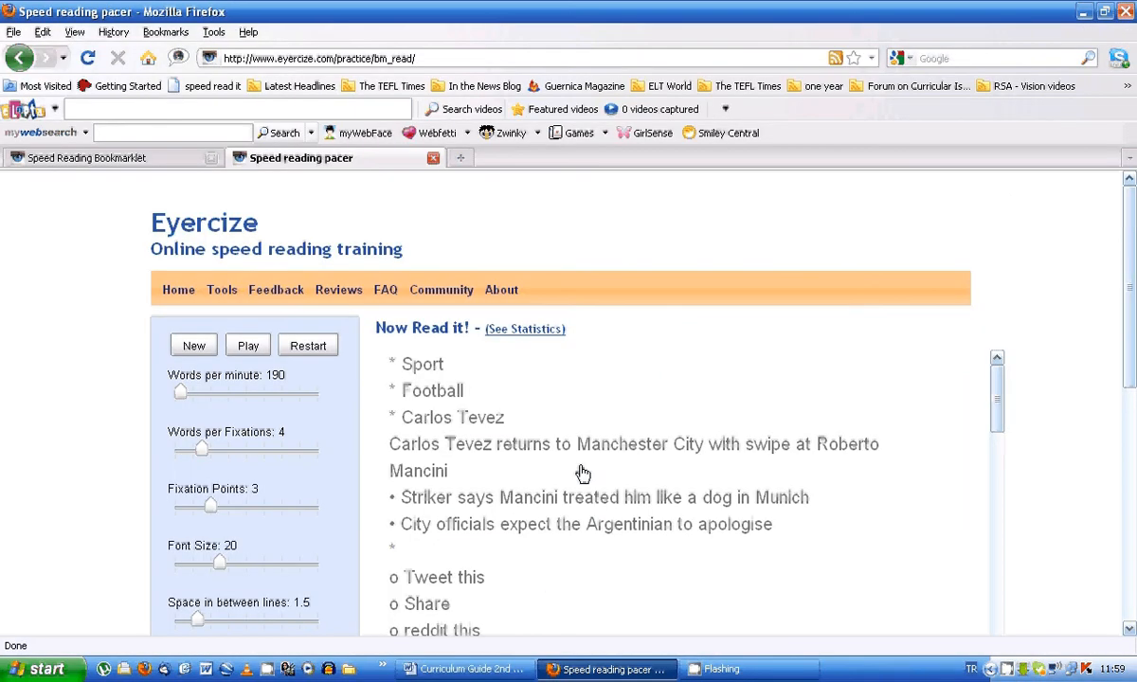
Play the Tevez article at 970 wpm, stop it, then show the Speed Reading Bookmarklet page
scroll("down", 3)
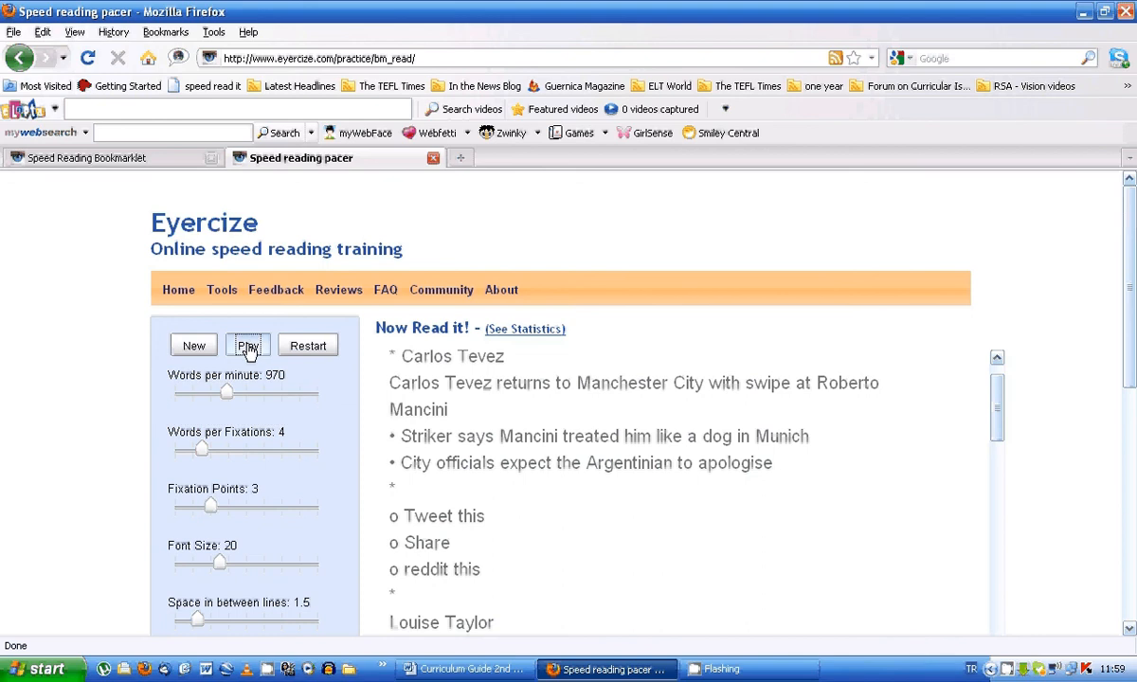
left_click(247, 344)
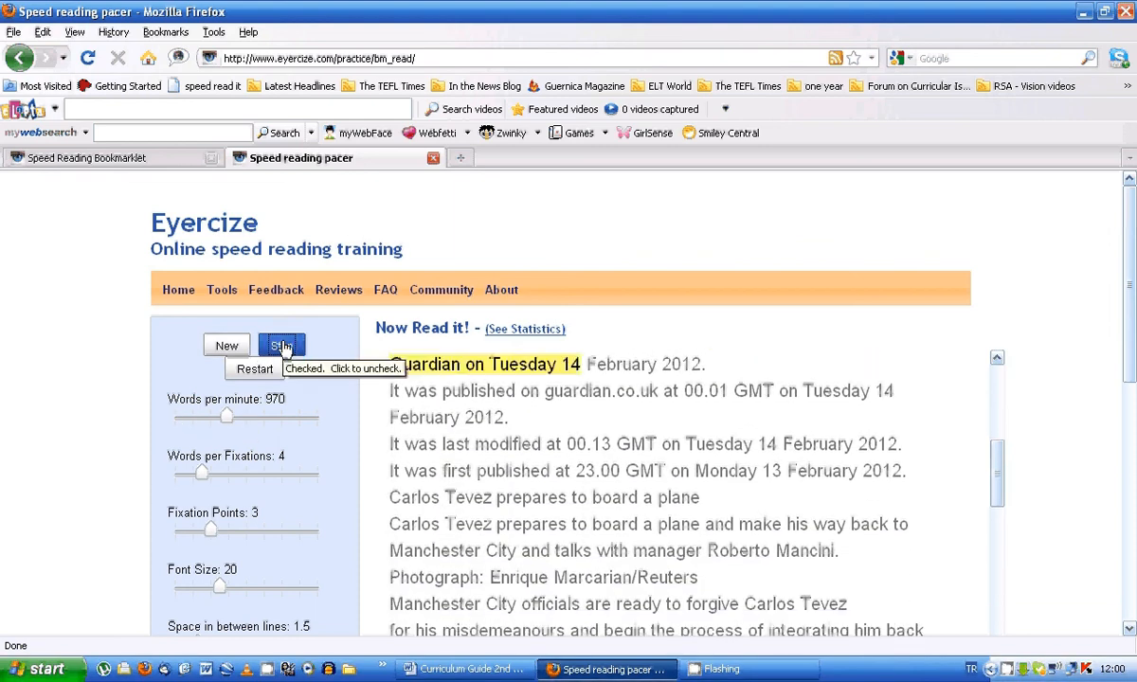
left_click(281, 344)
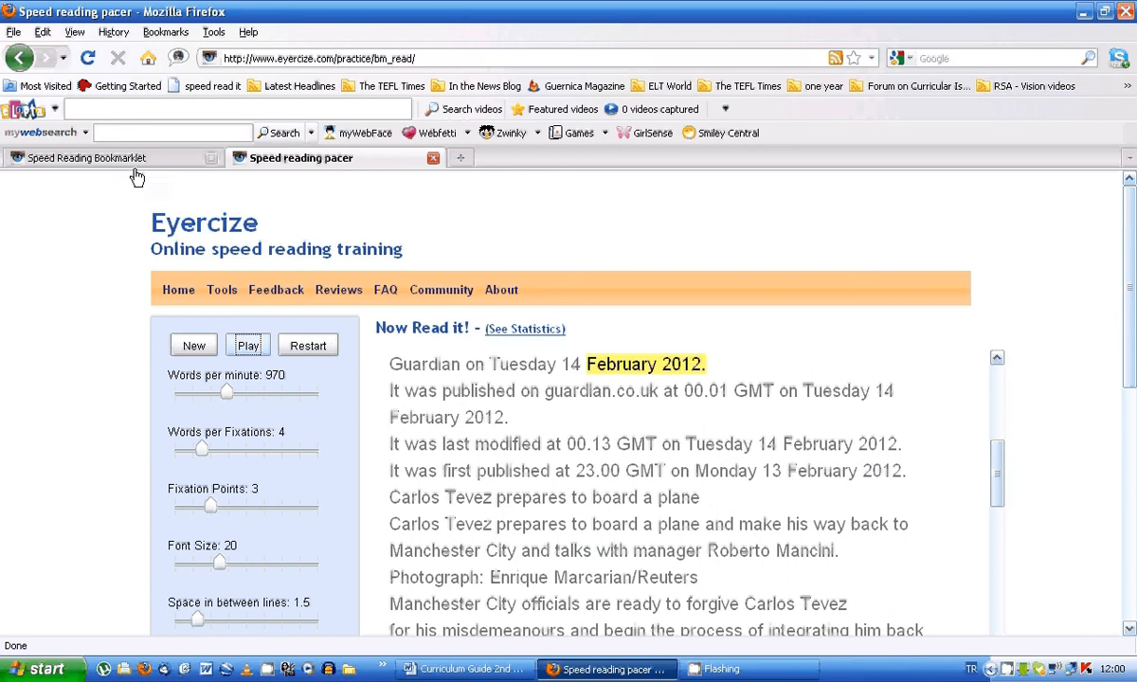
left_click(94, 157)
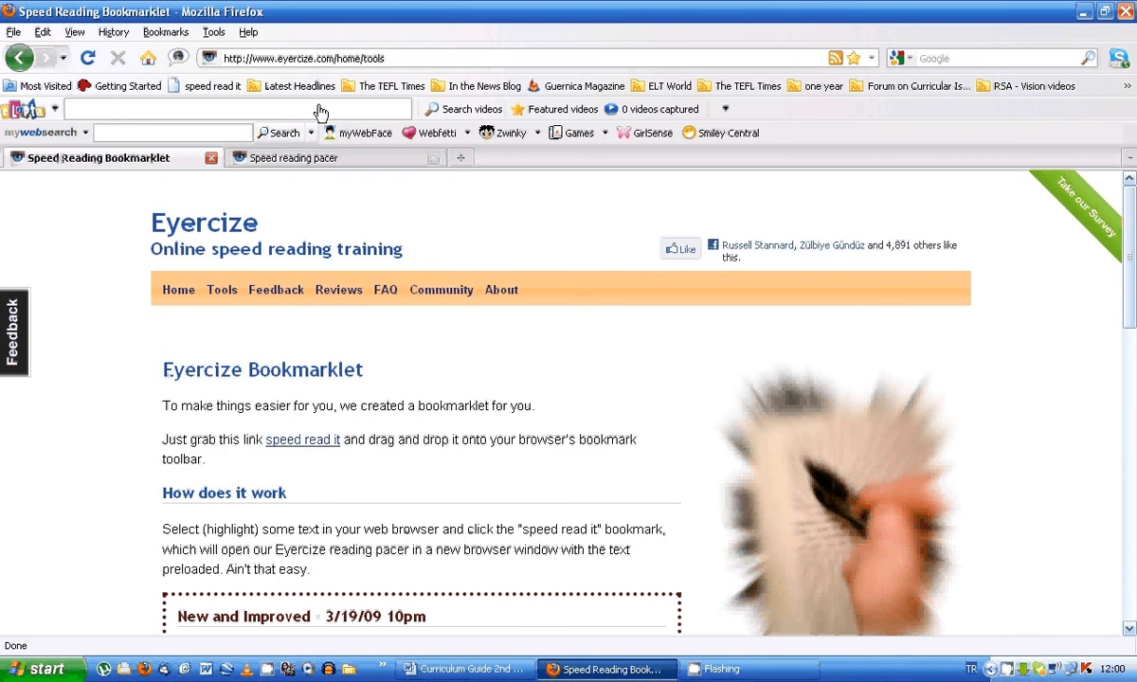
mouse_move(303, 440)
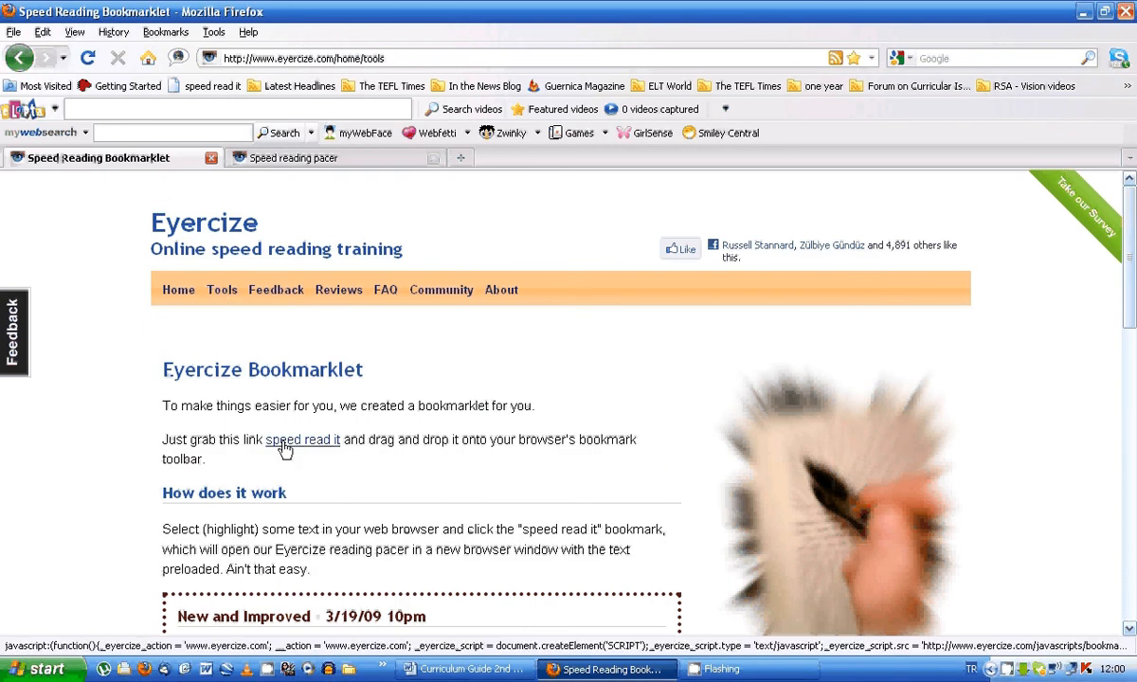
Drag the 'speed read it' link onto the Firefox bookmarks toolbar
left_click_drag(302, 438, 253, 238)
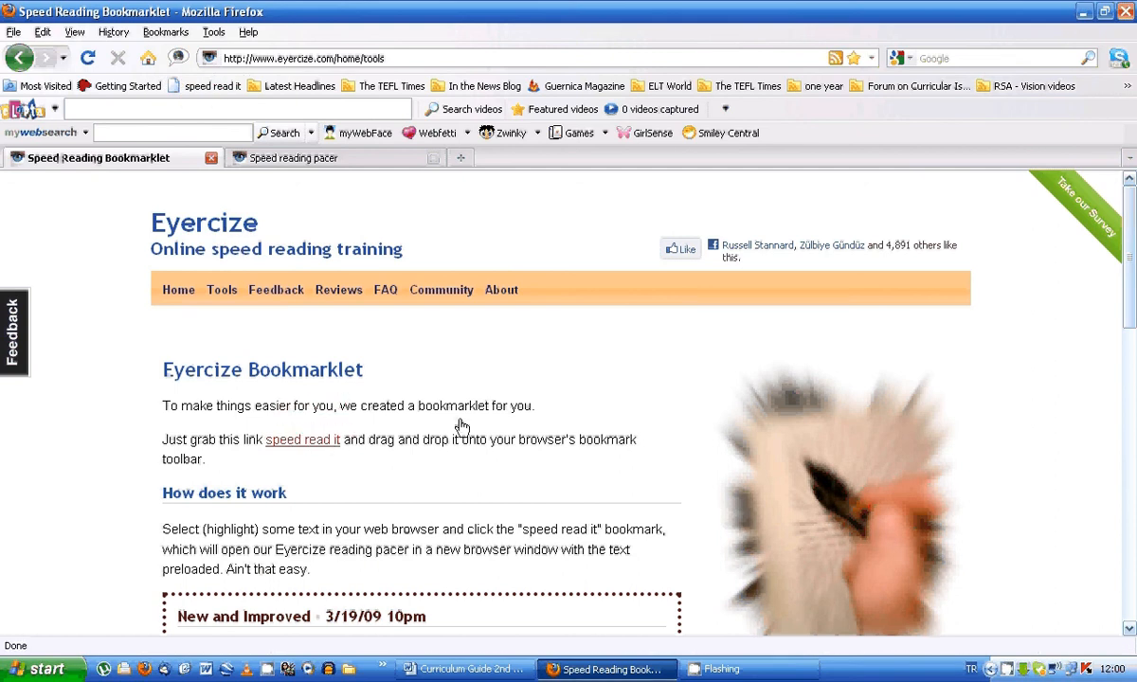
mouse_move(491, 421)
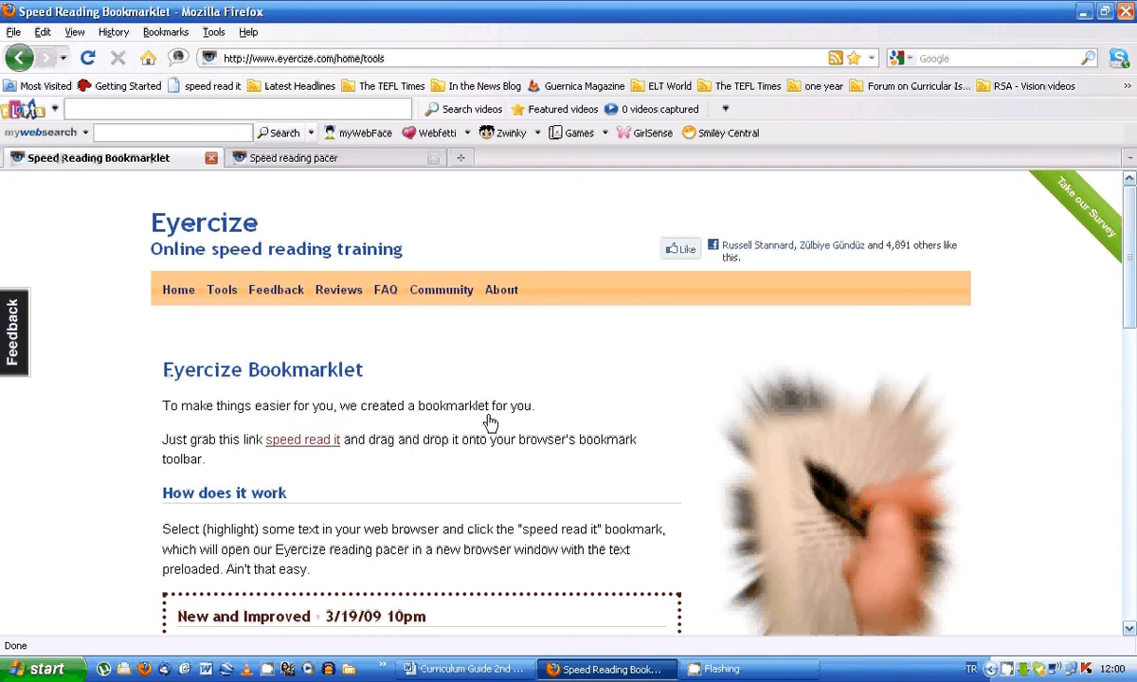
mouse_move(282, 123)
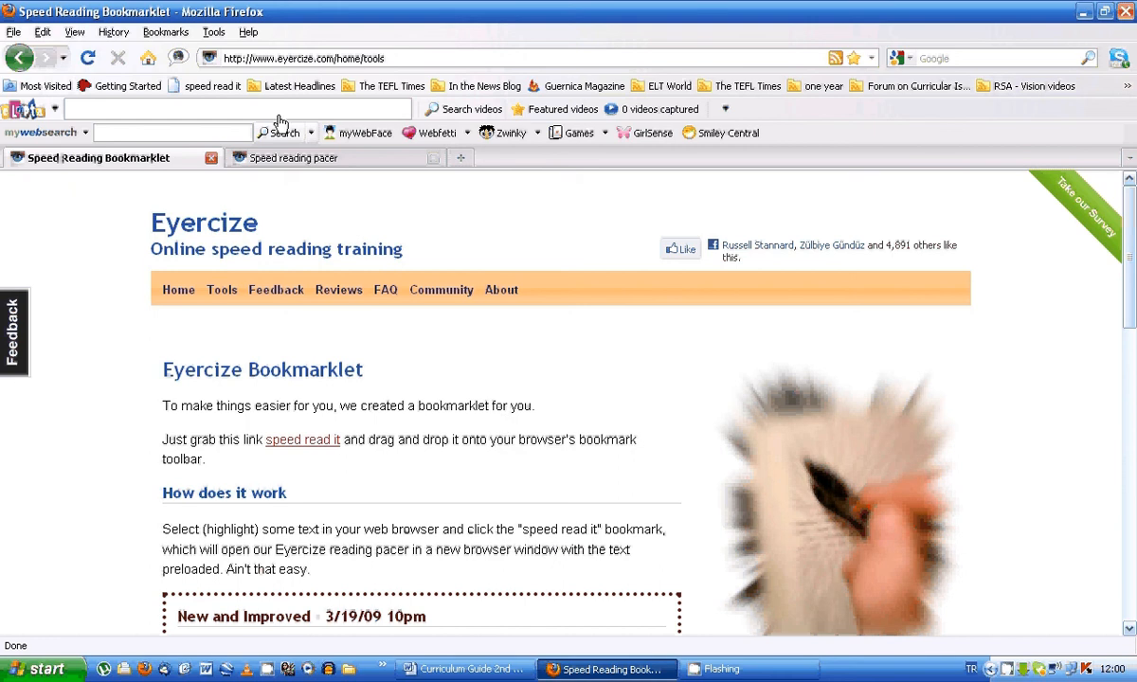
mouse_move(595, 633)
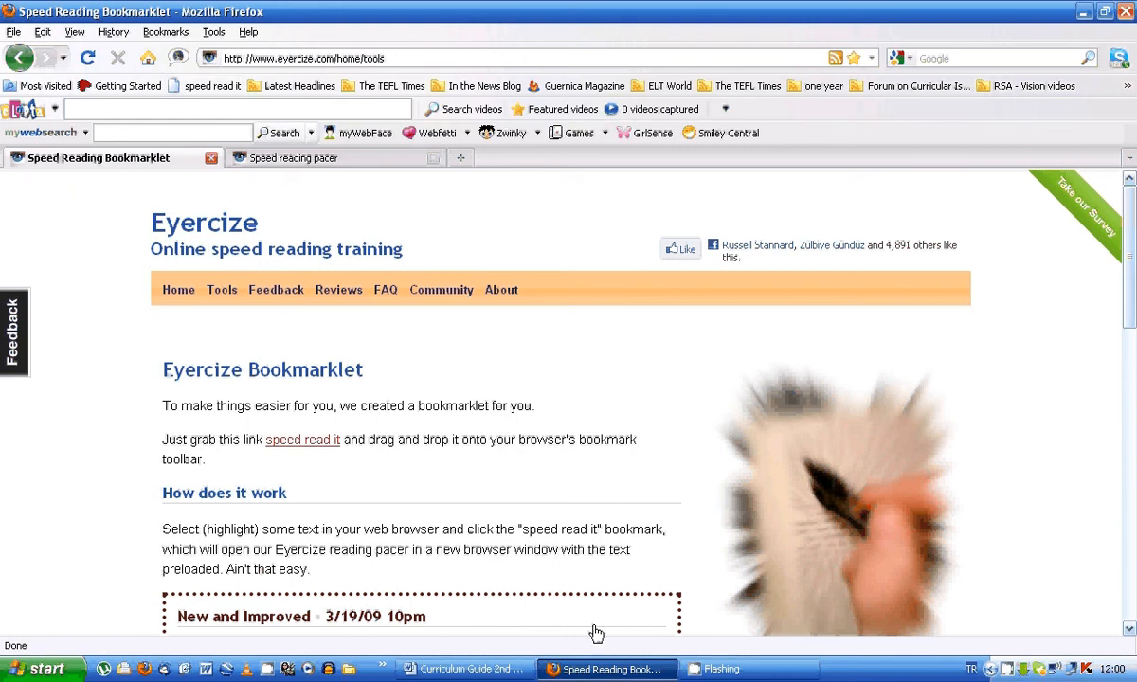